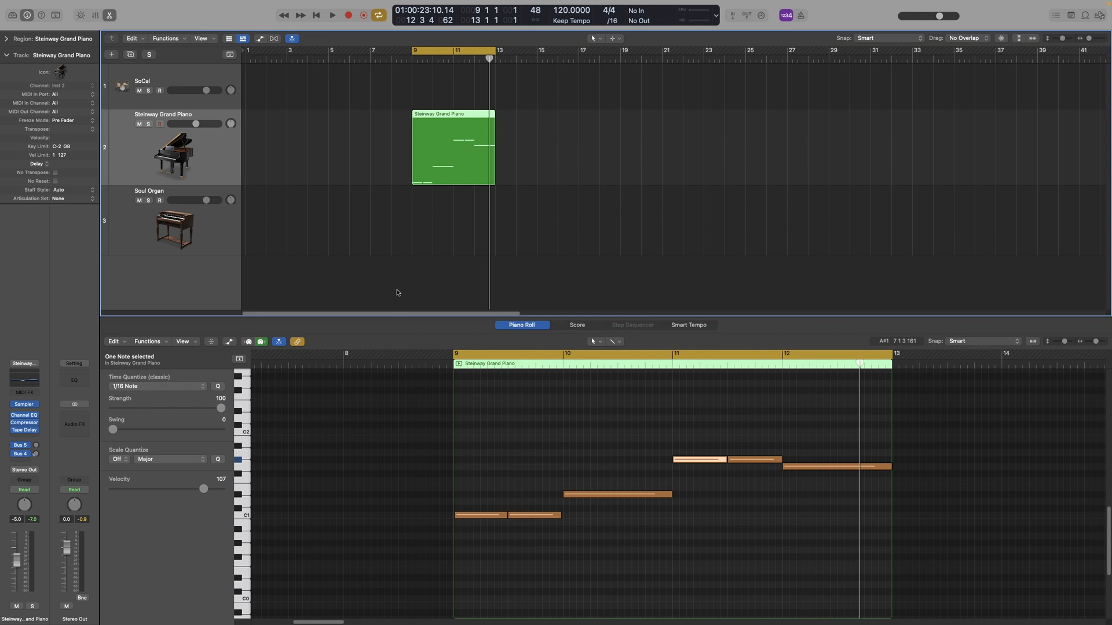
{"action": "mouse_move", "coordinate": [399, 300]}
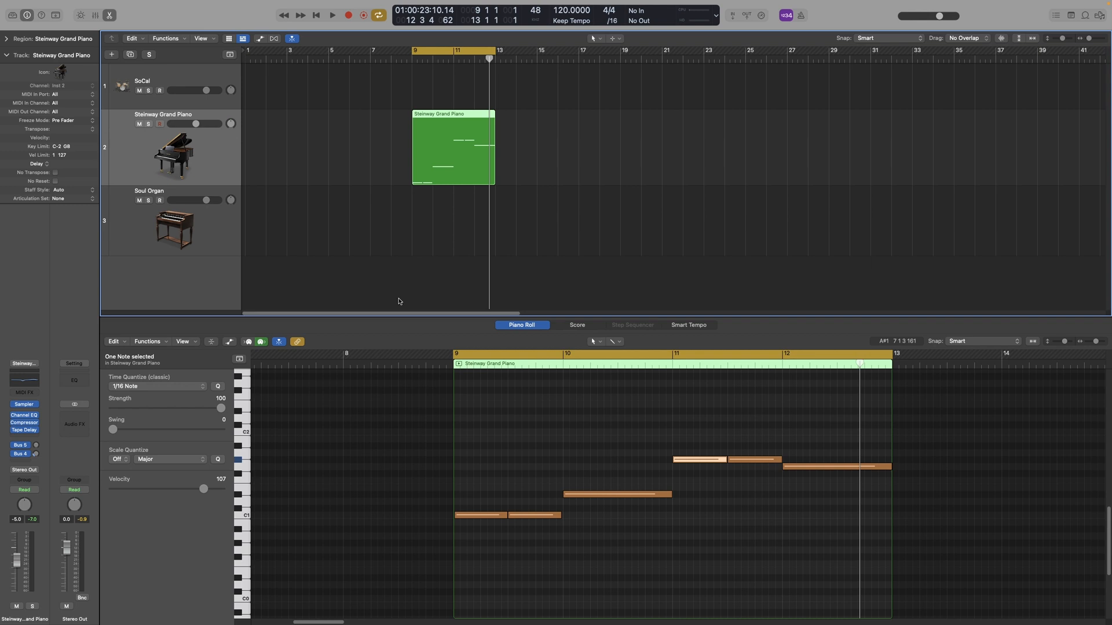
{"action": "mouse_move", "coordinate": [348, 248]}
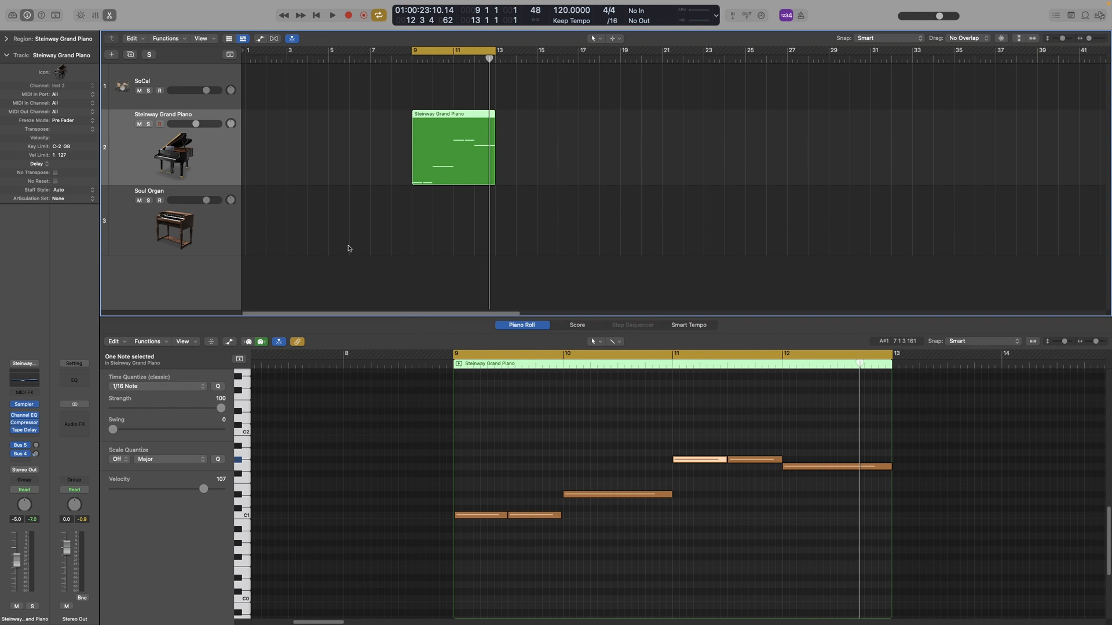
{"action": "mouse_move", "coordinate": [503, 196]}
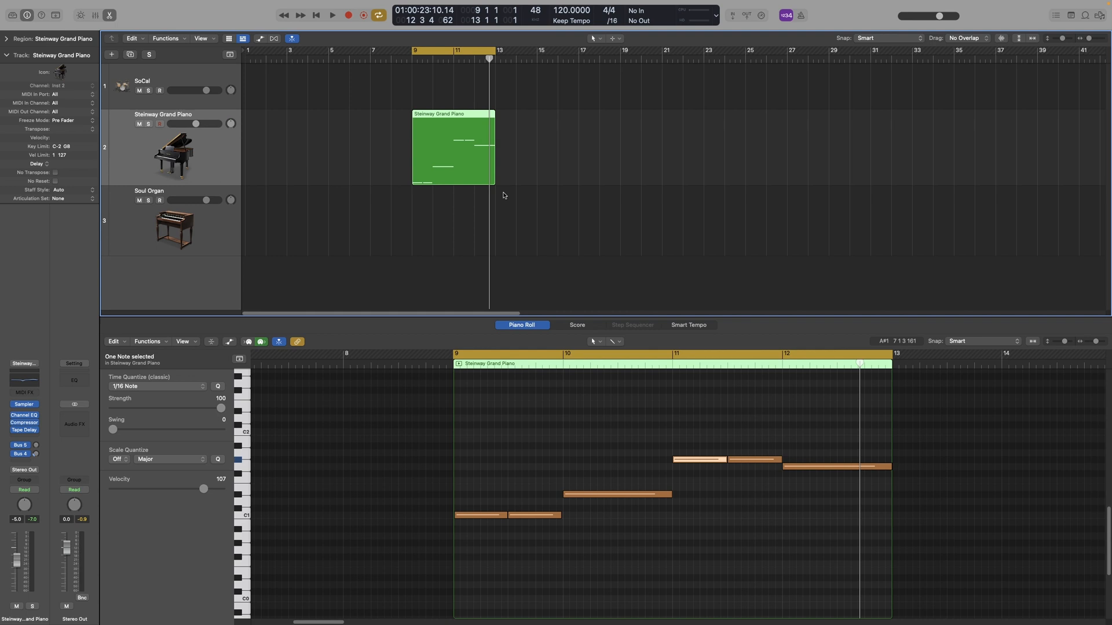
{"action": "mouse_move", "coordinate": [512, 219]}
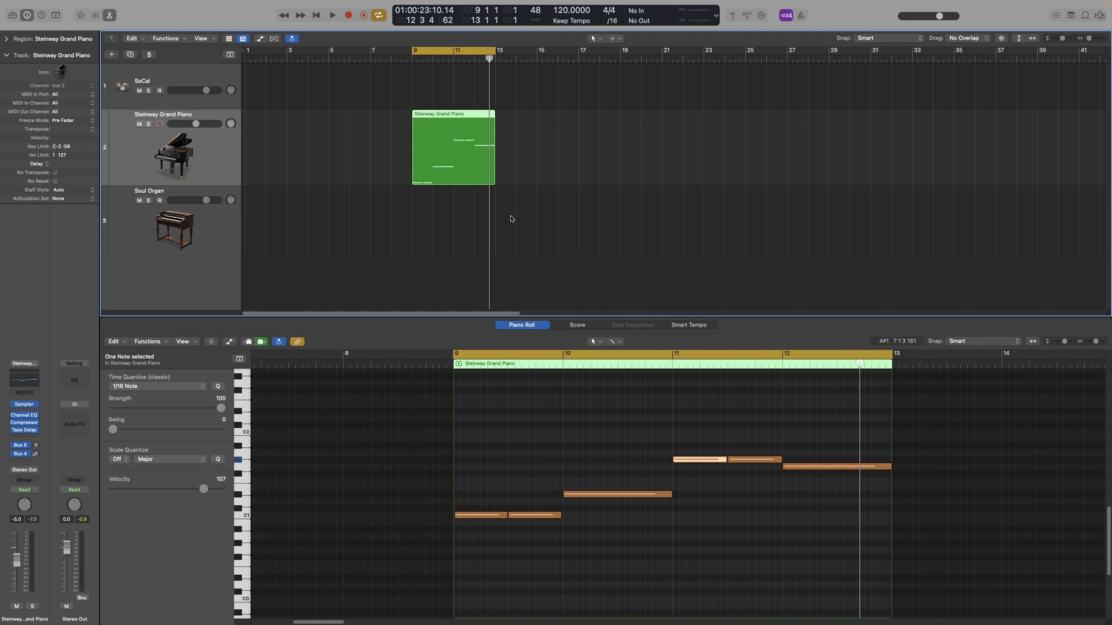
{"action": "mouse_move", "coordinate": [557, 215]}
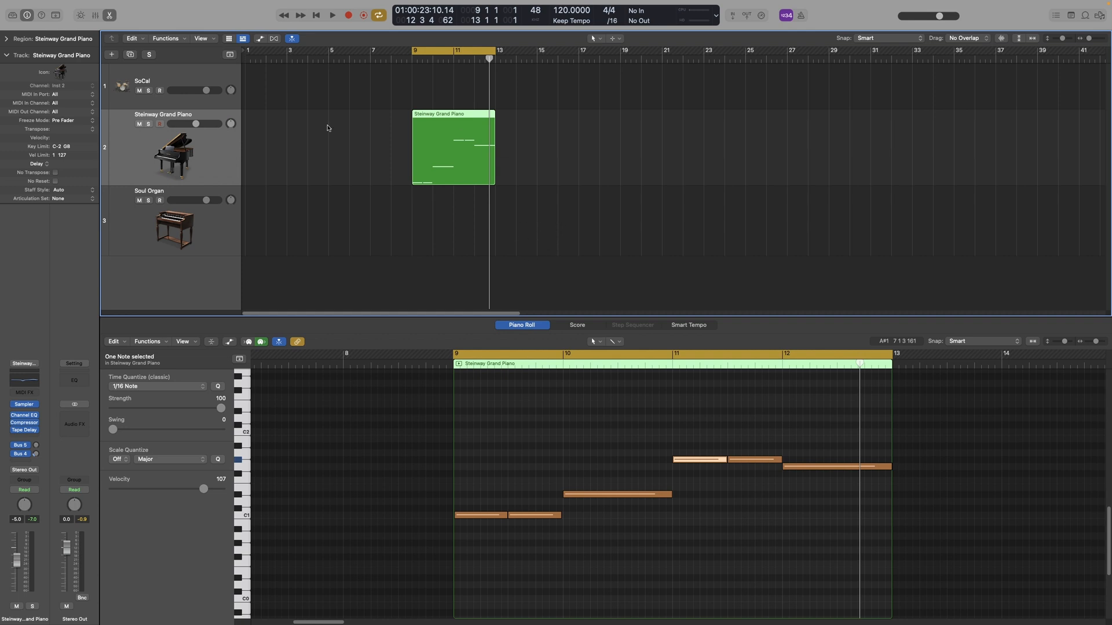
{"action": "mouse_move", "coordinate": [211, 262]}
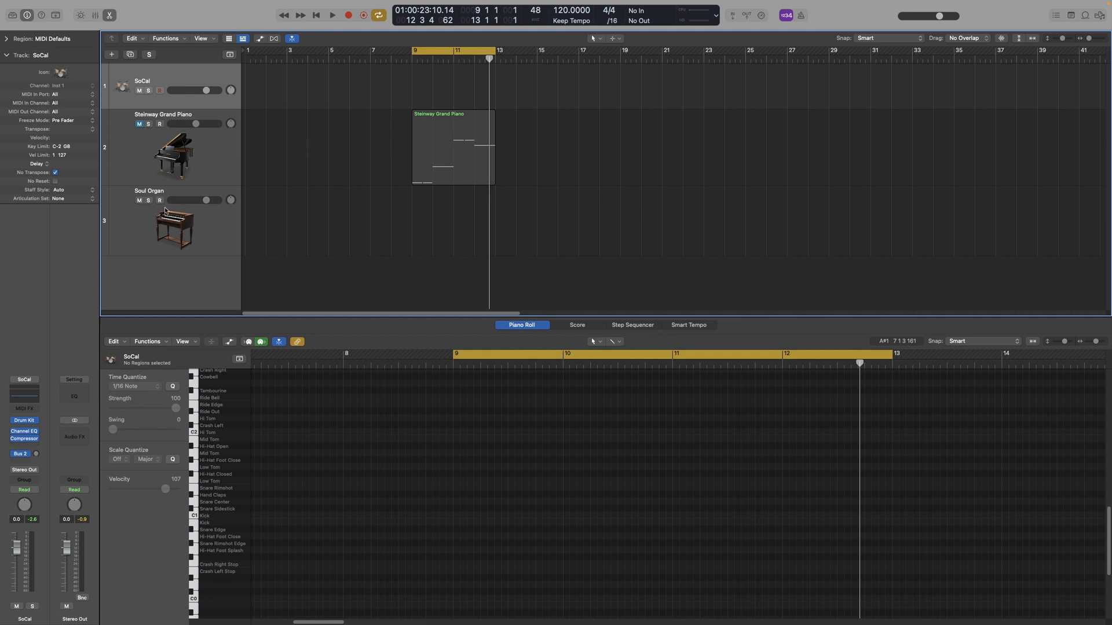
- Insert a Scripter plug-in into the SoCal drum track's MIDI FX slot
{"action": "left_click", "coordinate": [23, 420]}
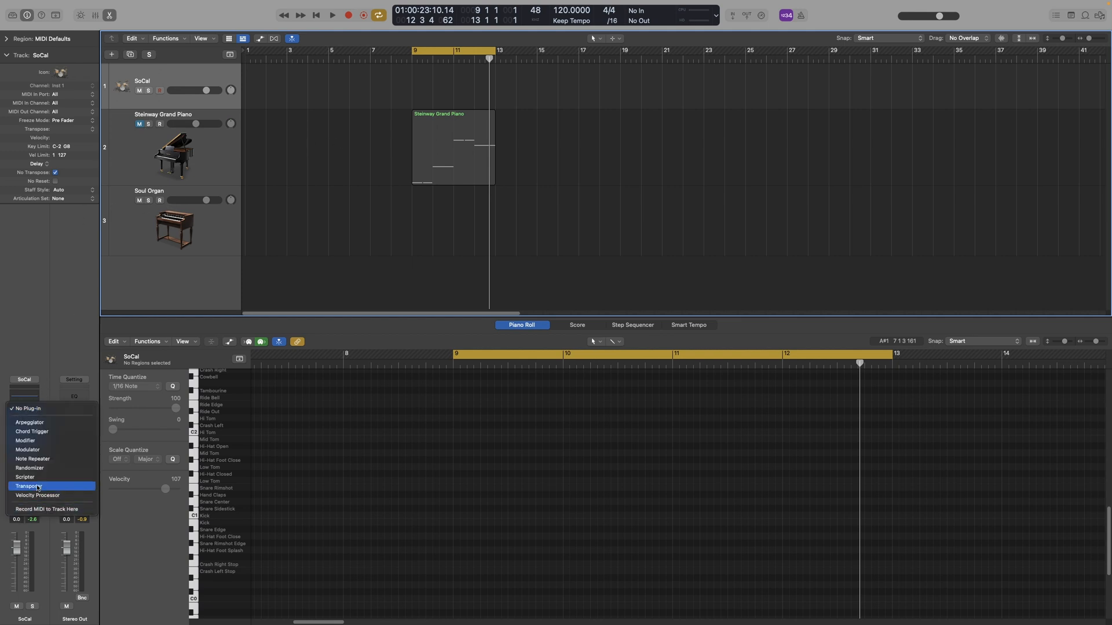
{"action": "left_click", "coordinate": [24, 477]}
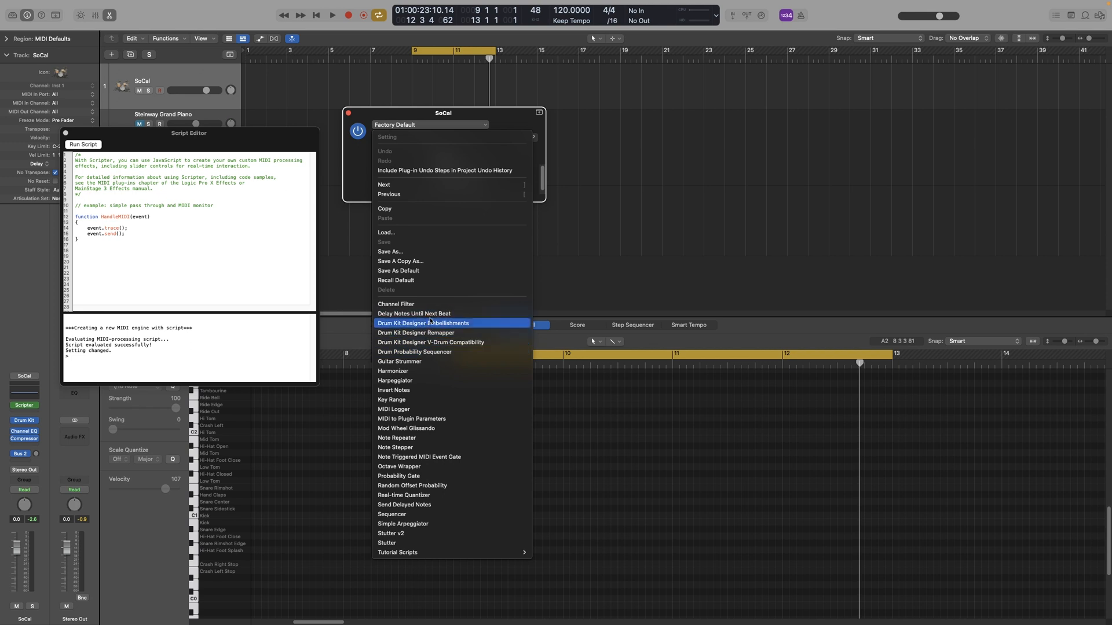
- Load Drum Kit Designer Embellishments and assign note C to Snare Buzz 2 medium
{"action": "left_click", "coordinate": [424, 323]}
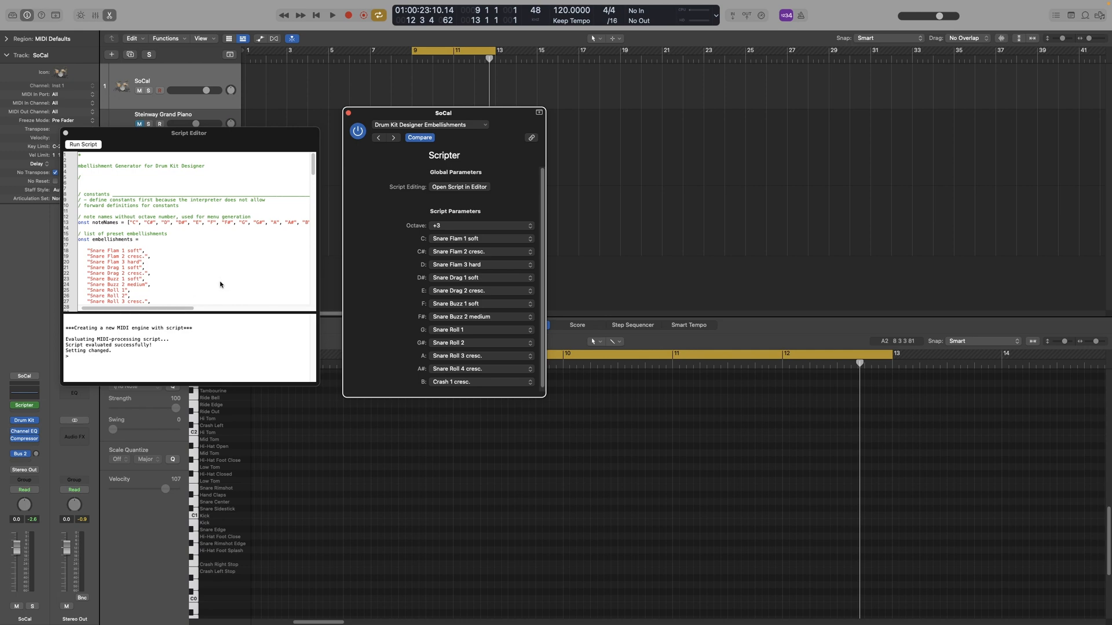
{"action": "scroll", "scroll_direction": "down", "scroll_amount": 3}
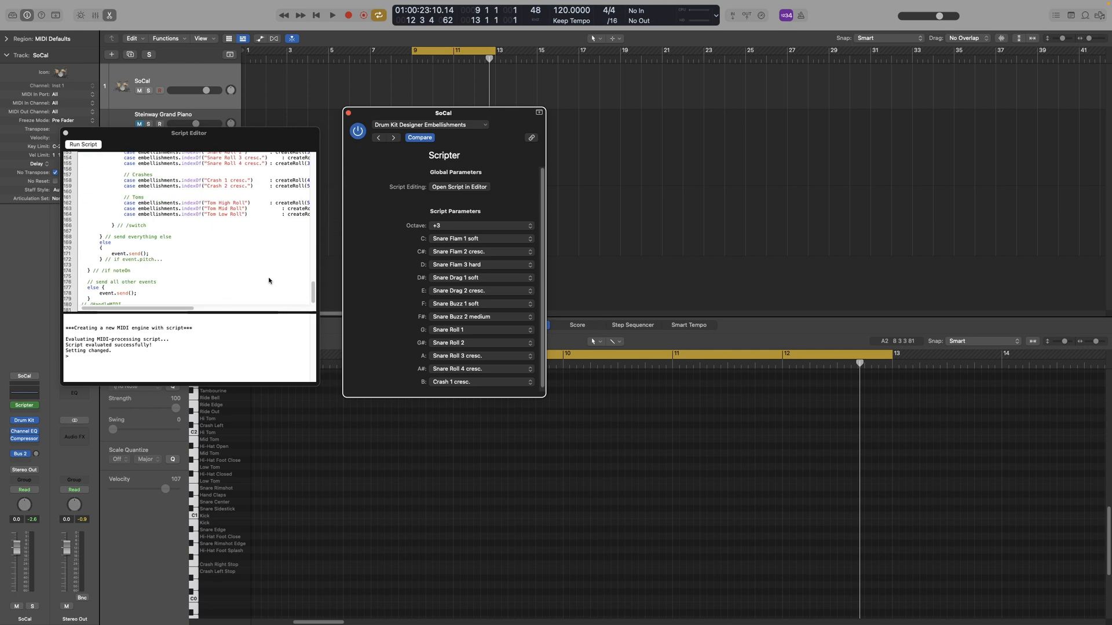
{"action": "type", "text": "sgfsdgf"}
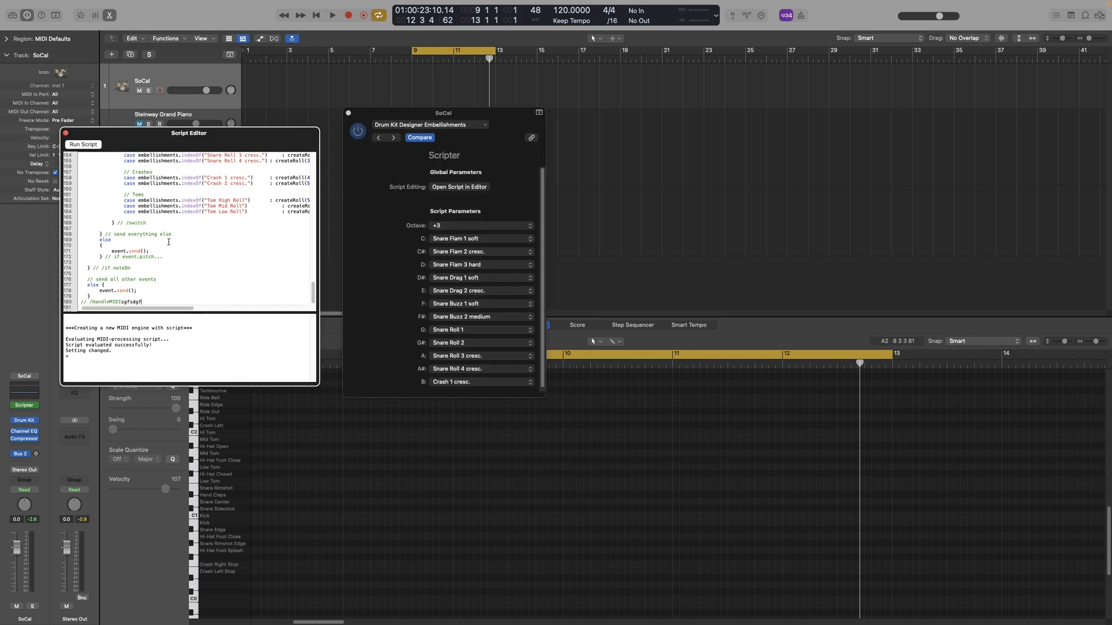
{"action": "type", "text": "sdgfsdf"}
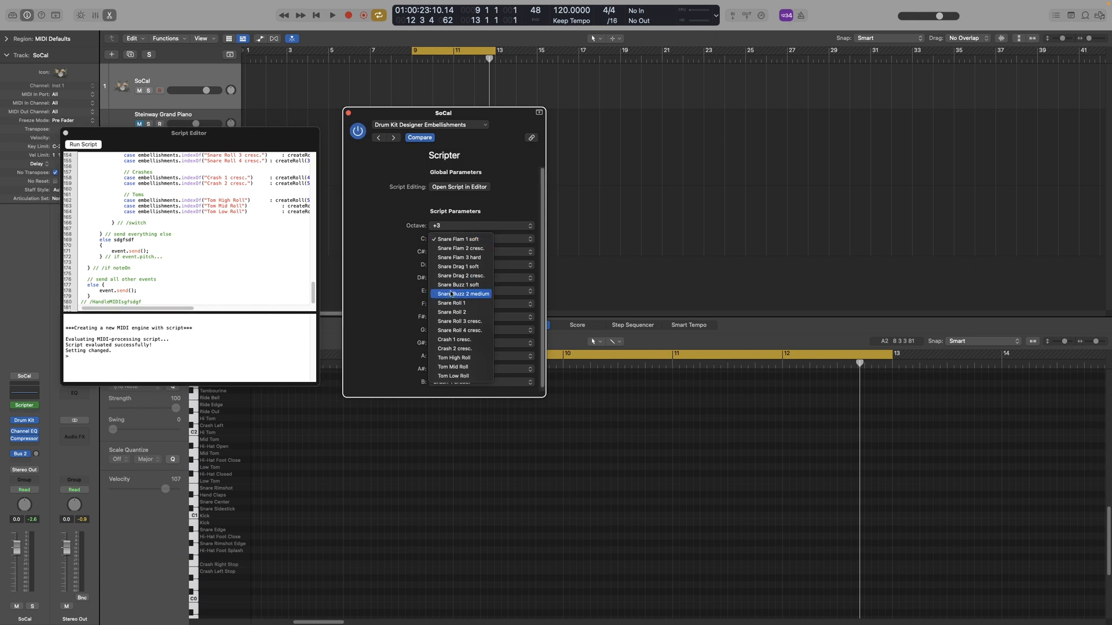
{"action": "left_click", "coordinate": [464, 293]}
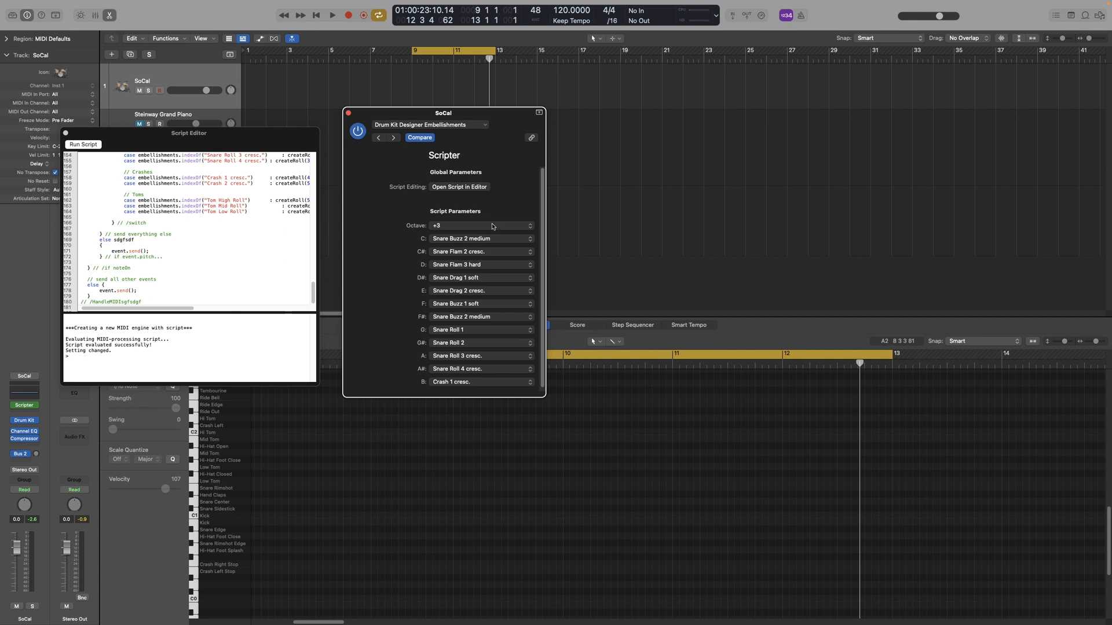
{"action": "left_click", "coordinate": [429, 125]}
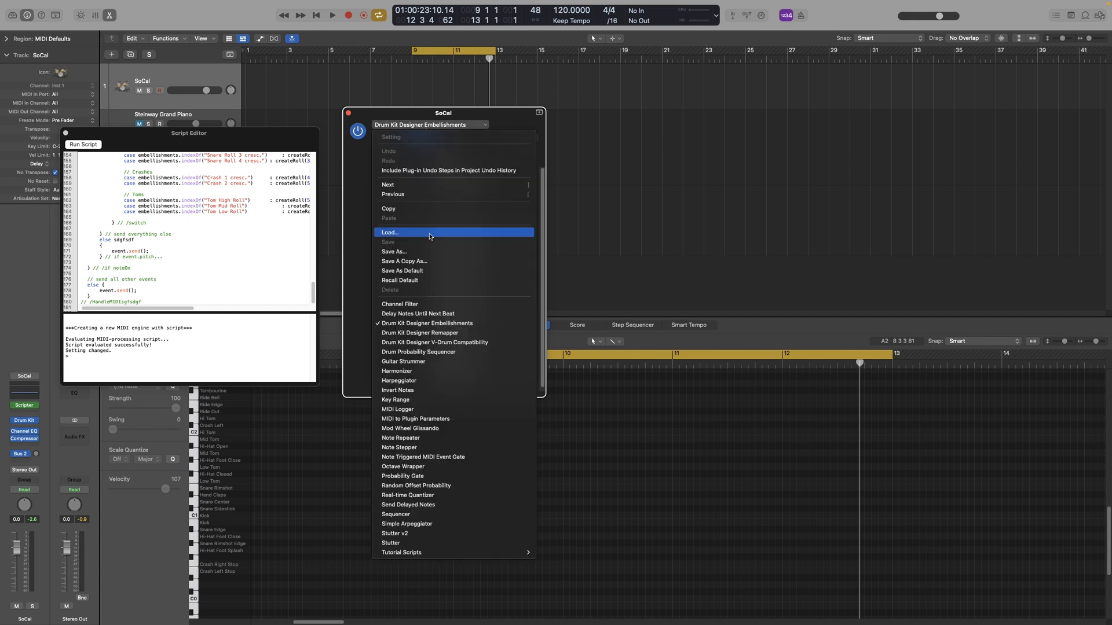
{"action": "mouse_move", "coordinate": [443, 284]}
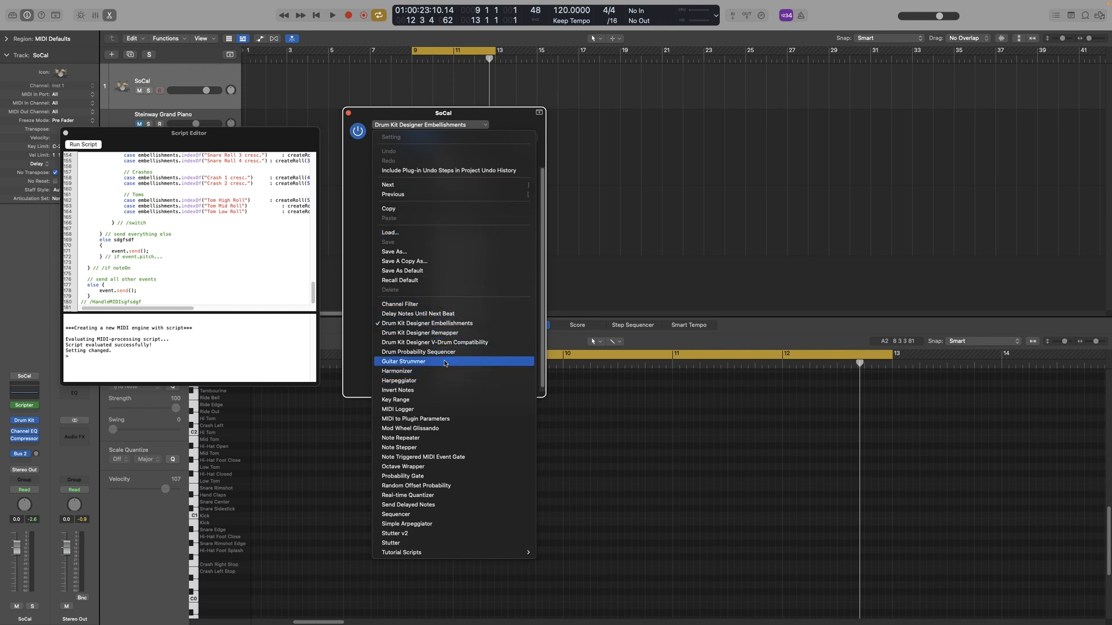
{"action": "mouse_move", "coordinate": [418, 351]}
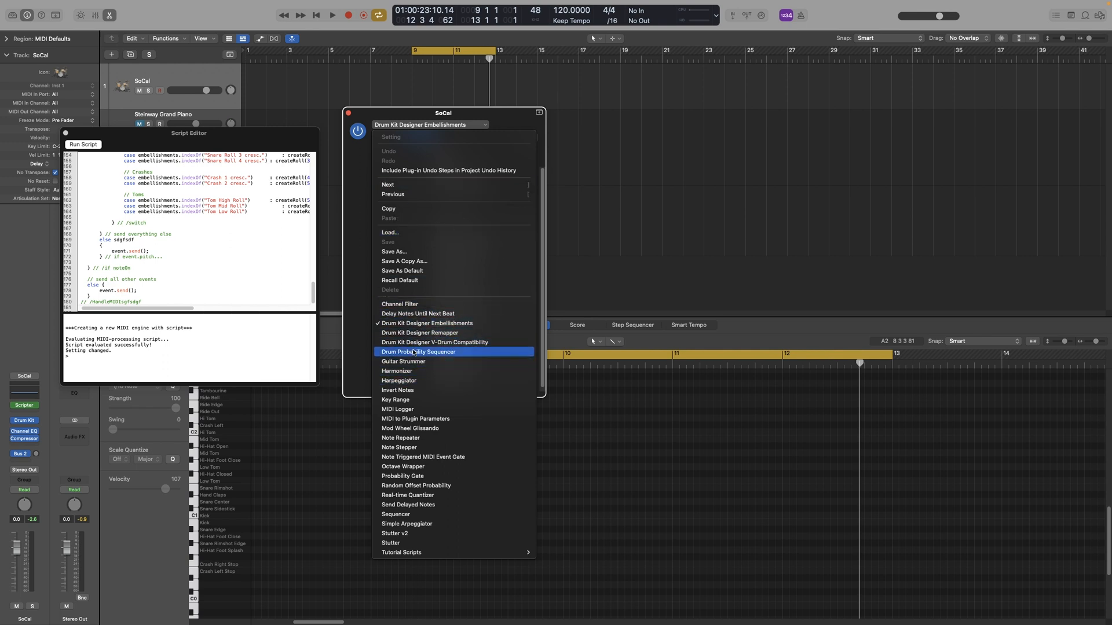
- Load the Drum Probability Sequencer script and scroll to its step probability sliders
{"action": "left_click", "coordinate": [418, 351]}
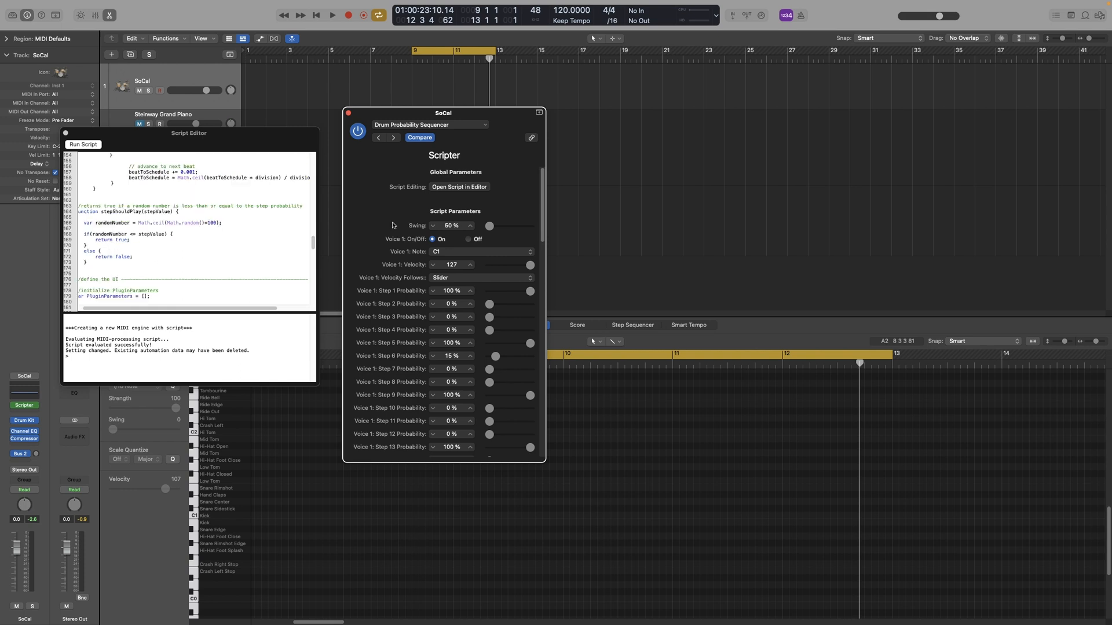
{"action": "mouse_move", "coordinate": [341, 218]}
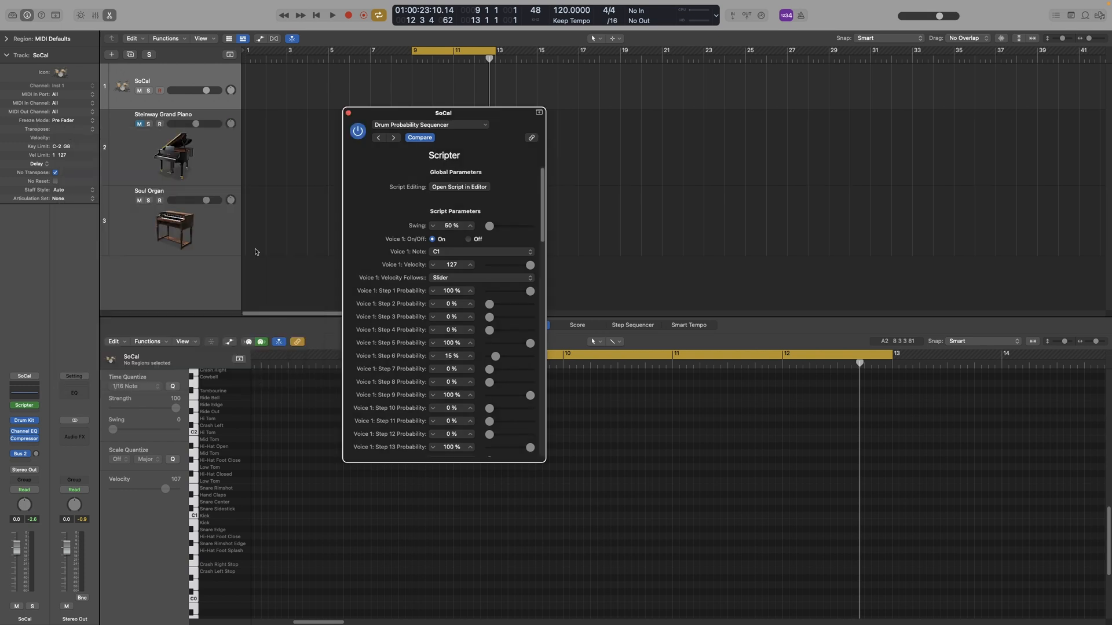
{"action": "mouse_move", "coordinate": [423, 235]}
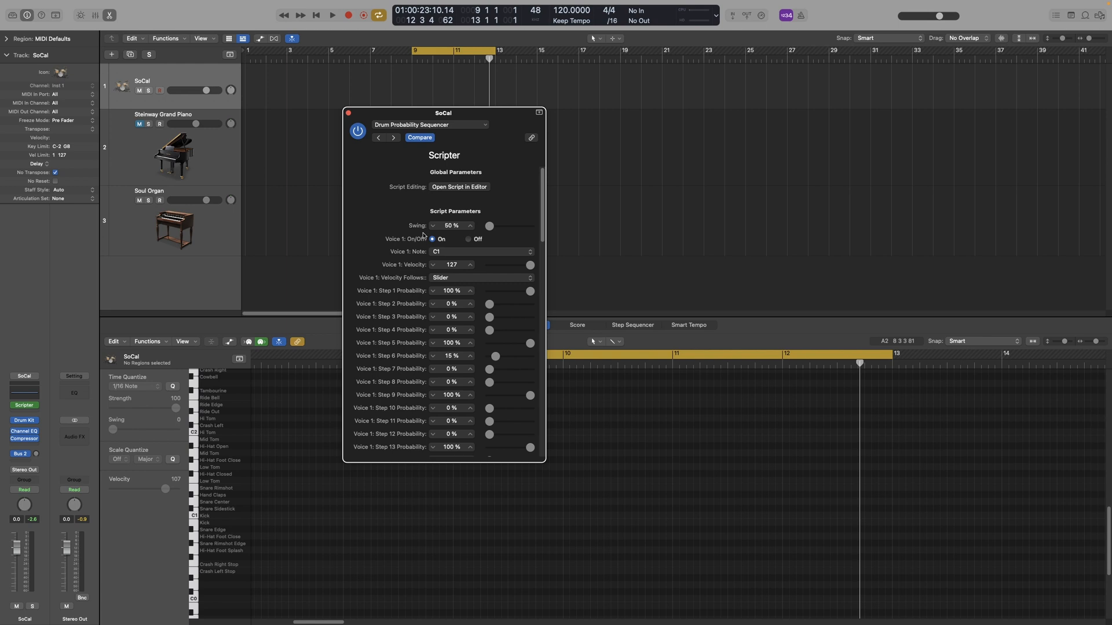
{"action": "left_click", "coordinate": [331, 15]}
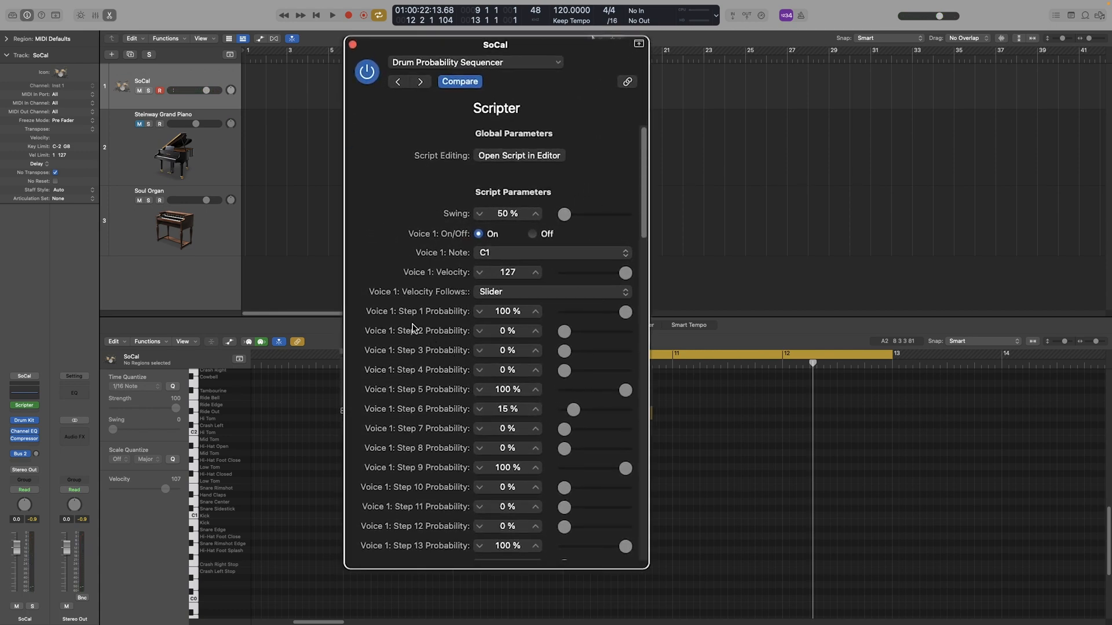
{"action": "scroll", "scroll_direction": "down", "scroll_amount": 3}
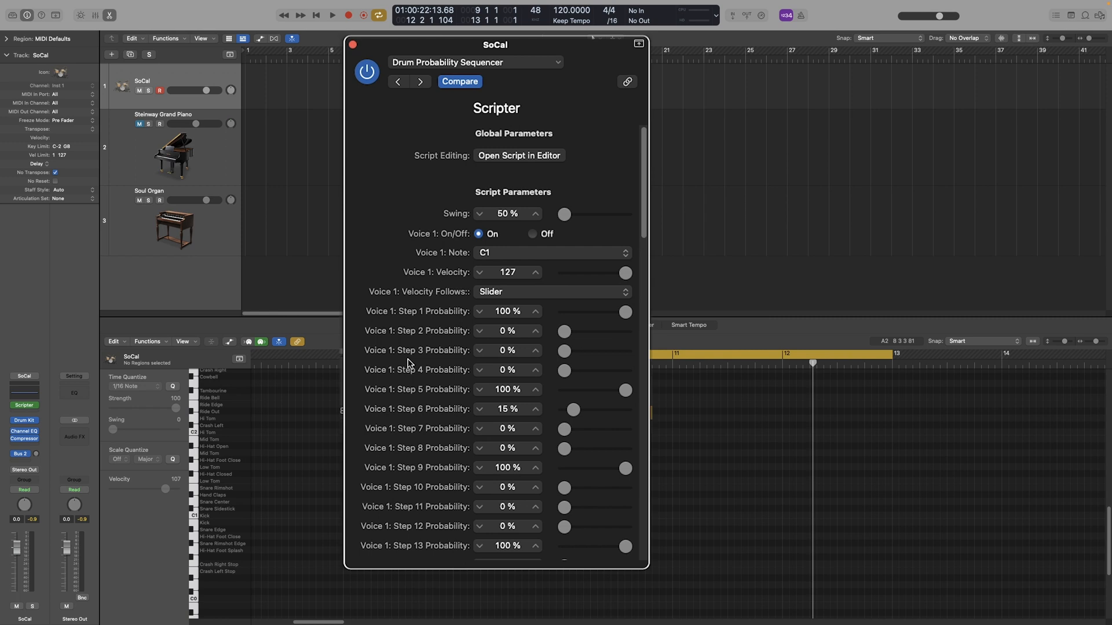
{"action": "mouse_move", "coordinate": [438, 260]}
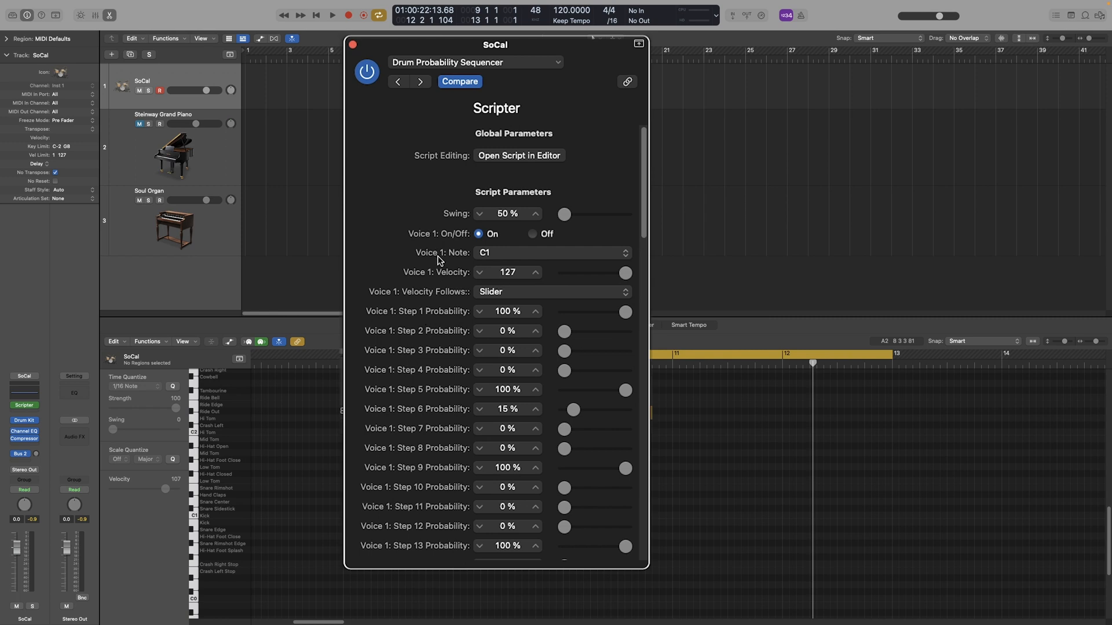
{"action": "mouse_move", "coordinate": [506, 260]}
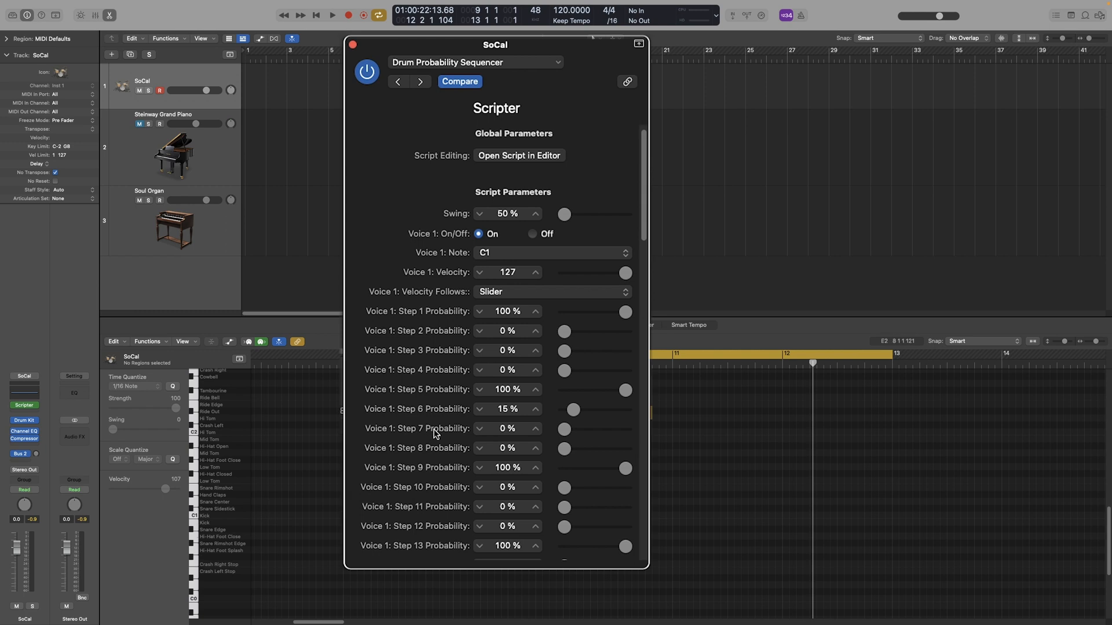
- Set Voice 2 to note E1 and Voice 4 to note F2
{"action": "scroll", "scroll_direction": "down", "scroll_amount": 3}
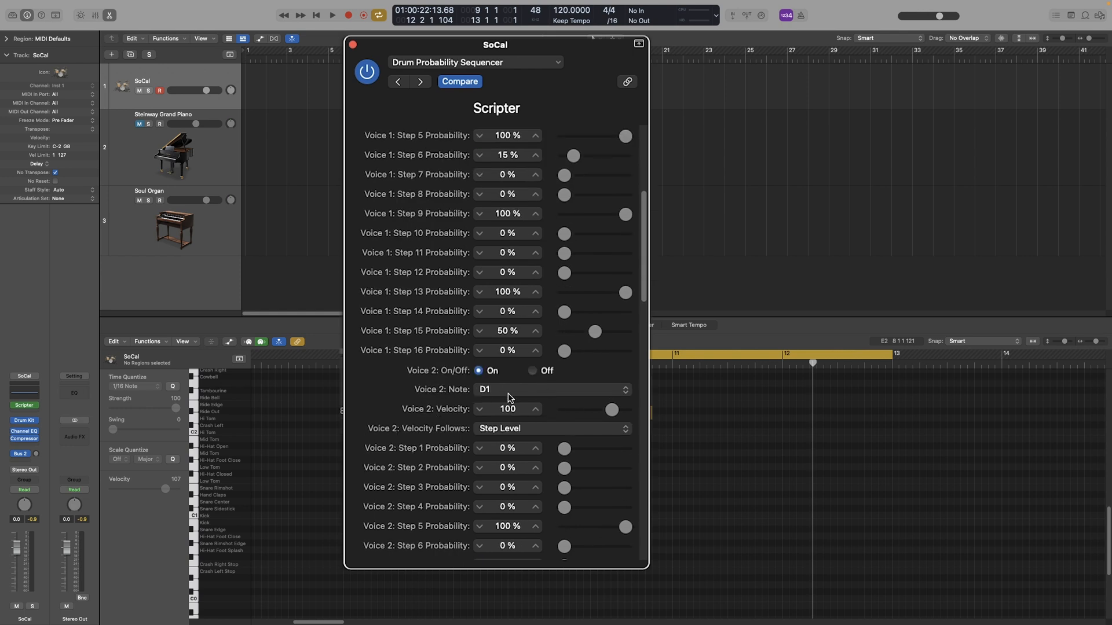
{"action": "mouse_move", "coordinate": [521, 391]}
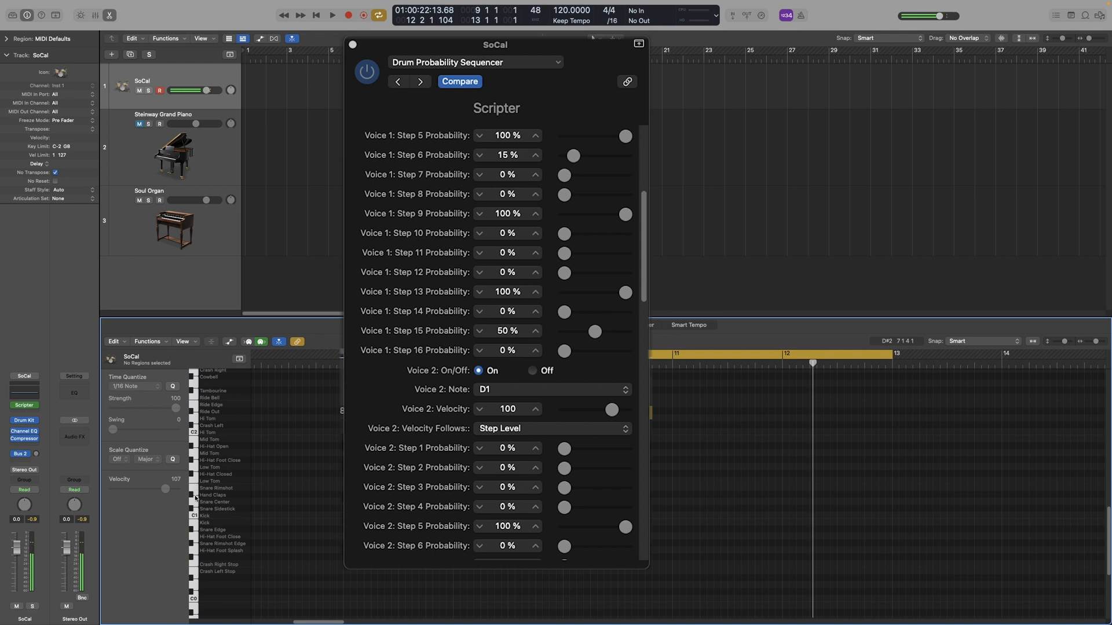
{"action": "left_click", "coordinate": [552, 389]}
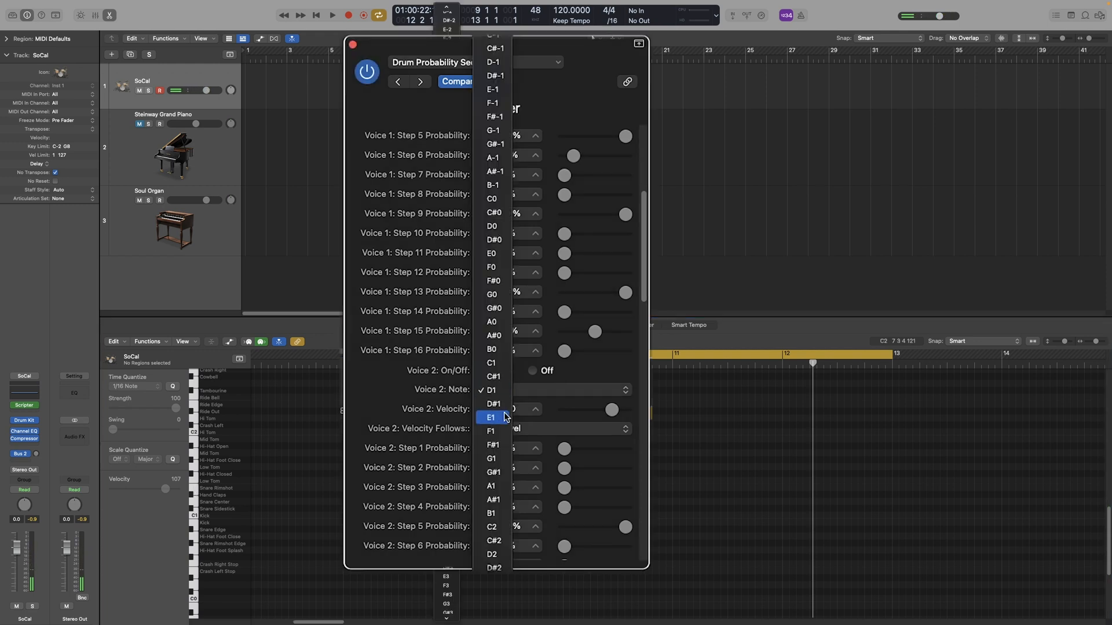
{"action": "left_click", "coordinate": [490, 417]}
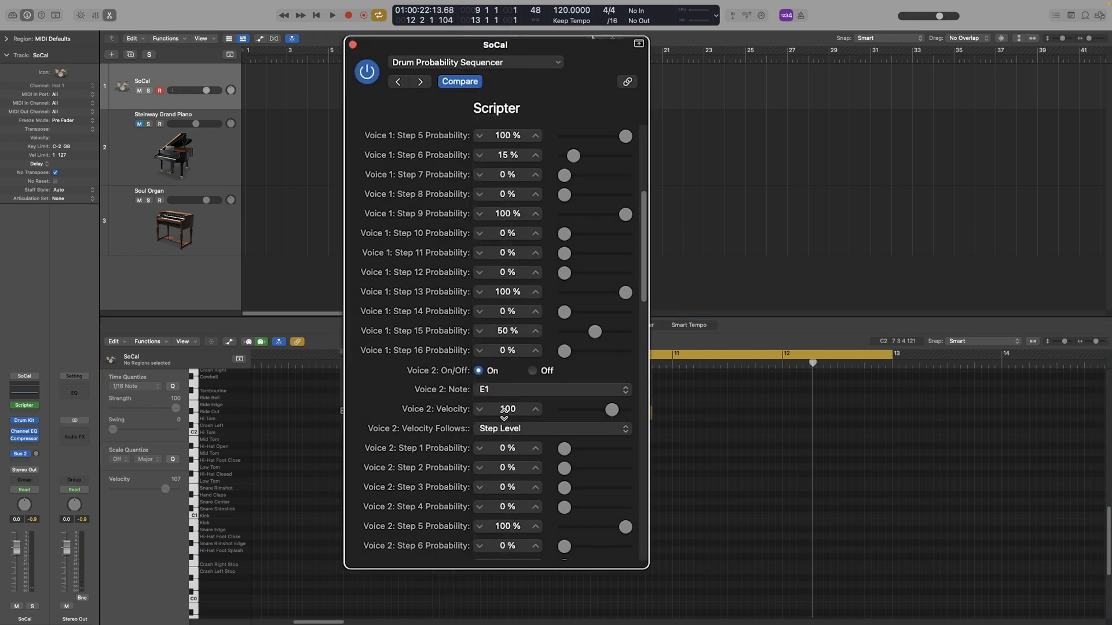
{"action": "scroll", "scroll_direction": "down", "scroll_amount": 3}
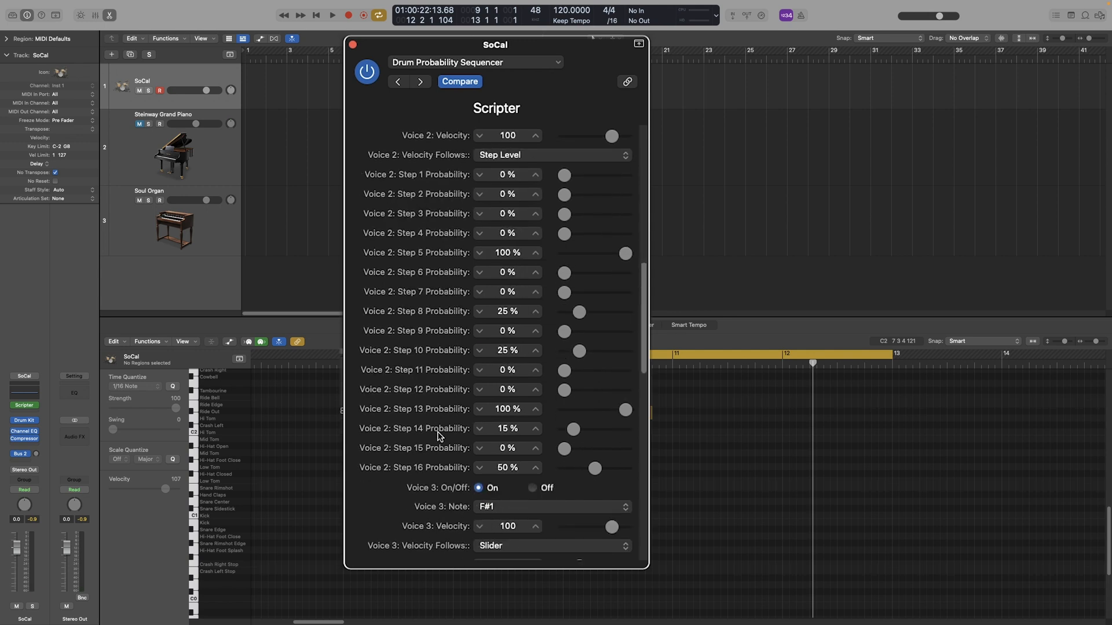
{"action": "scroll", "scroll_direction": "down", "scroll_amount": 3}
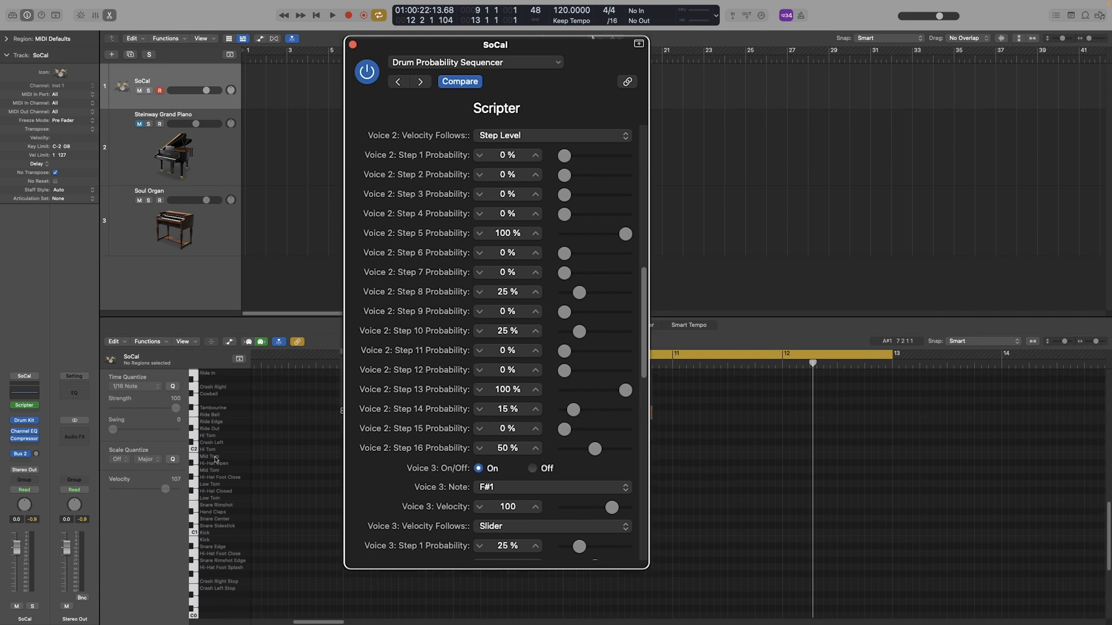
{"action": "mouse_move", "coordinate": [192, 493]}
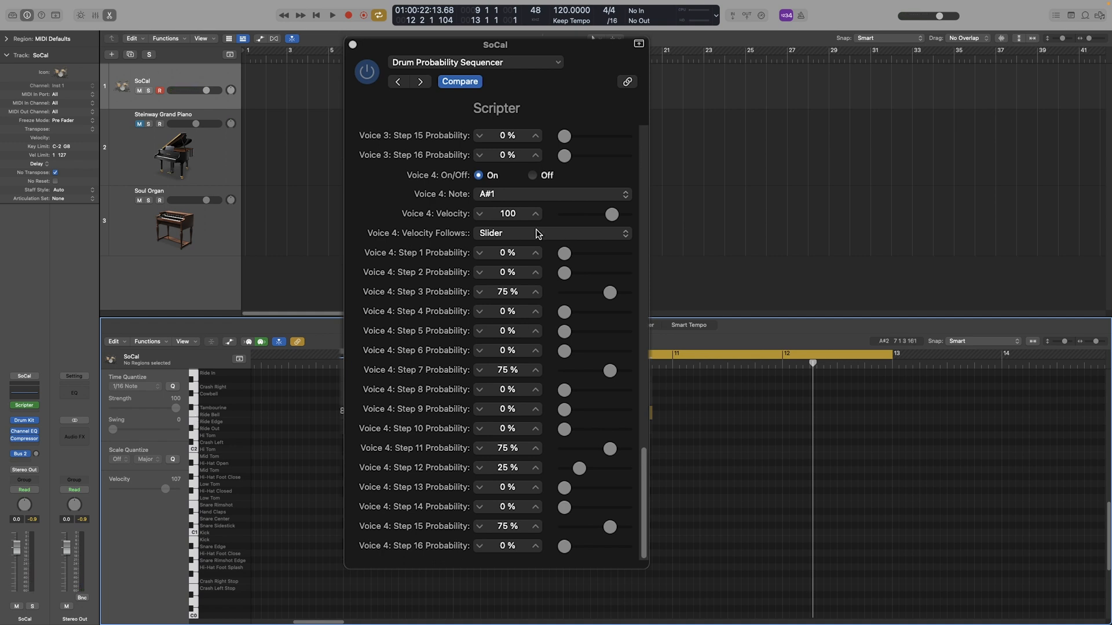
{"action": "left_click", "coordinate": [552, 193]}
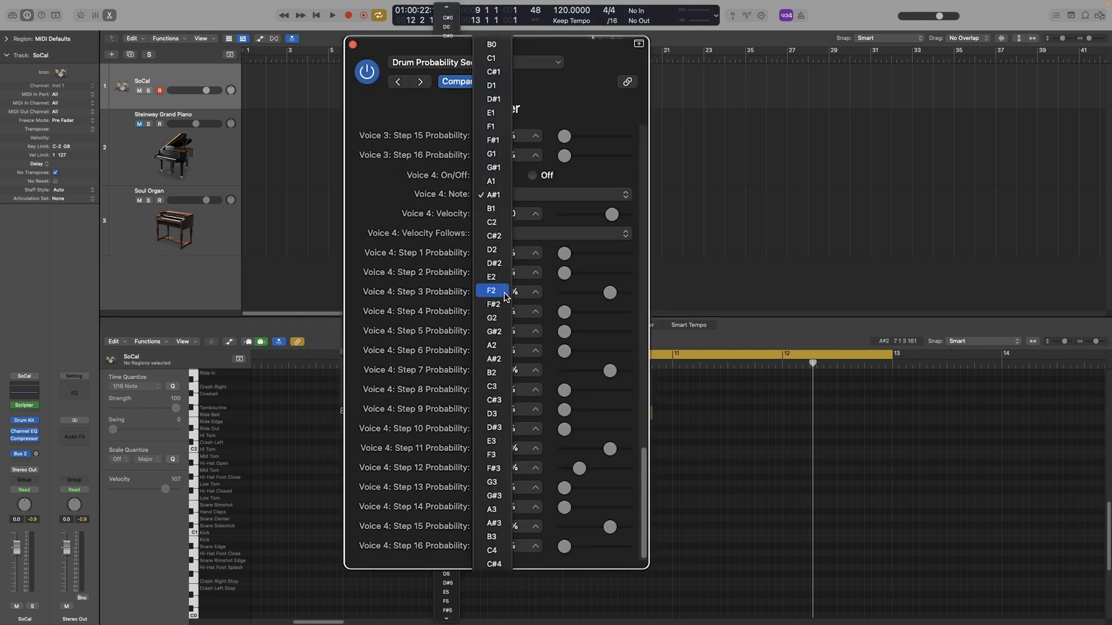
{"action": "left_click", "coordinate": [490, 291]}
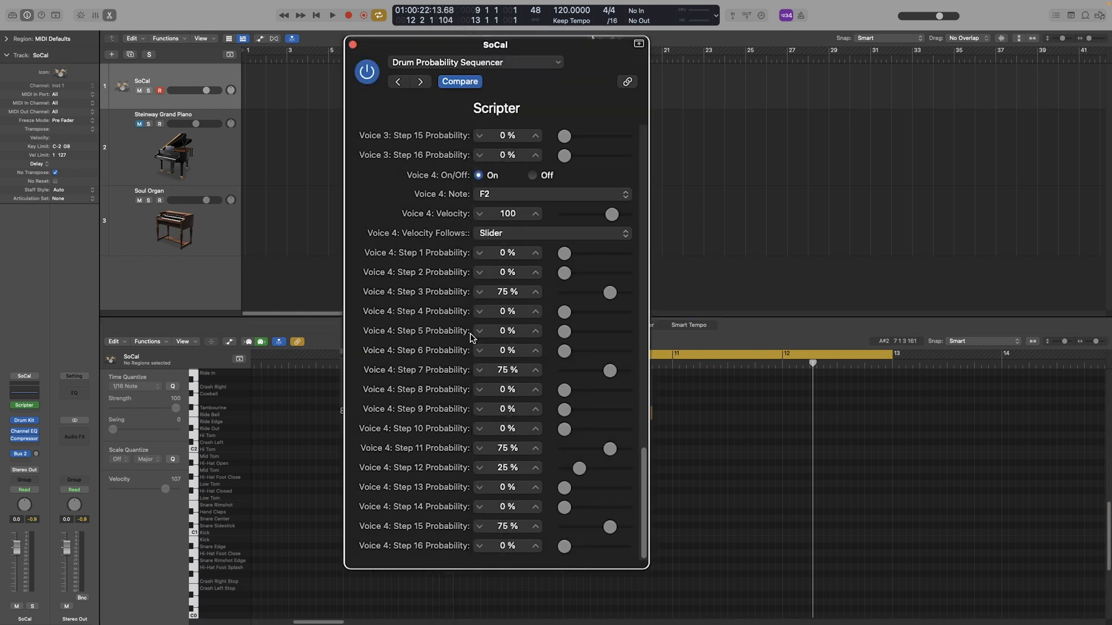
- Play the drum pattern and scroll through Voice 1's step probability sliders
{"action": "left_click", "coordinate": [331, 15]}
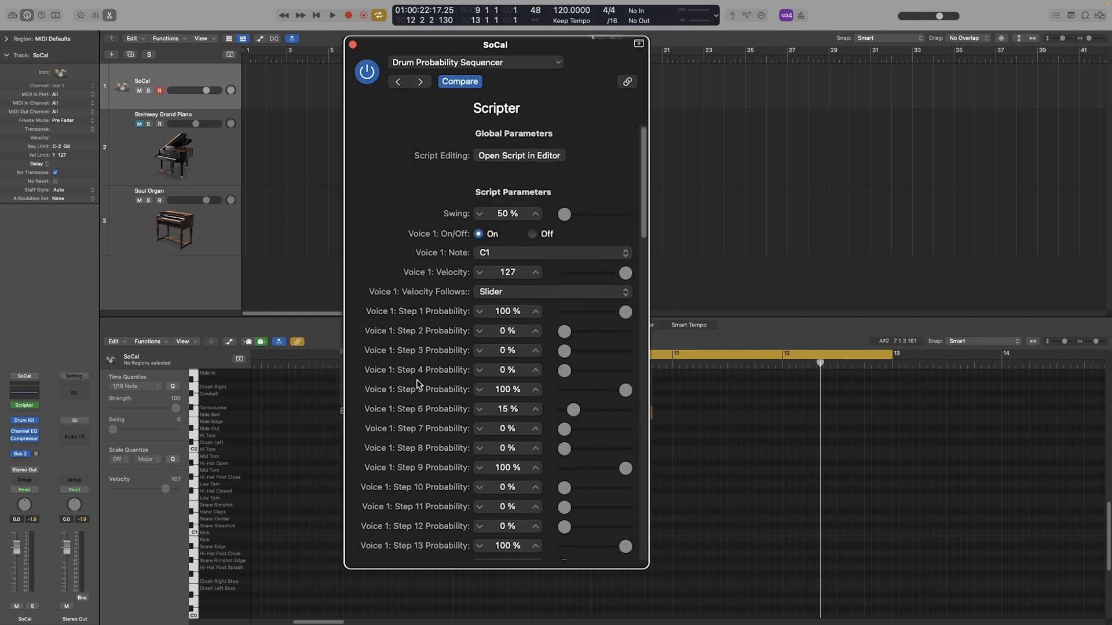
{"action": "scroll", "scroll_direction": "down", "scroll_amount": 3}
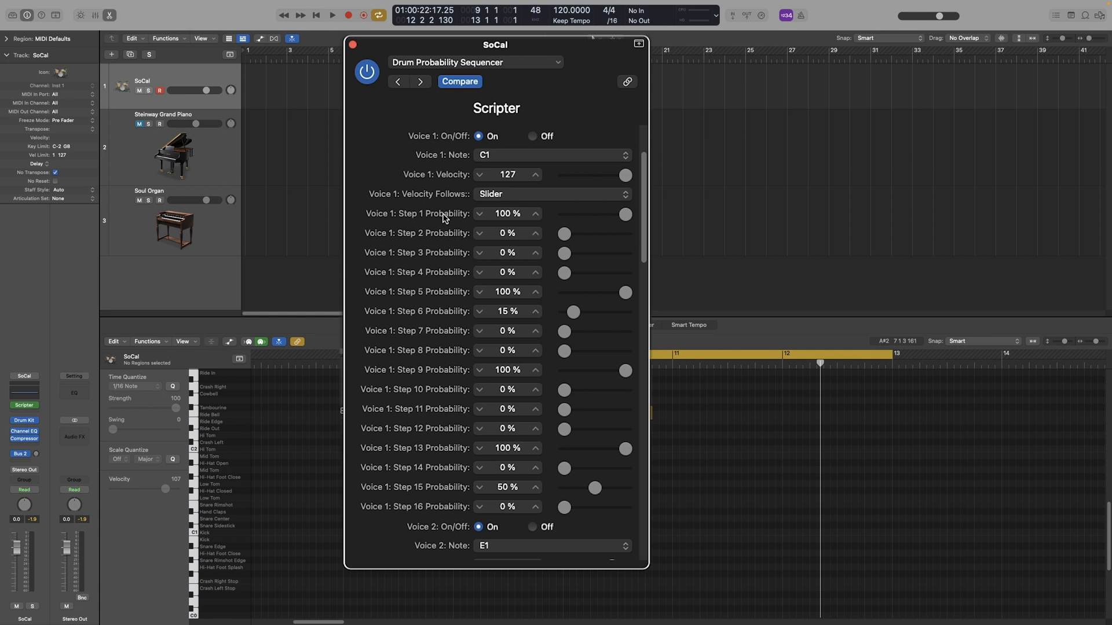
{"action": "mouse_move", "coordinate": [442, 530]}
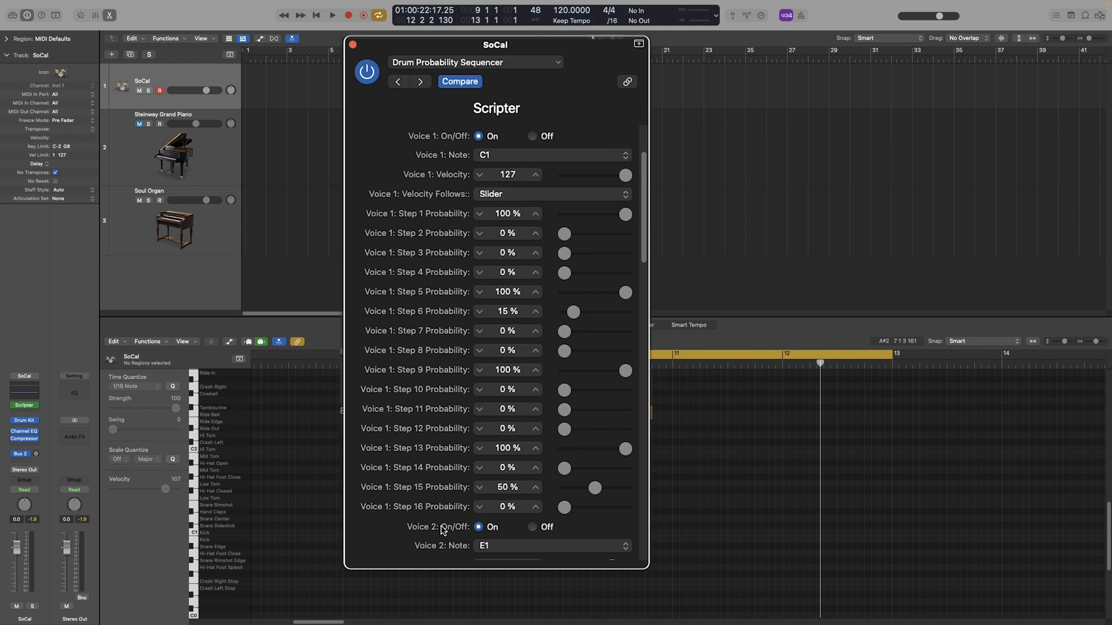
{"action": "mouse_move", "coordinate": [461, 476]}
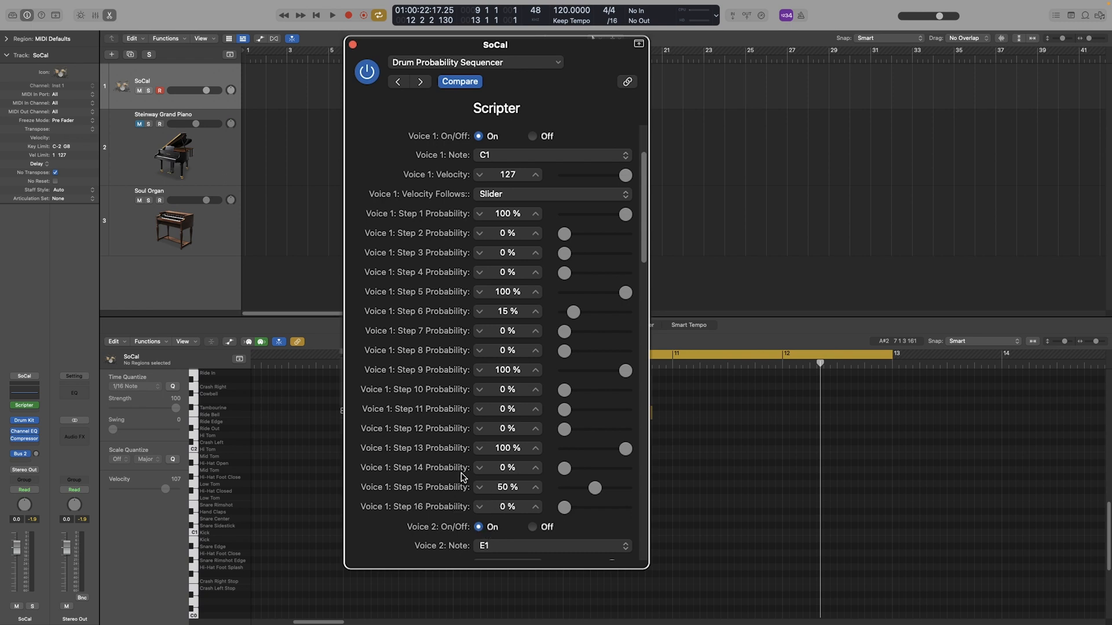
{"action": "mouse_move", "coordinate": [417, 398]}
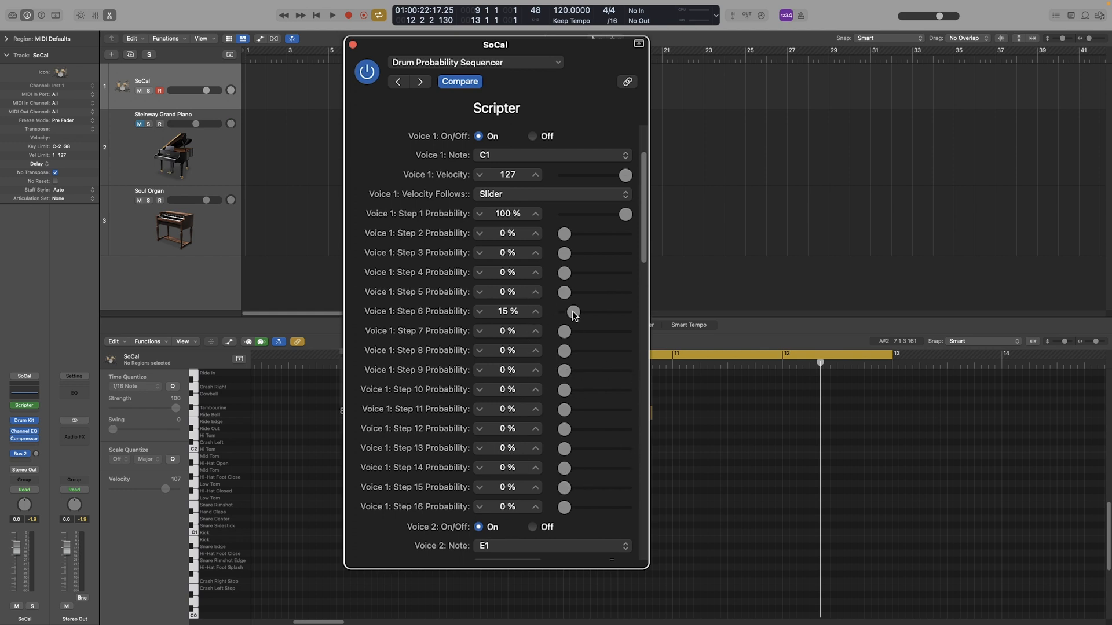
- Drop Voice 1 step 6 to 0% and raise step 16 to 100%, auditioning each
{"action": "left_click_drag", "start_coordinate": [575, 312], "coordinate": [564, 312]}
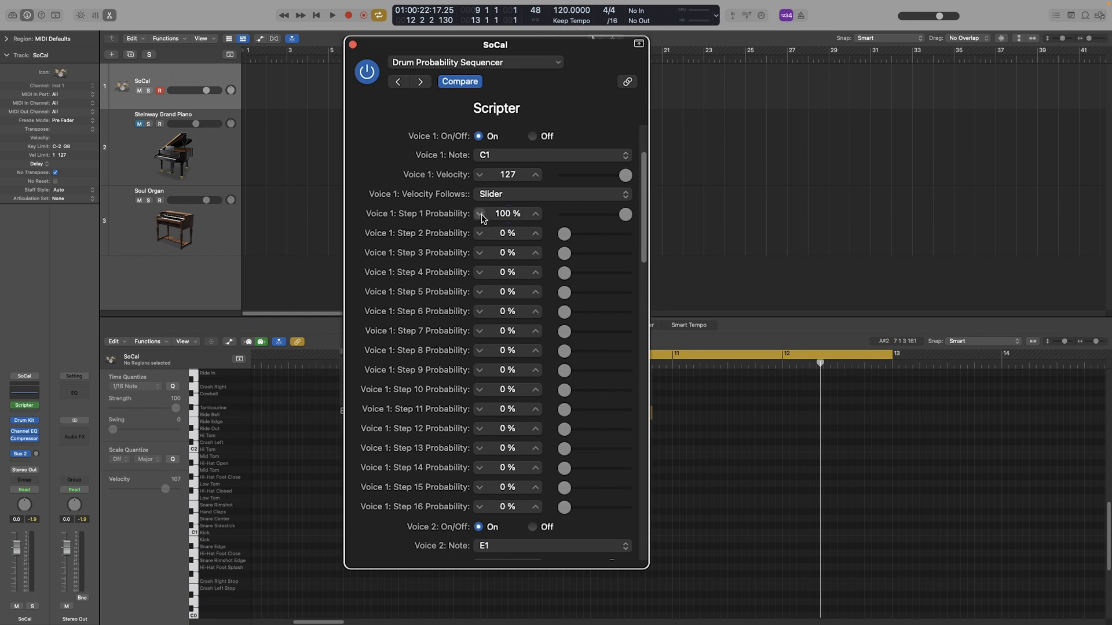
{"action": "left_click", "coordinate": [332, 15]}
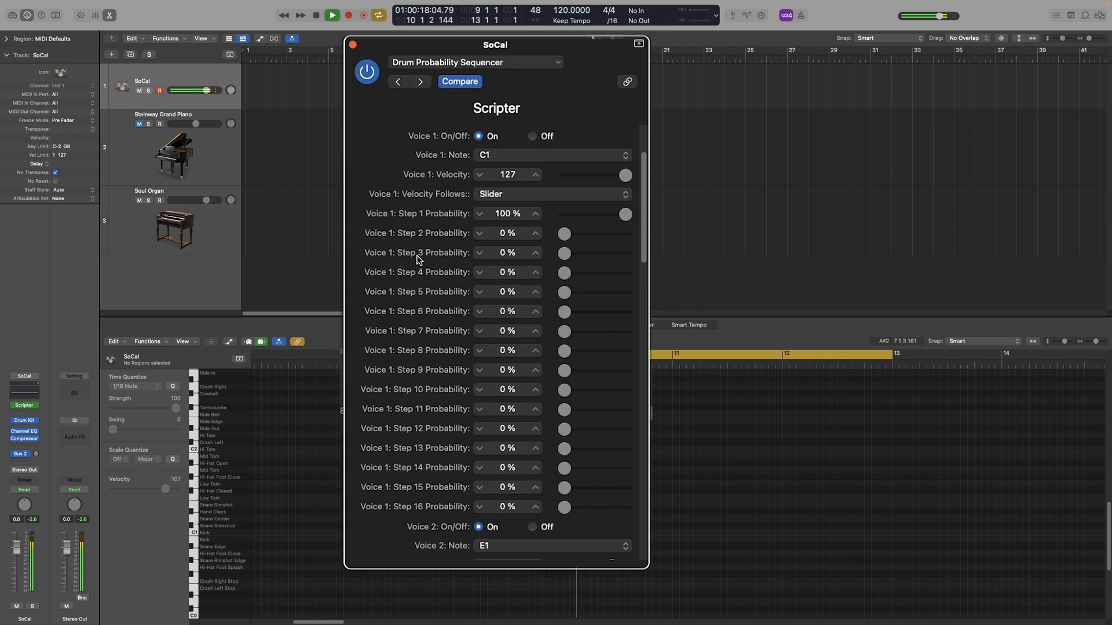
{"action": "left_click", "coordinate": [347, 14]}
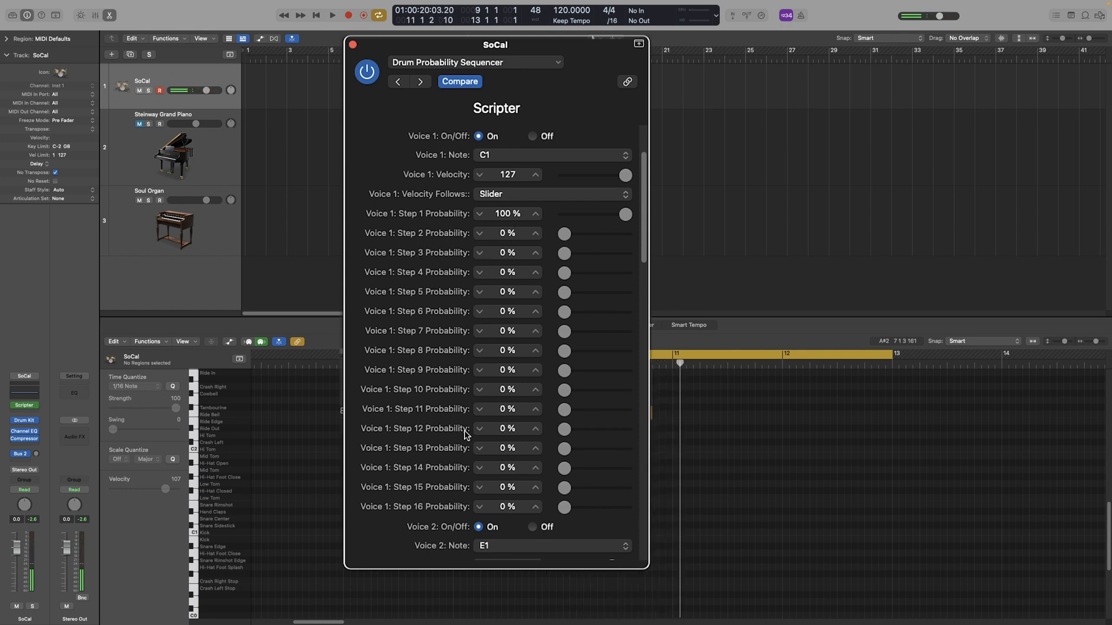
{"action": "mouse_move", "coordinate": [515, 489]}
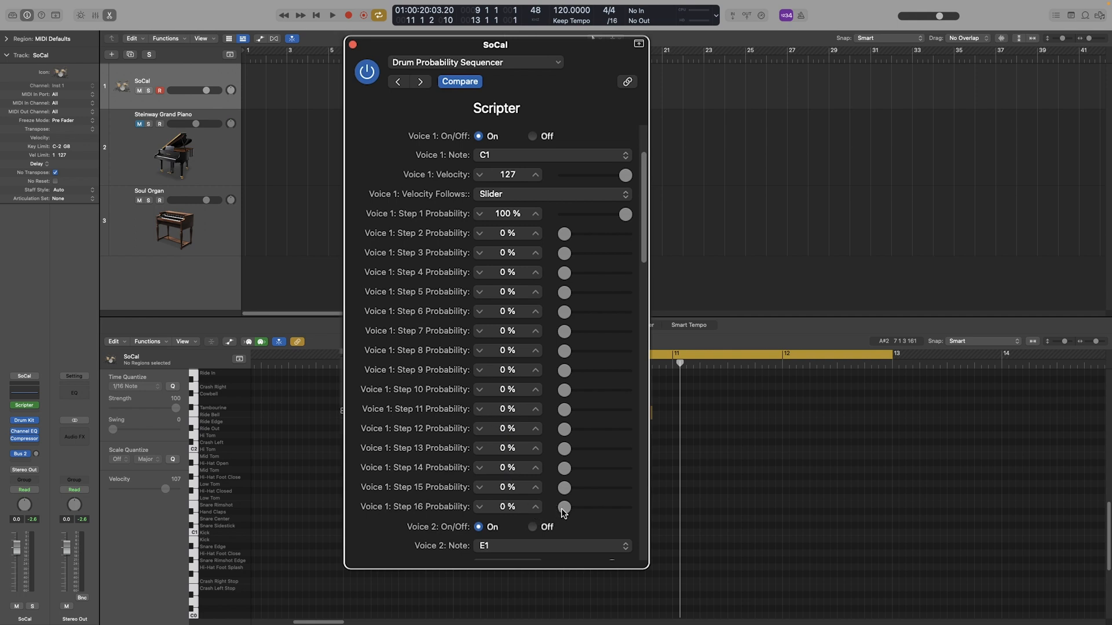
{"action": "left_click_drag", "start_coordinate": [564, 506], "coordinate": [624, 506]}
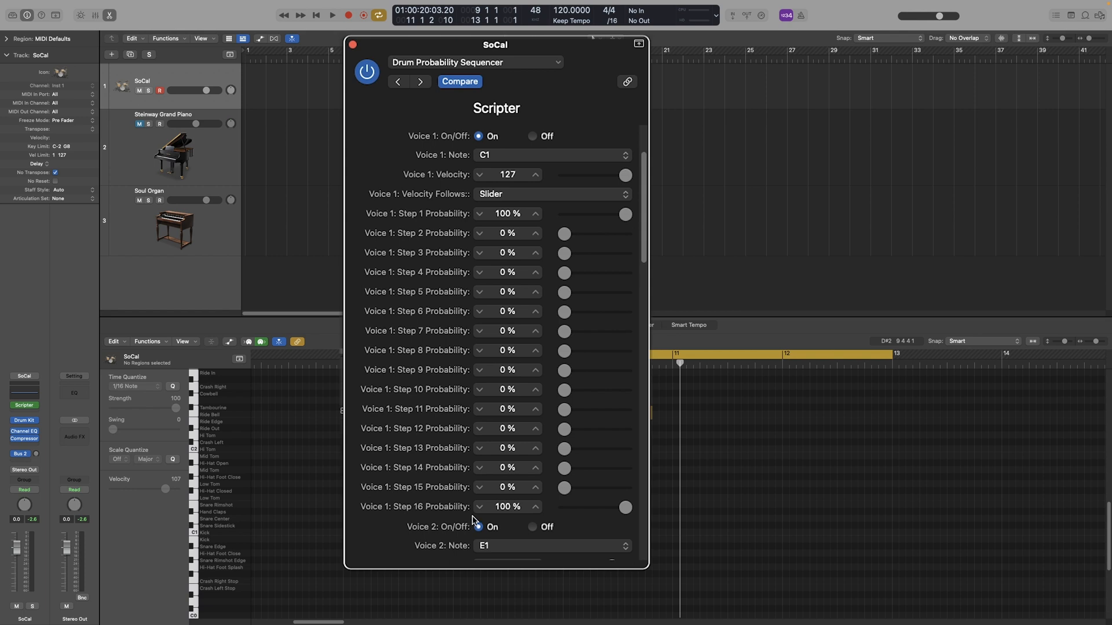
{"action": "mouse_move", "coordinate": [444, 408]}
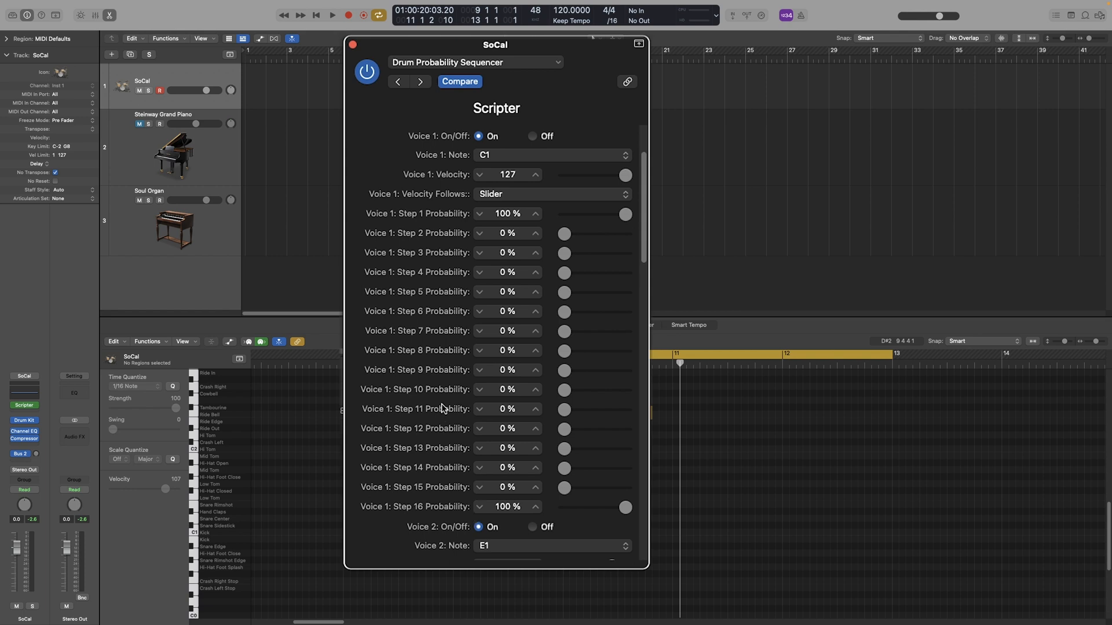
{"action": "left_click", "coordinate": [332, 15]}
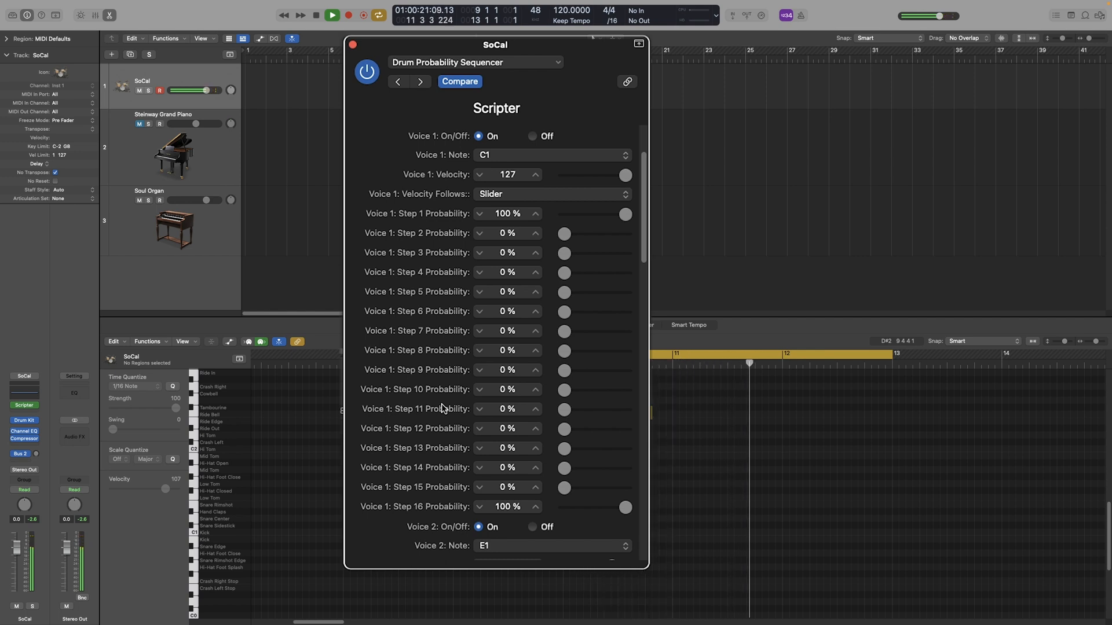
{"action": "left_click", "coordinate": [347, 14]}
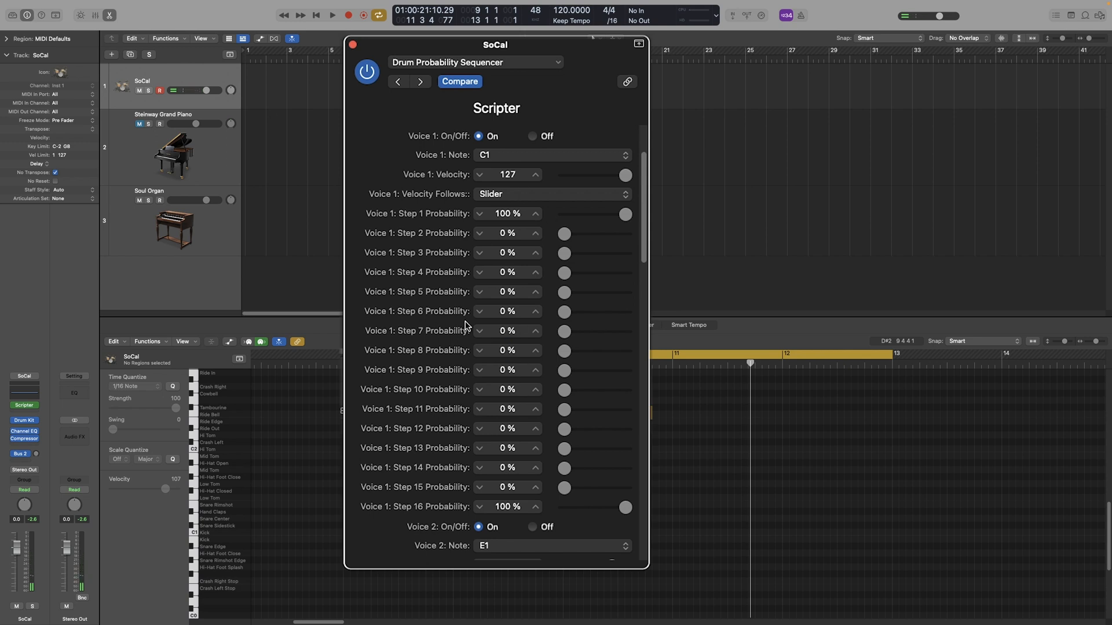
{"action": "mouse_move", "coordinate": [549, 344]}
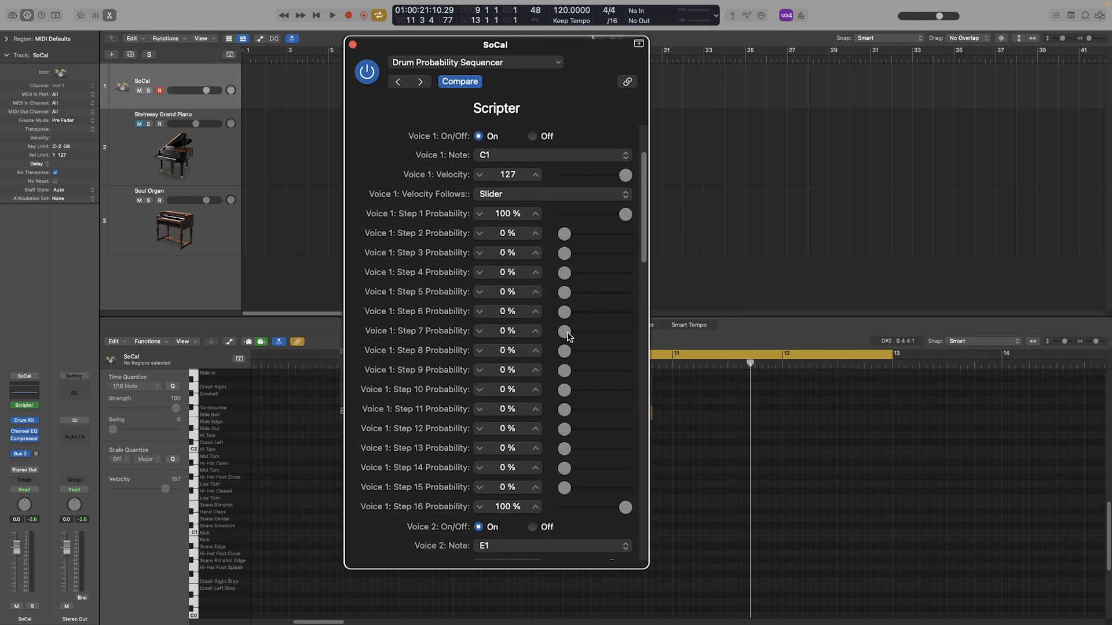
- Set Voice 1 step 7 to 50%, audition it, and close the Scripter
{"action": "left_click_drag", "start_coordinate": [565, 331], "coordinate": [595, 332]}
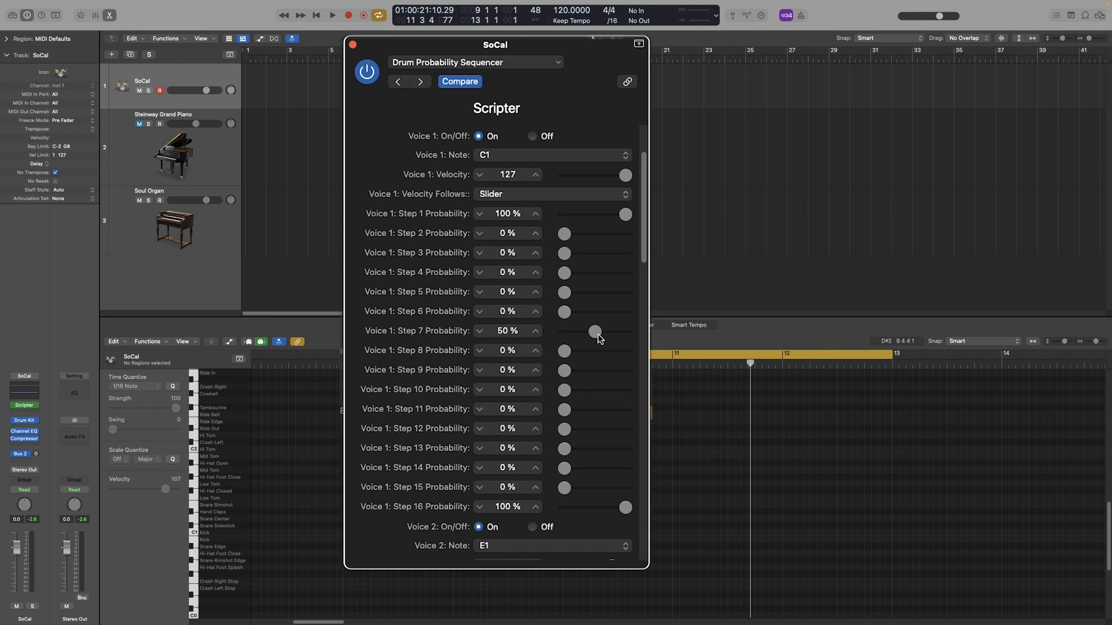
{"action": "left_click", "coordinate": [331, 15]}
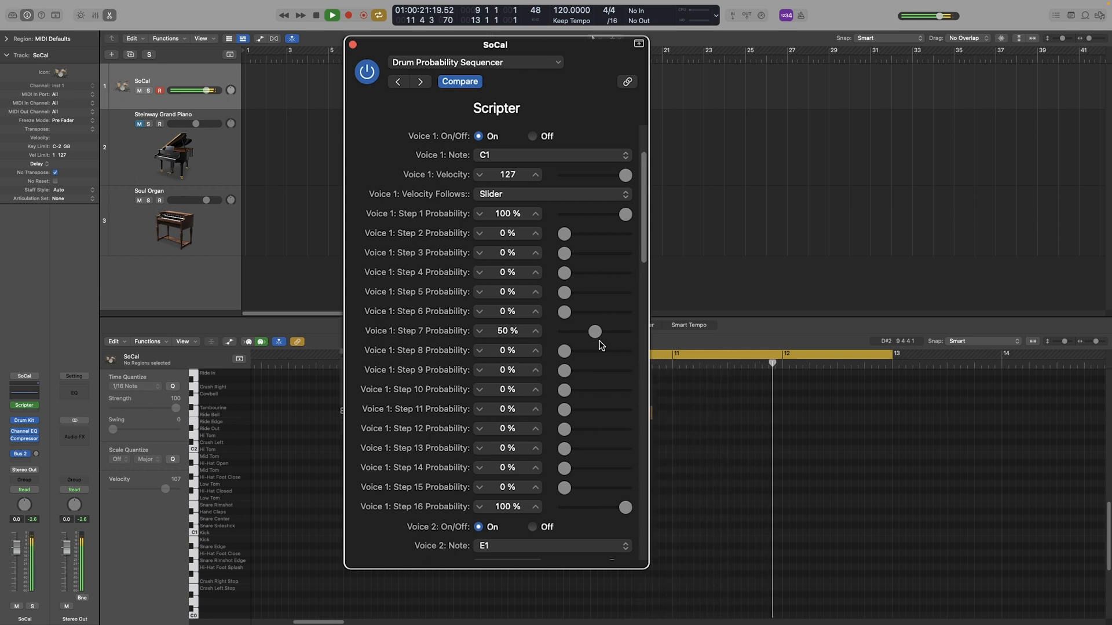
{"action": "left_click", "coordinate": [331, 15]}
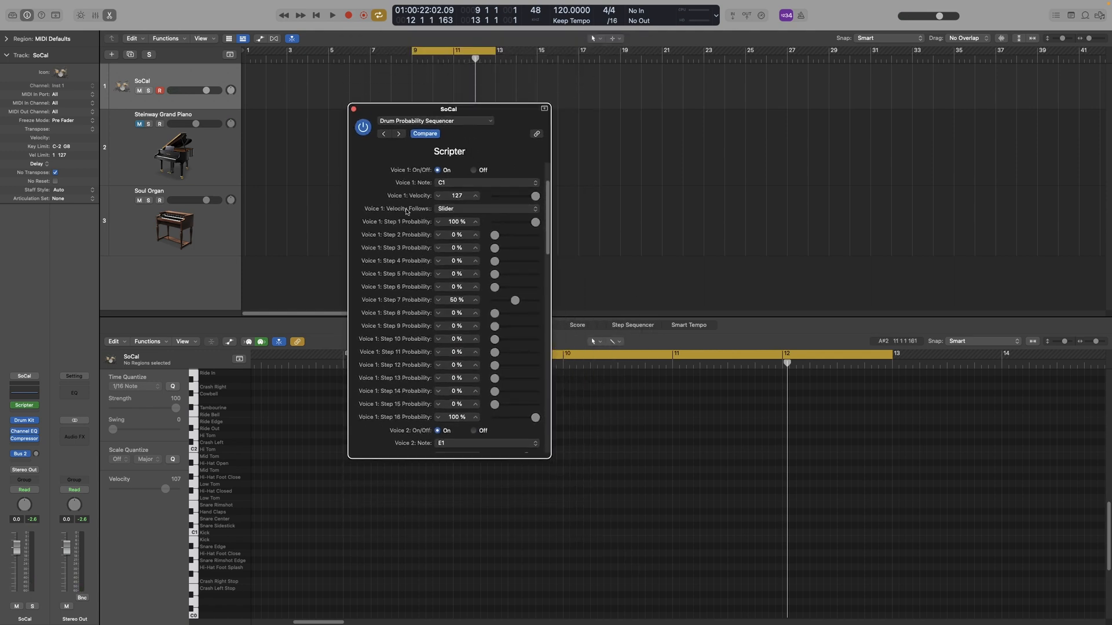
{"action": "left_click", "coordinate": [354, 110]}
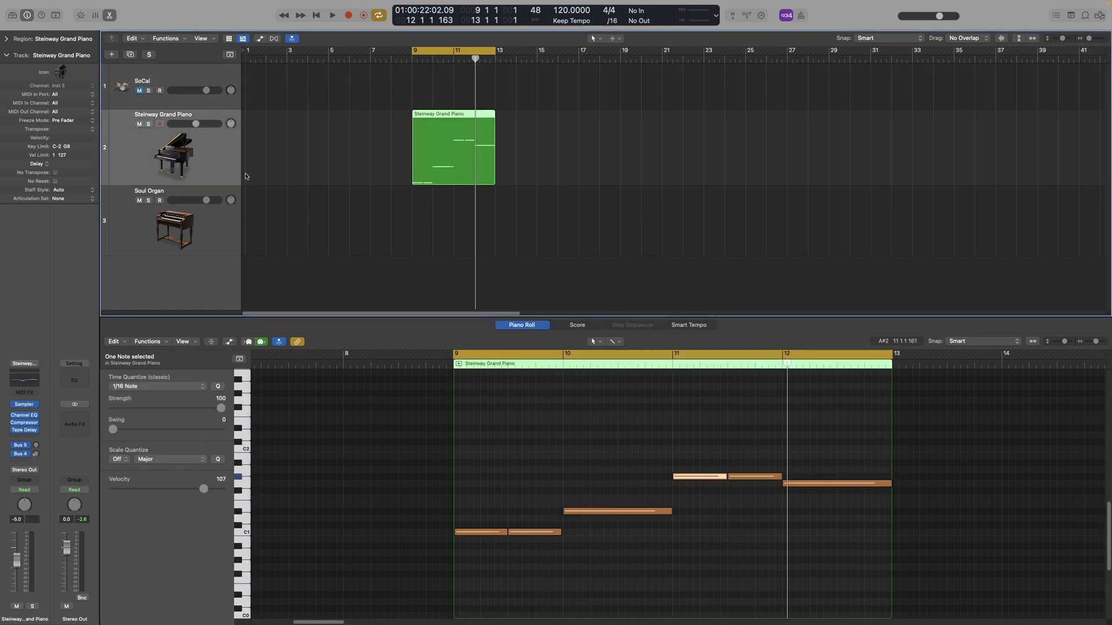
- Play the piano part and open the Steinway Grand Piano's MIDI FX list
{"action": "left_click", "coordinate": [331, 15]}
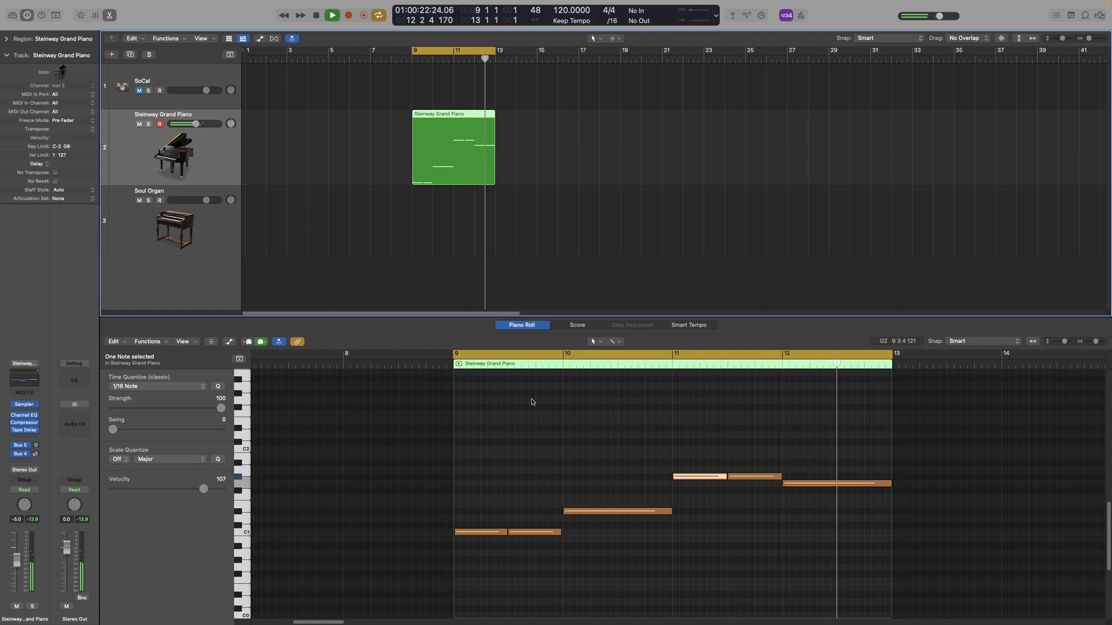
{"action": "left_click", "coordinate": [331, 15]}
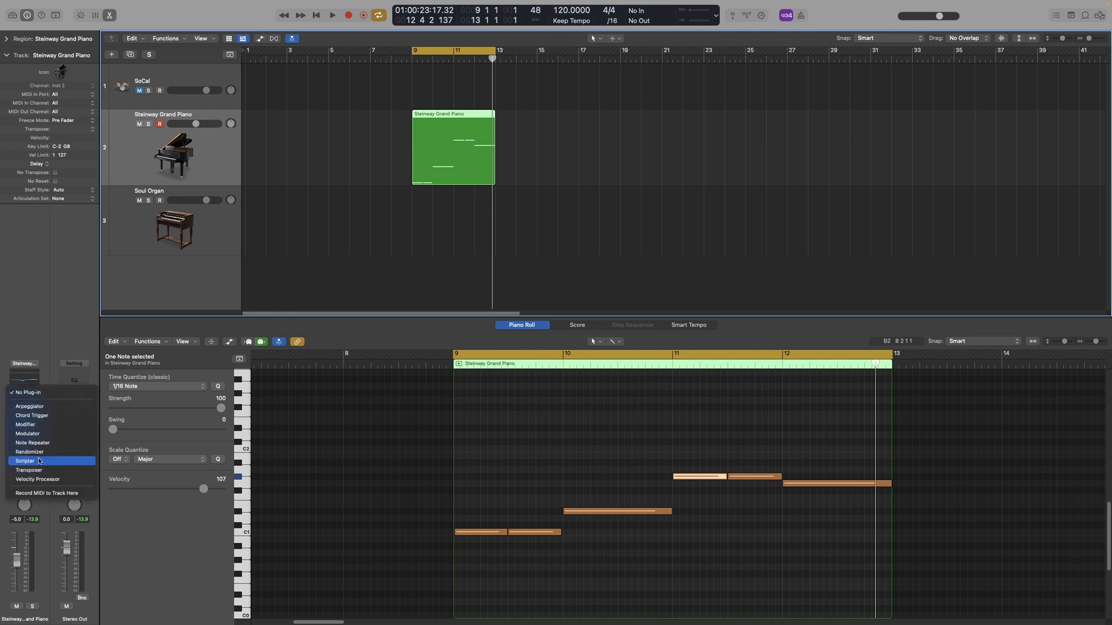
- Insert Scripter on the Steinway Grand Piano and load the Guitar Strummer preset
{"action": "left_click", "coordinate": [24, 461]}
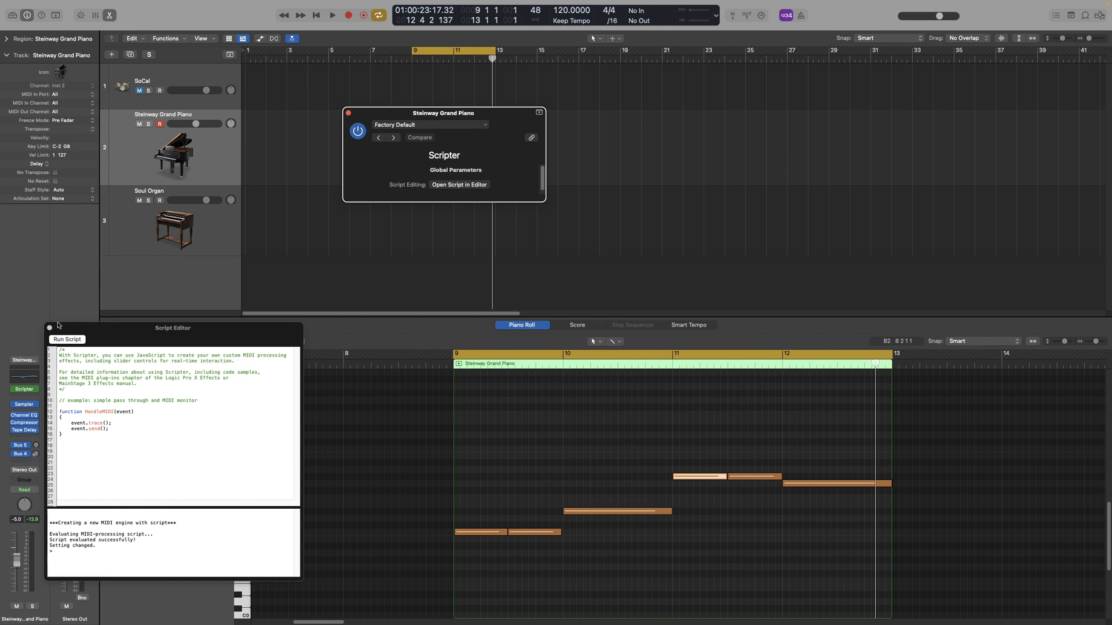
{"action": "left_click", "coordinate": [430, 125]}
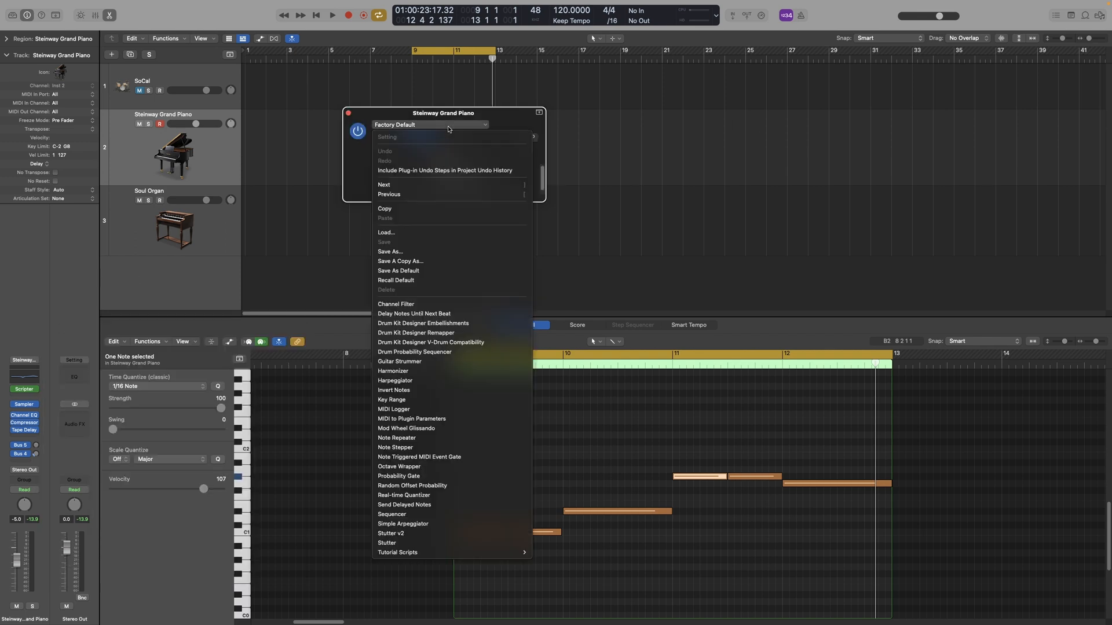
{"action": "mouse_move", "coordinate": [422, 479]}
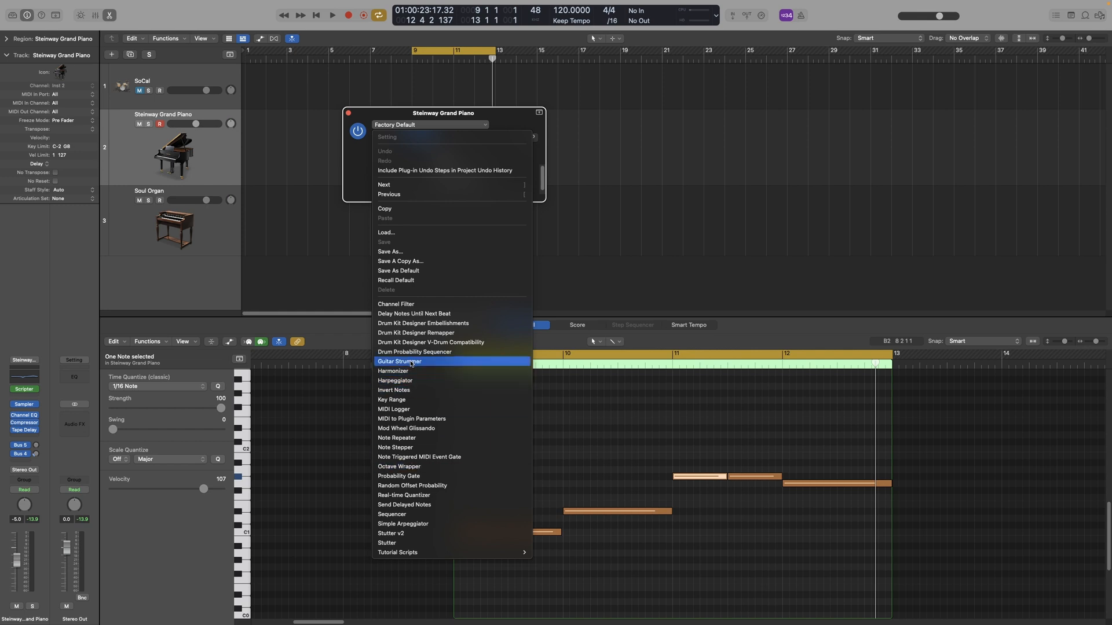
{"action": "left_click", "coordinate": [399, 361]}
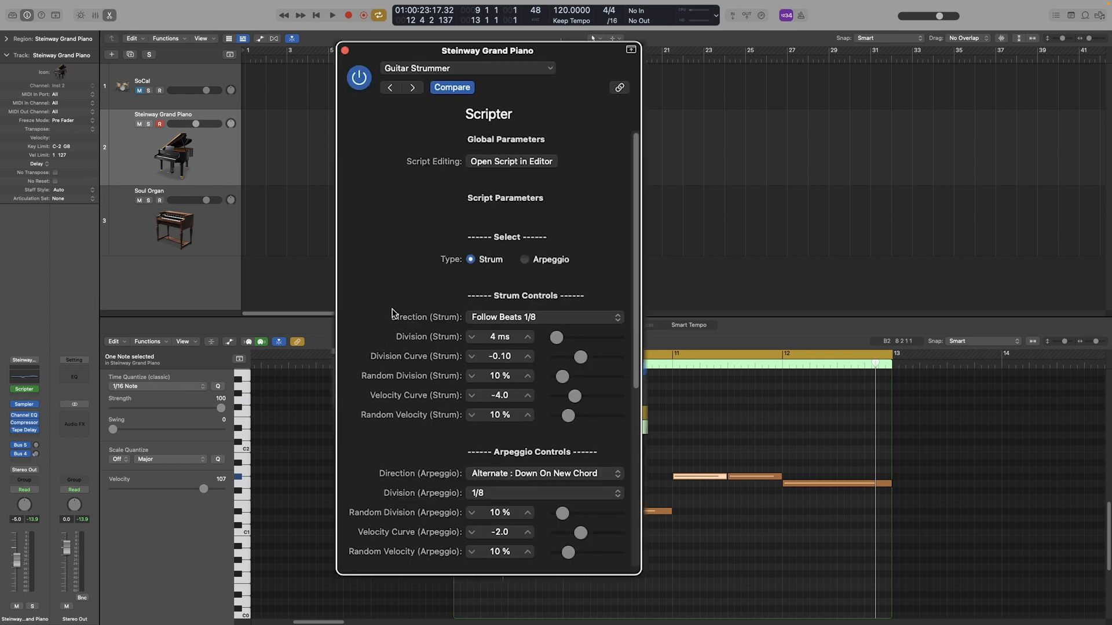
{"action": "left_click", "coordinate": [332, 15]}
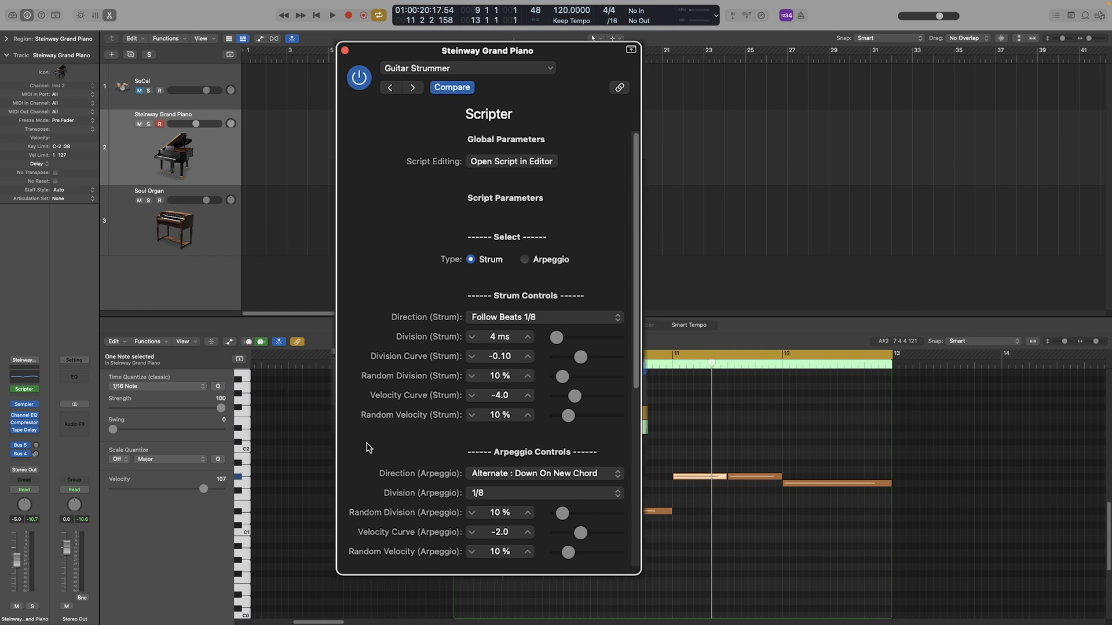
- Assign C to C Minor, D# to D# Major, G# to G# Major, then play
{"action": "scroll", "scroll_direction": "down", "scroll_amount": 3}
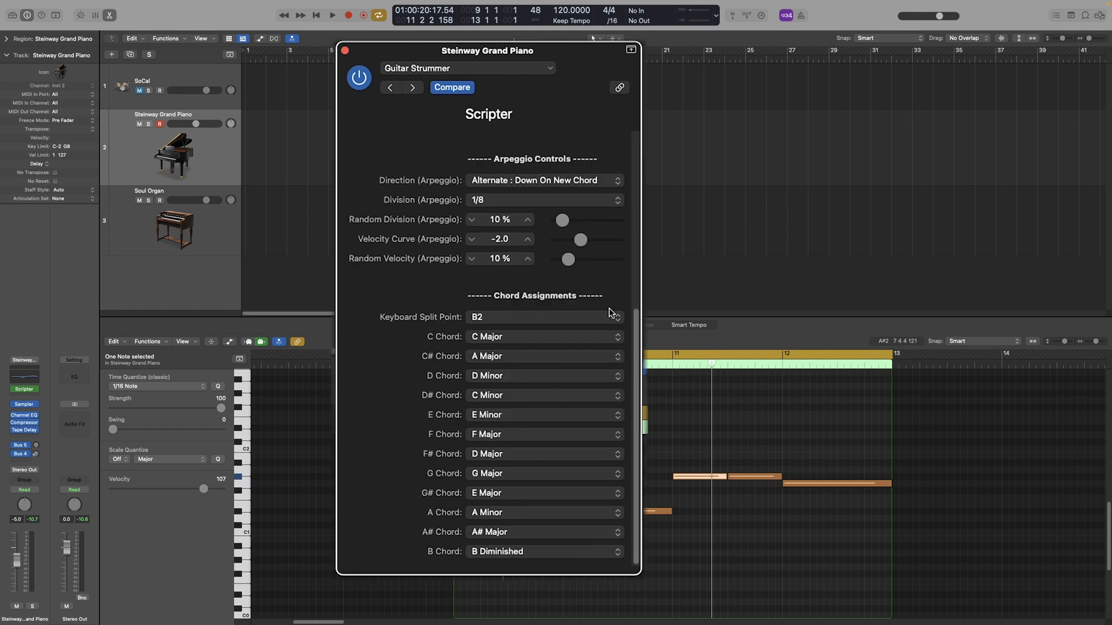
{"action": "mouse_move", "coordinate": [581, 312]}
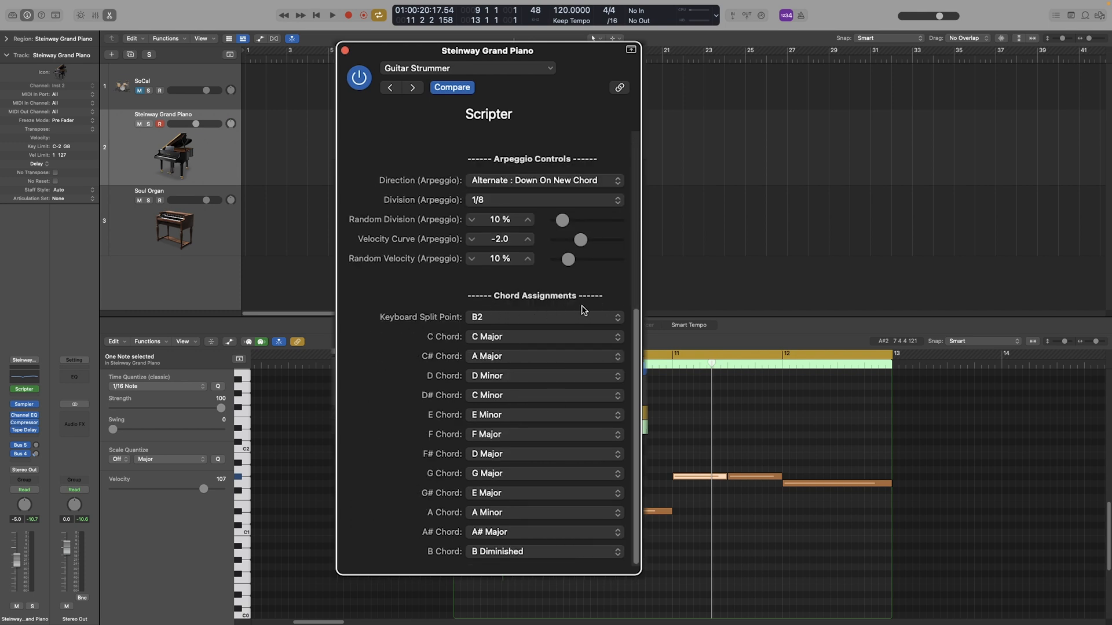
{"action": "mouse_move", "coordinate": [450, 342]}
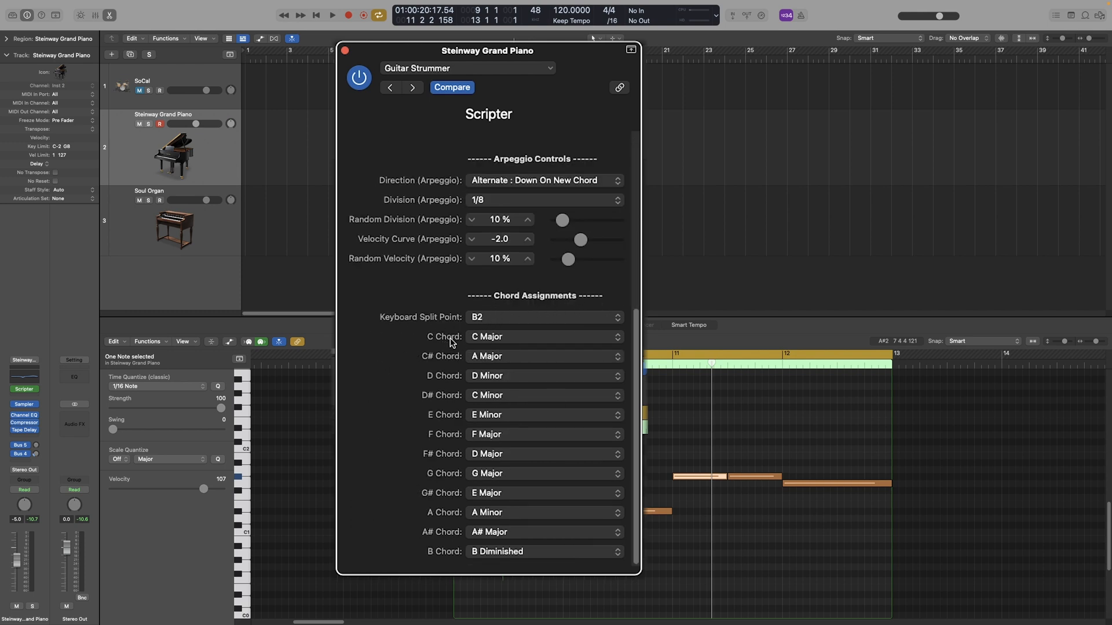
{"action": "mouse_move", "coordinate": [516, 342]}
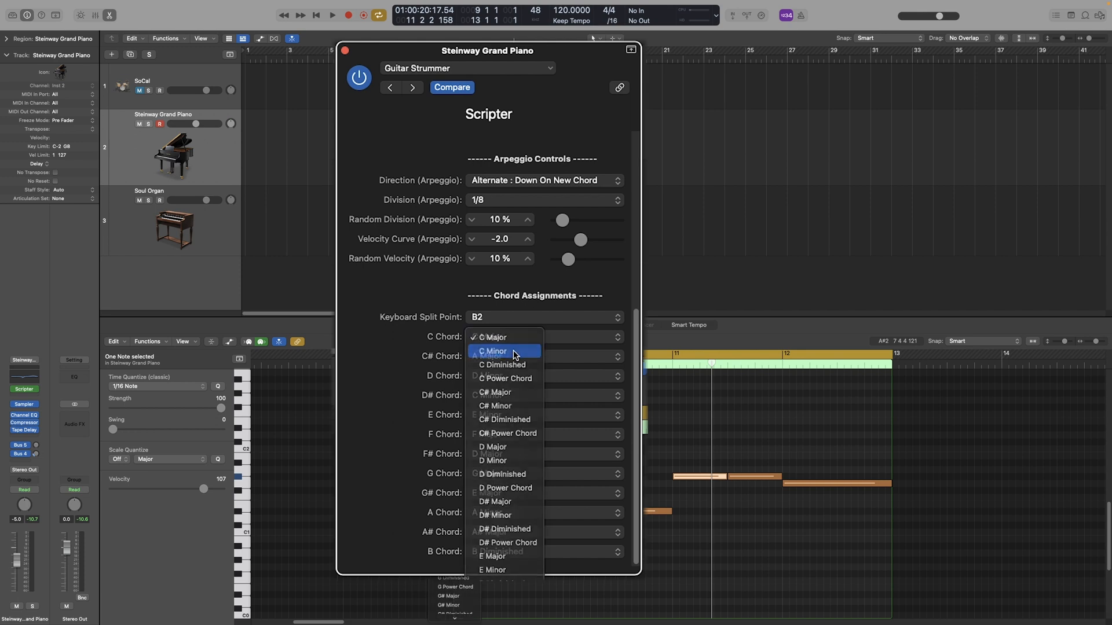
{"action": "left_click", "coordinate": [493, 351]}
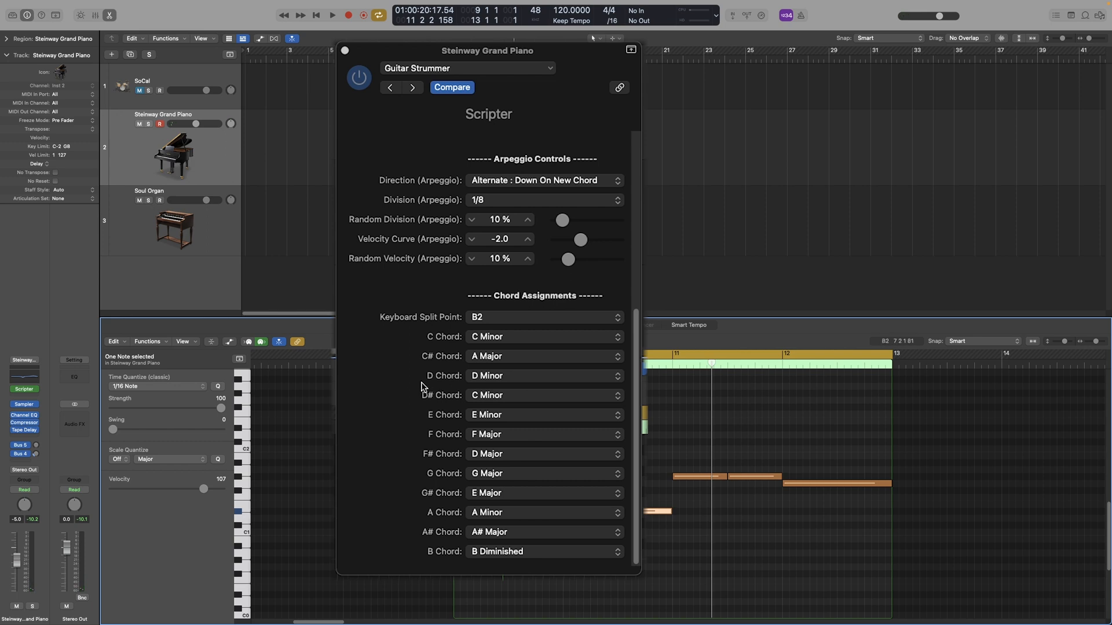
{"action": "mouse_move", "coordinate": [502, 397]}
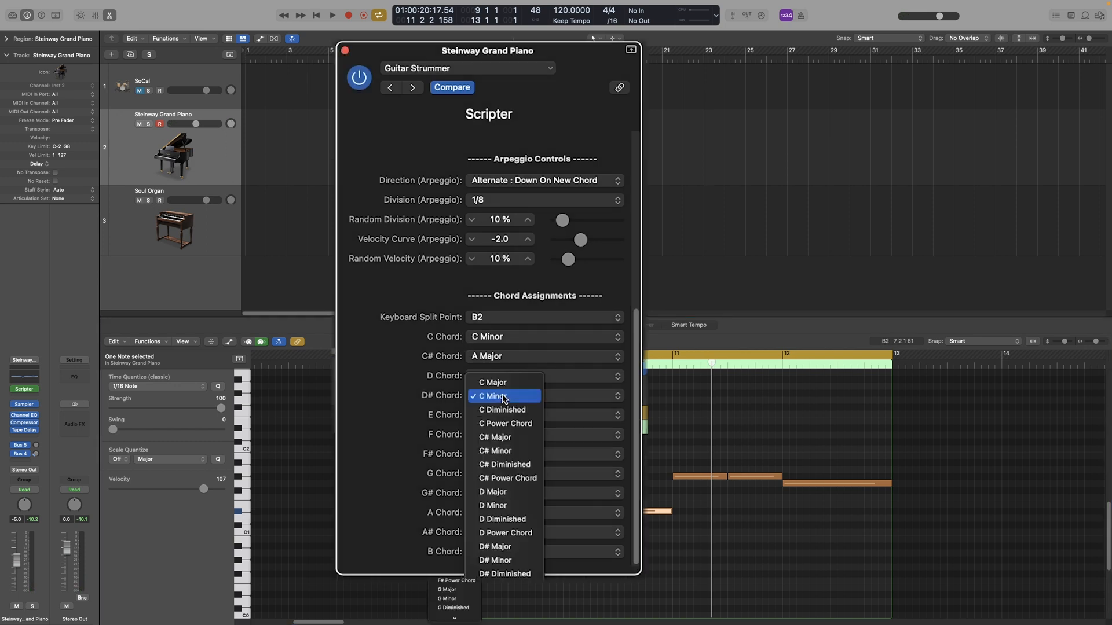
{"action": "mouse_move", "coordinate": [504, 546]}
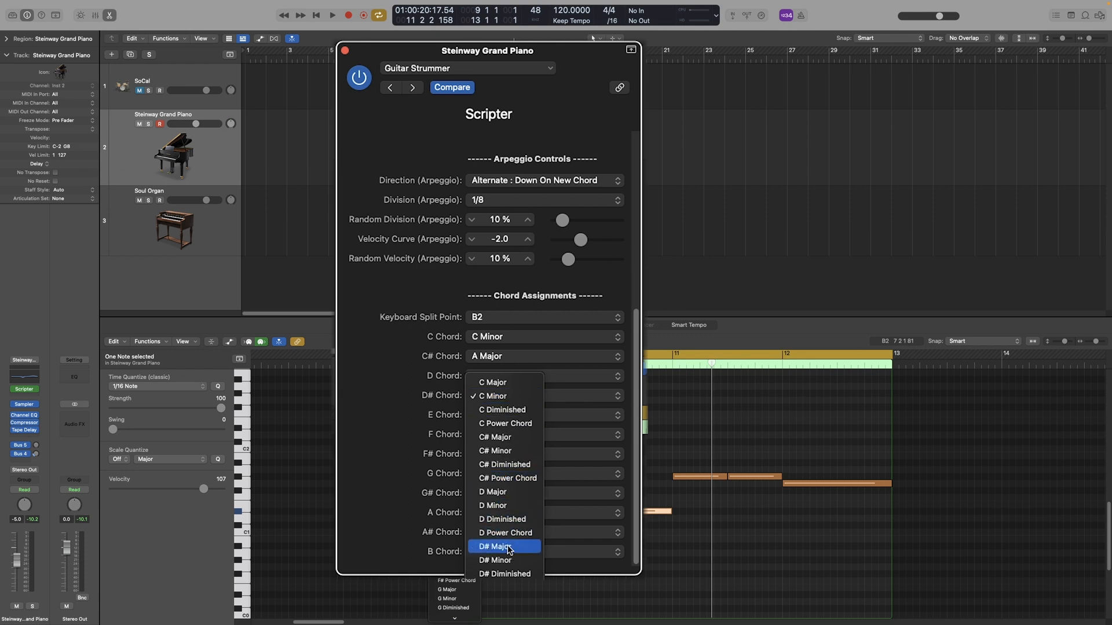
{"action": "mouse_move", "coordinate": [506, 552]}
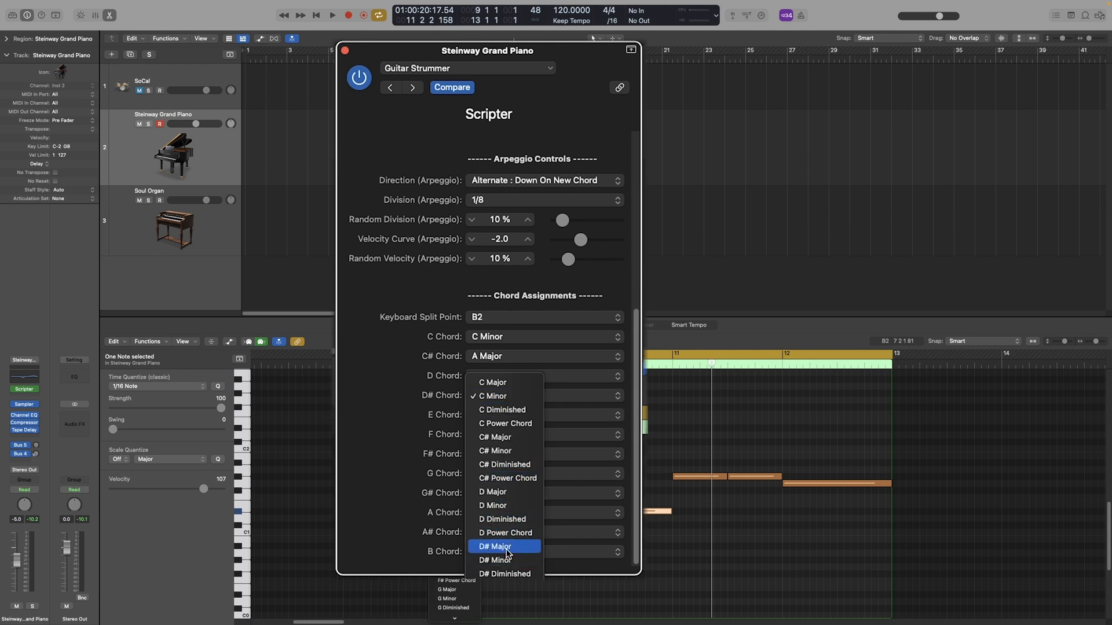
{"action": "left_click", "coordinate": [505, 546]}
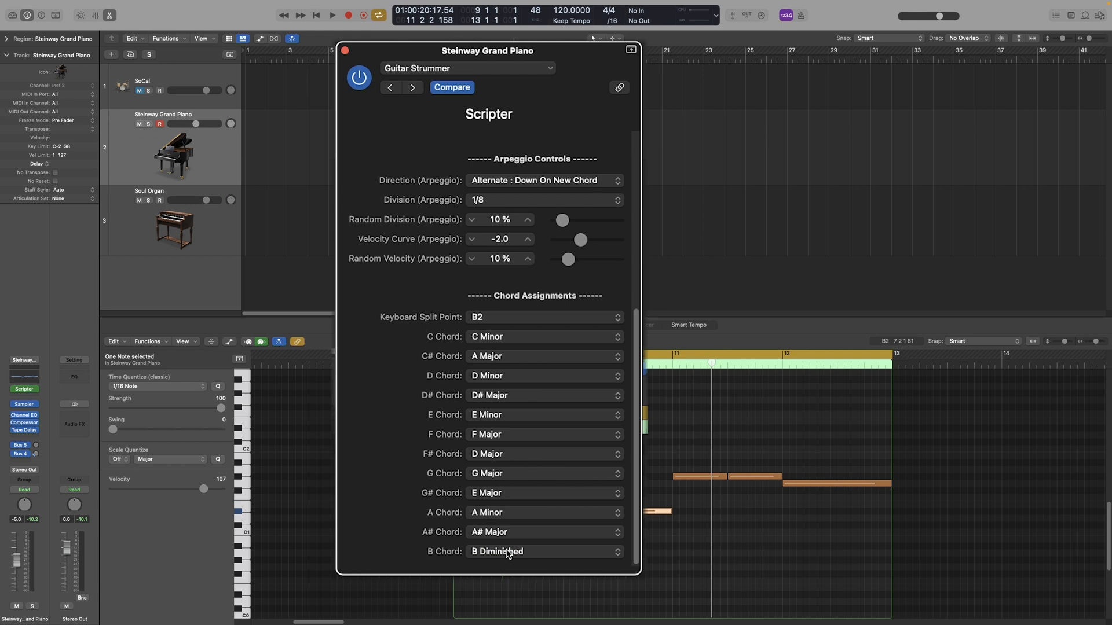
{"action": "mouse_move", "coordinate": [505, 511]}
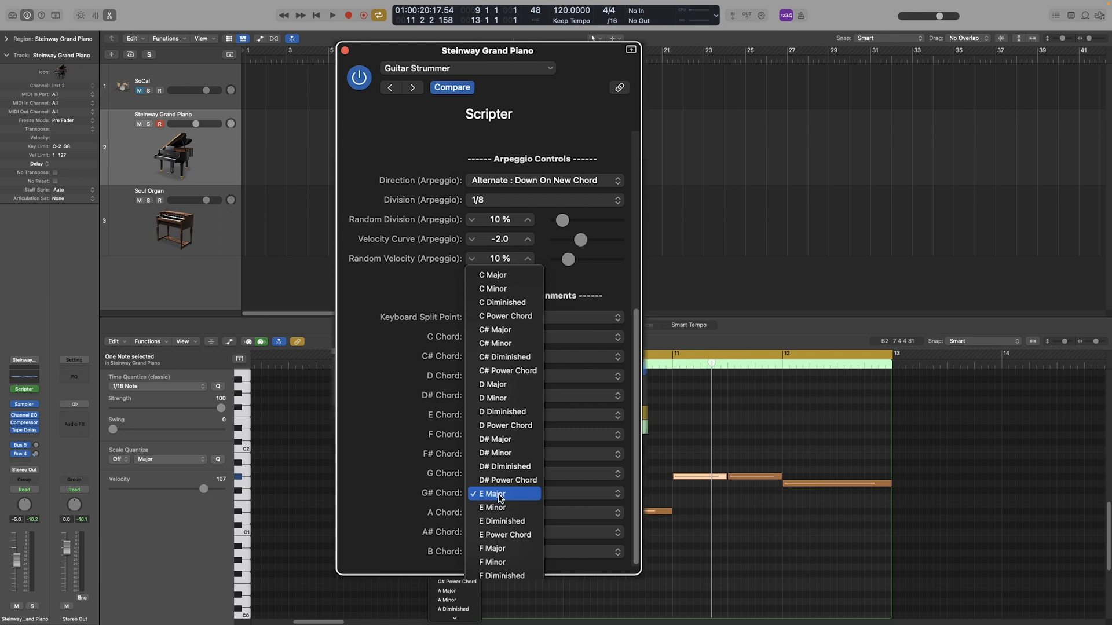
{"action": "mouse_move", "coordinate": [502, 499]}
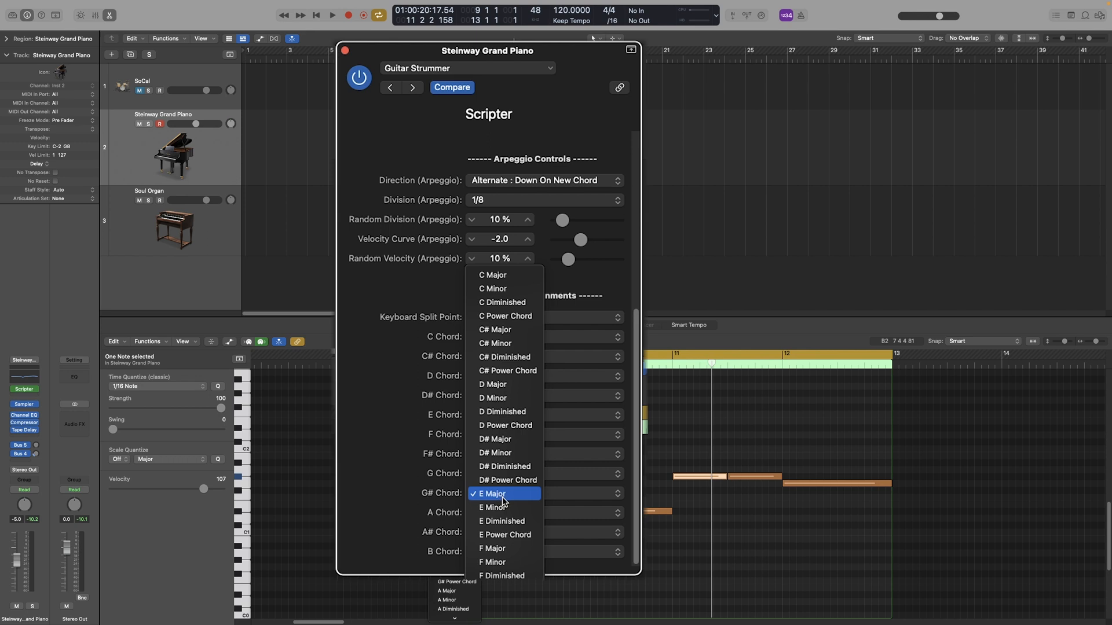
{"action": "mouse_move", "coordinate": [504, 521]}
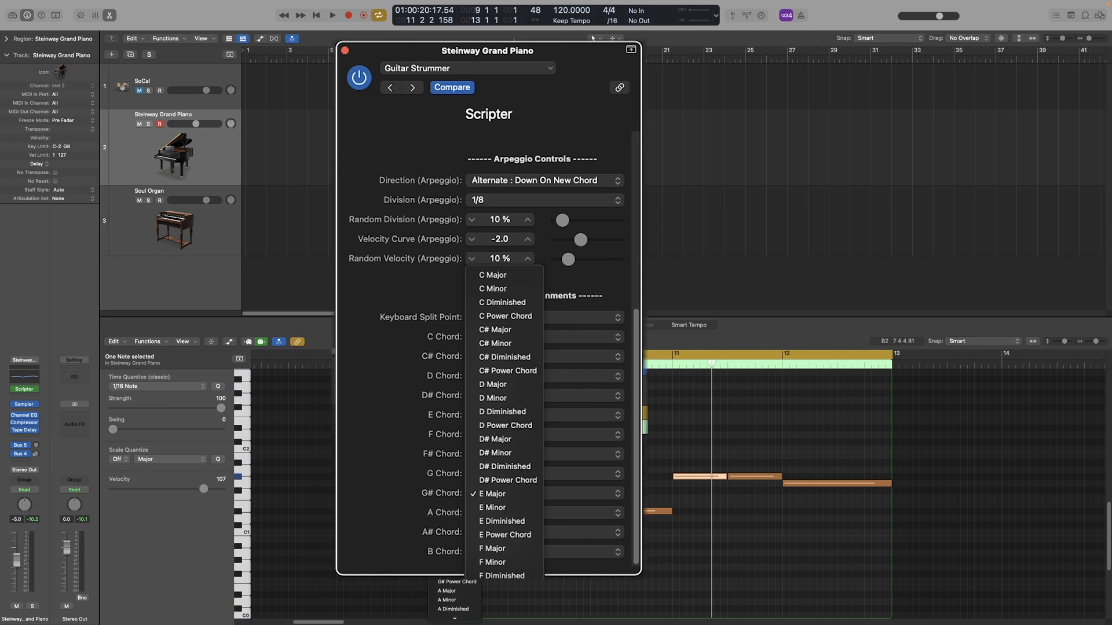
{"action": "left_click", "coordinate": [492, 289]}
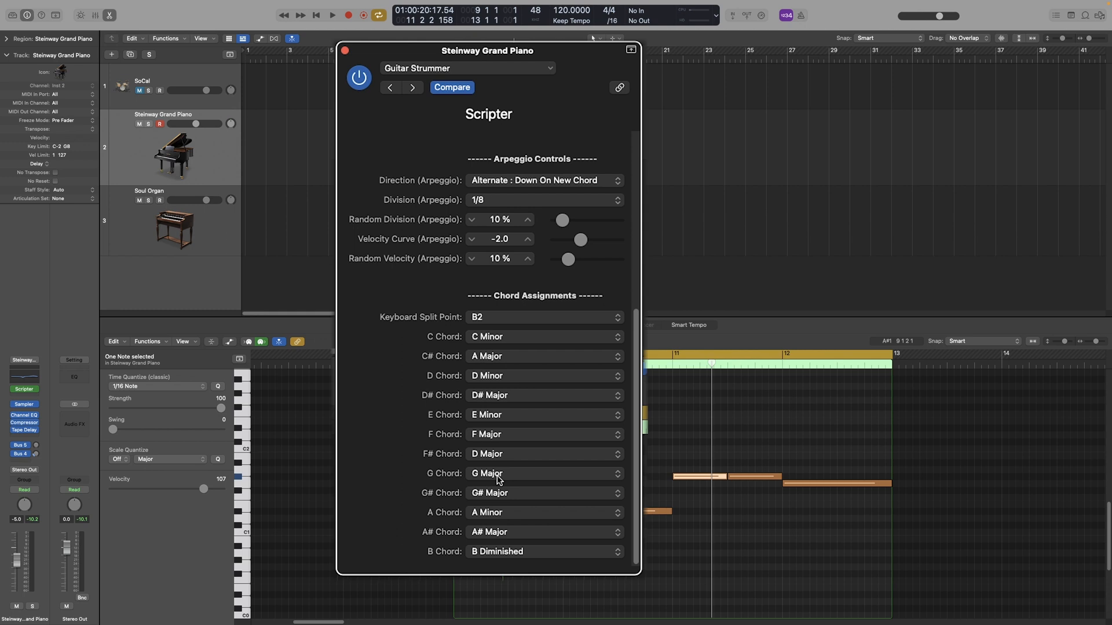
{"action": "mouse_move", "coordinate": [433, 486]}
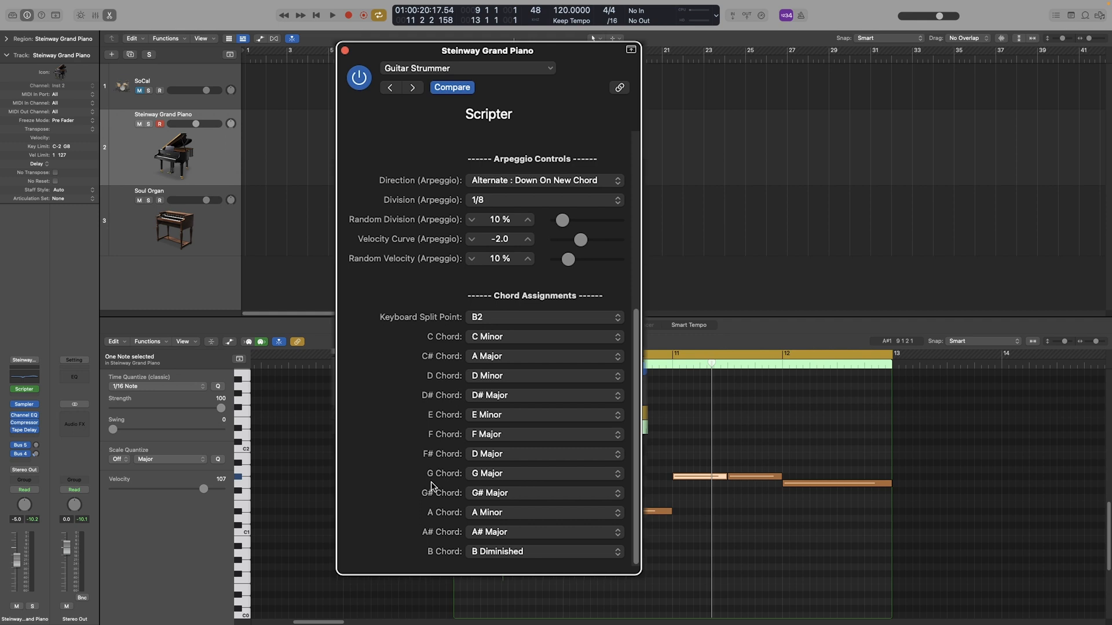
{"action": "left_click", "coordinate": [332, 15]}
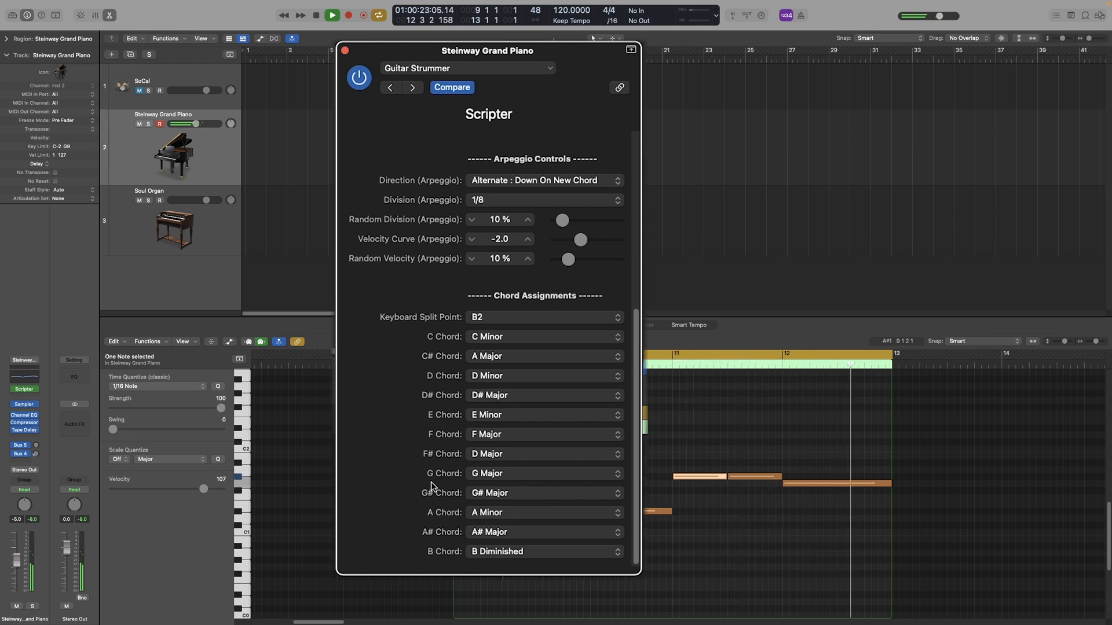
- Switch the strummer to Arpeggio mode with a 1/8 T division
{"action": "left_click", "coordinate": [331, 15]}
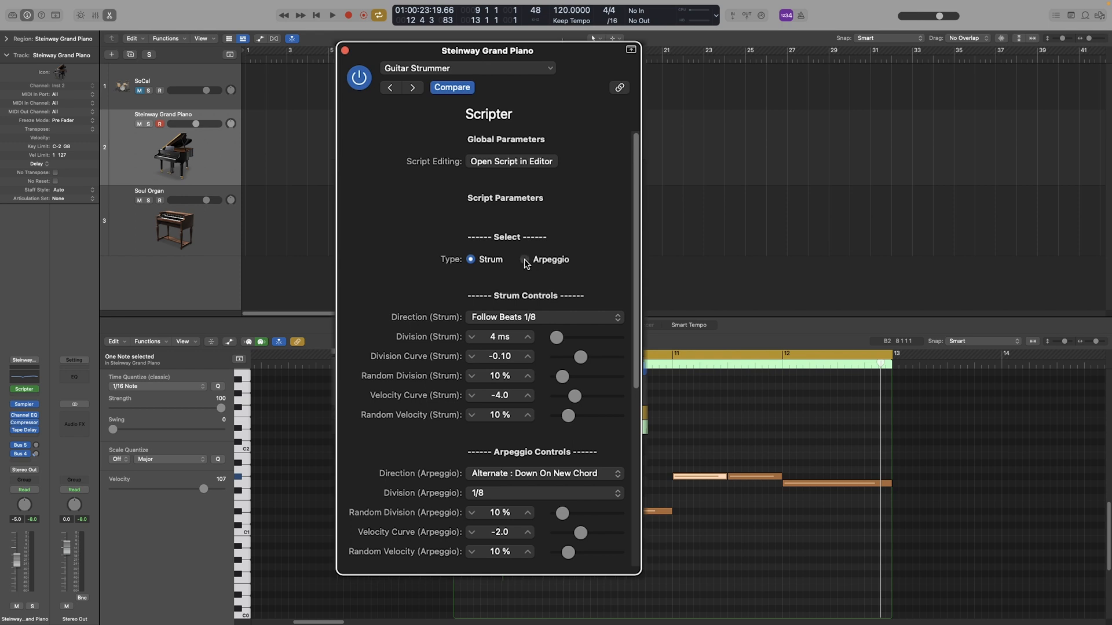
{"action": "left_click", "coordinate": [525, 259]}
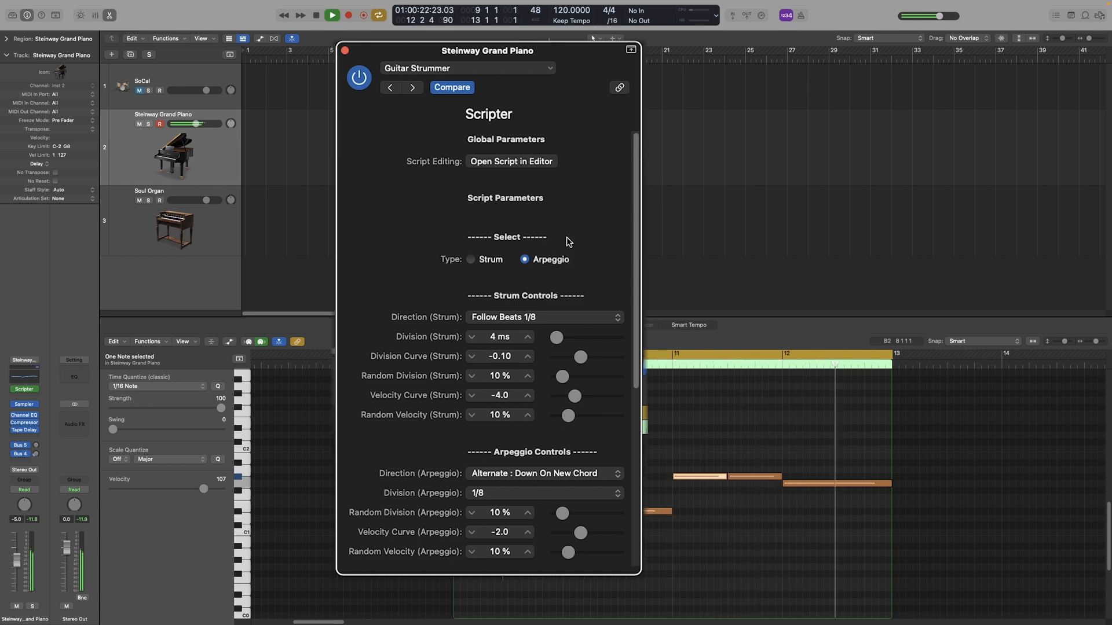
{"action": "left_click", "coordinate": [332, 14]}
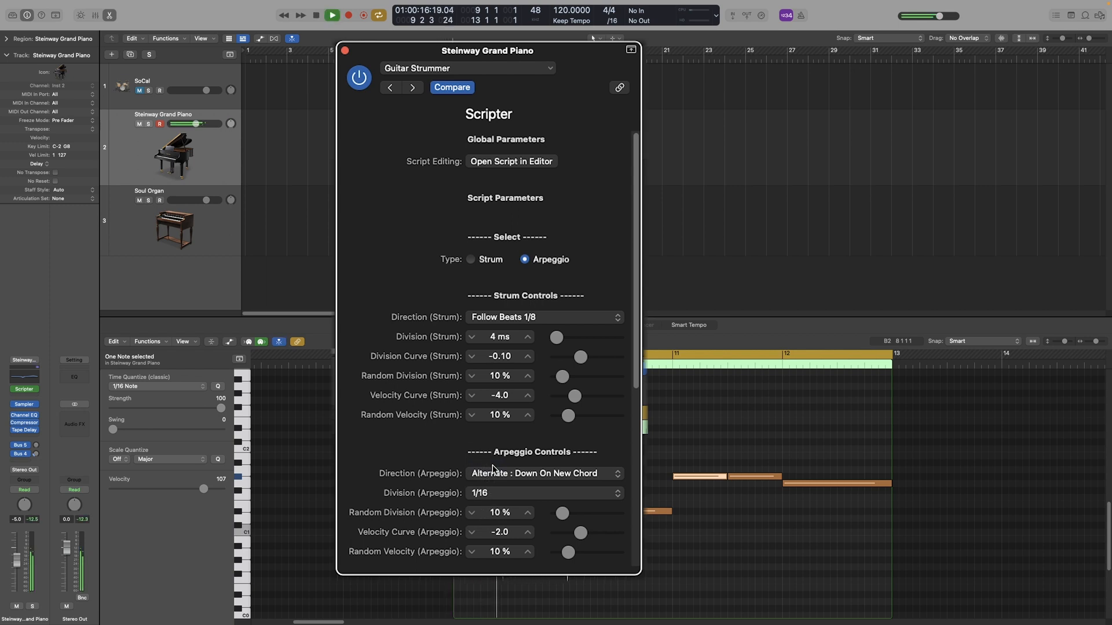
{"action": "left_click", "coordinate": [542, 493]}
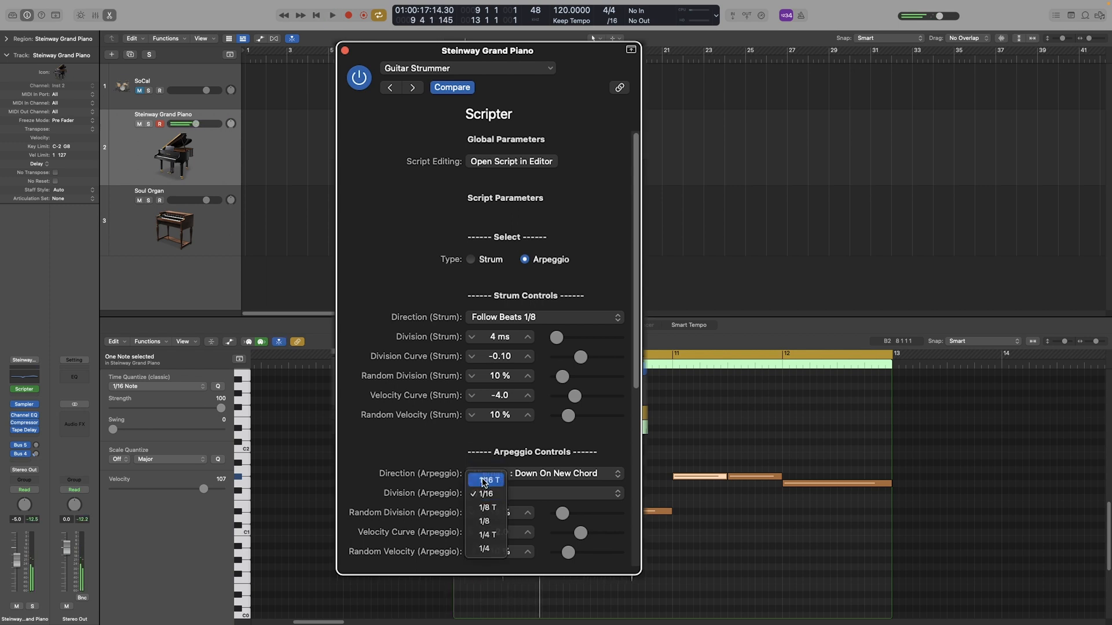
{"action": "left_click", "coordinate": [487, 480]}
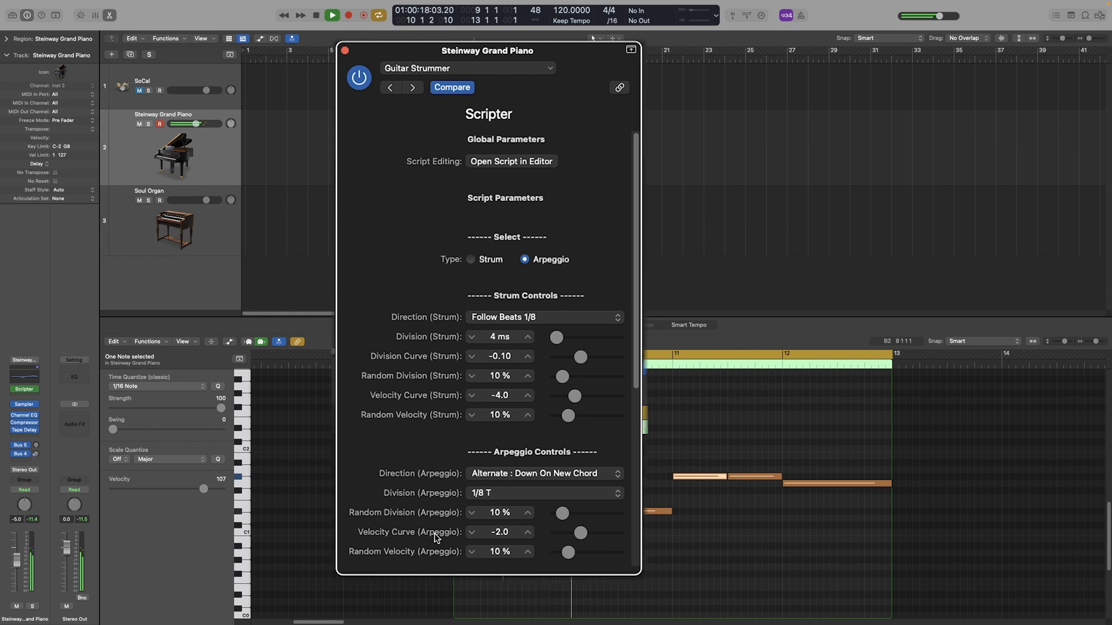
- Audition random division, then set it to 0% and velocity curve to -1.3
{"action": "left_click", "coordinate": [332, 14]}
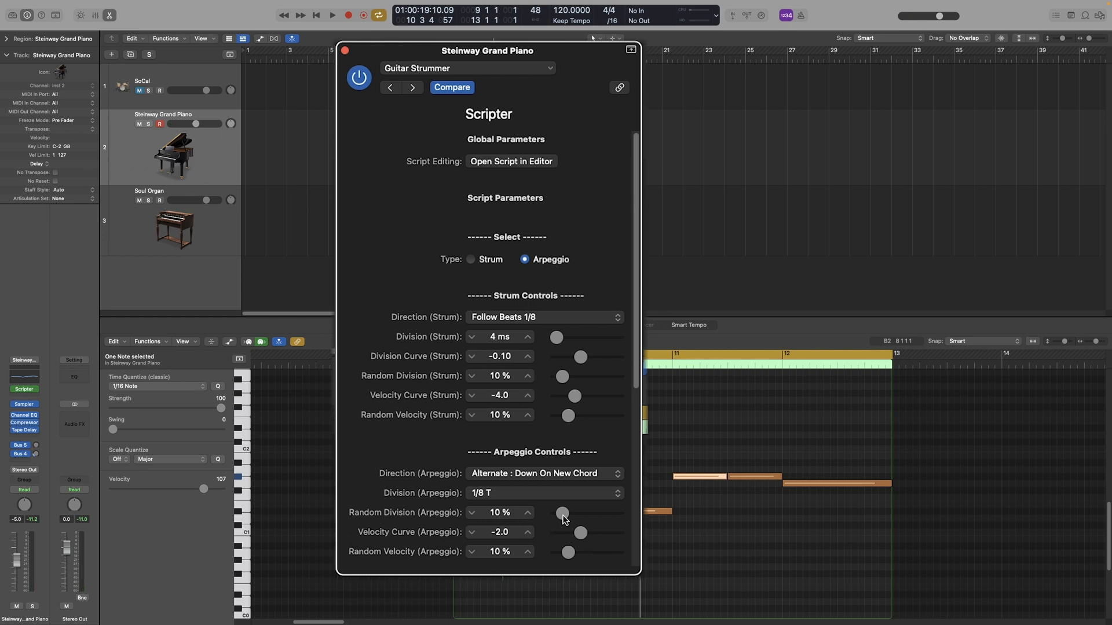
{"action": "left_click_drag", "start_coordinate": [562, 513], "coordinate": [596, 512]}
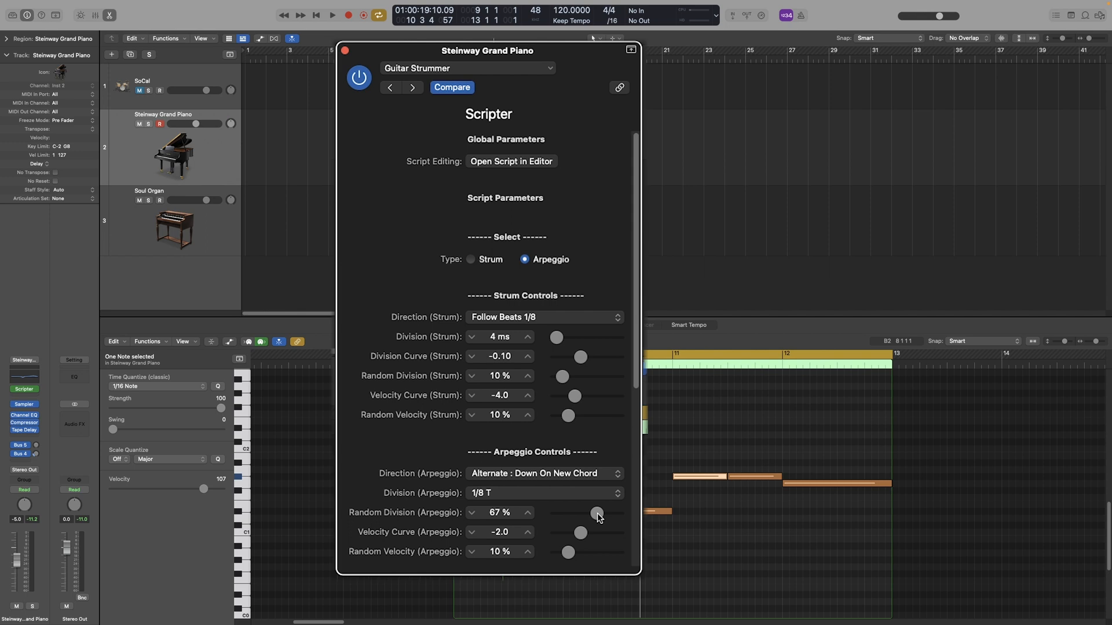
{"action": "left_click", "coordinate": [334, 15]}
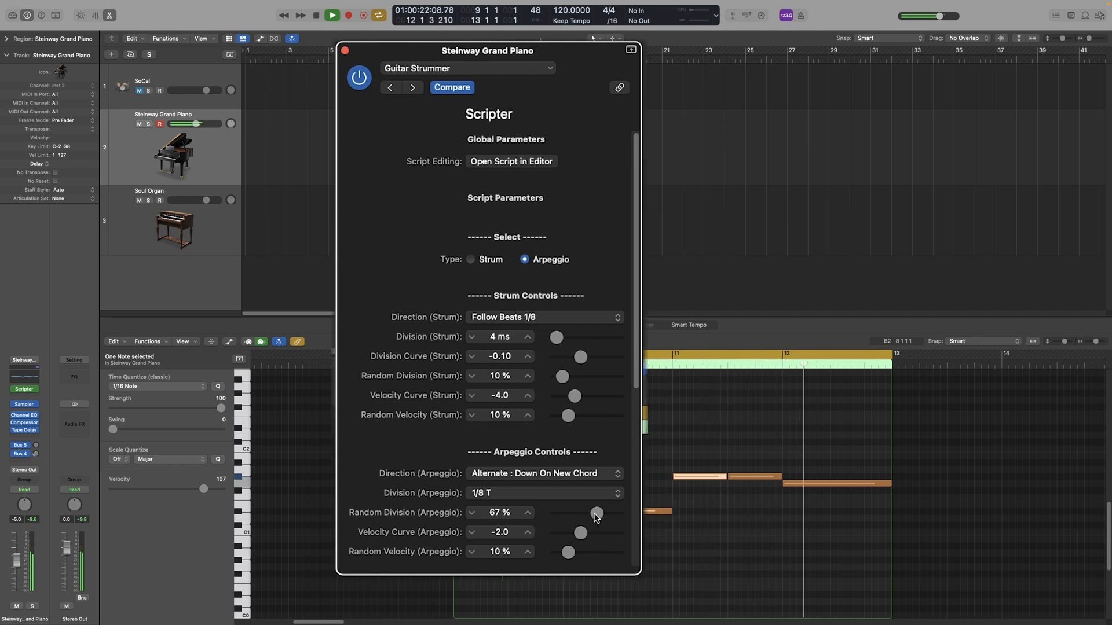
{"action": "left_click", "coordinate": [348, 14]}
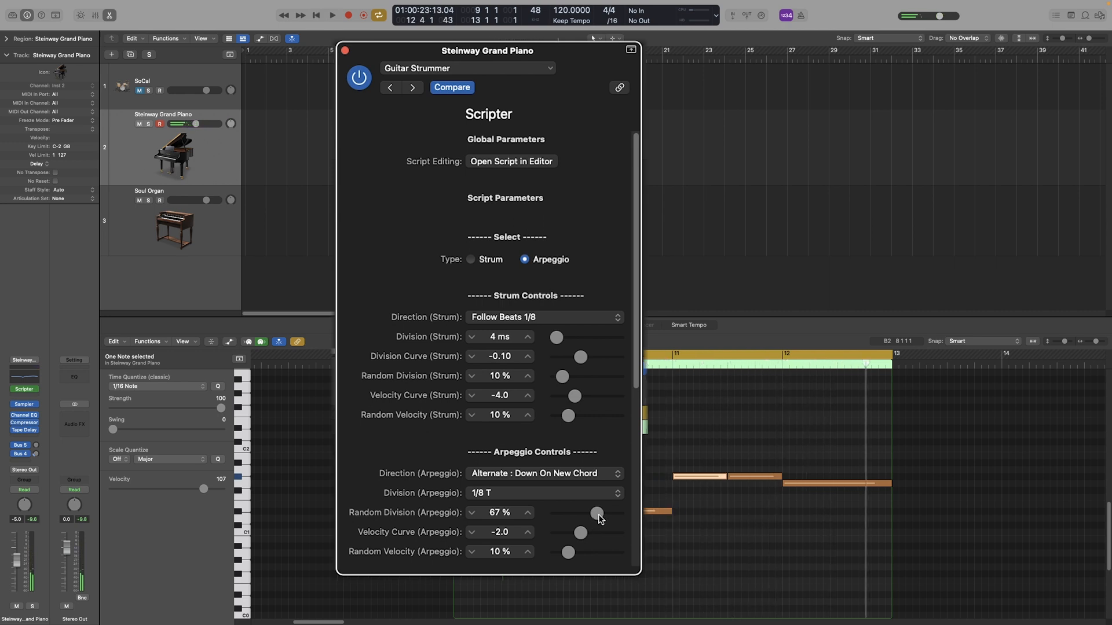
{"action": "left_click_drag", "start_coordinate": [595, 512], "coordinate": [557, 512]}
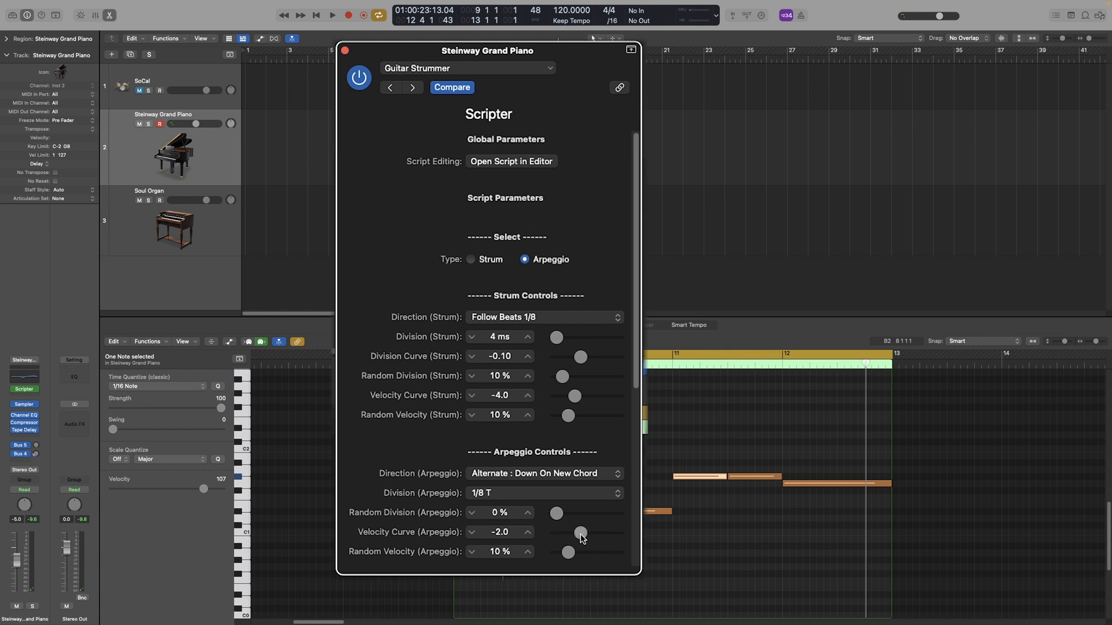
{"action": "left_click_drag", "start_coordinate": [581, 532], "coordinate": [581, 532]}
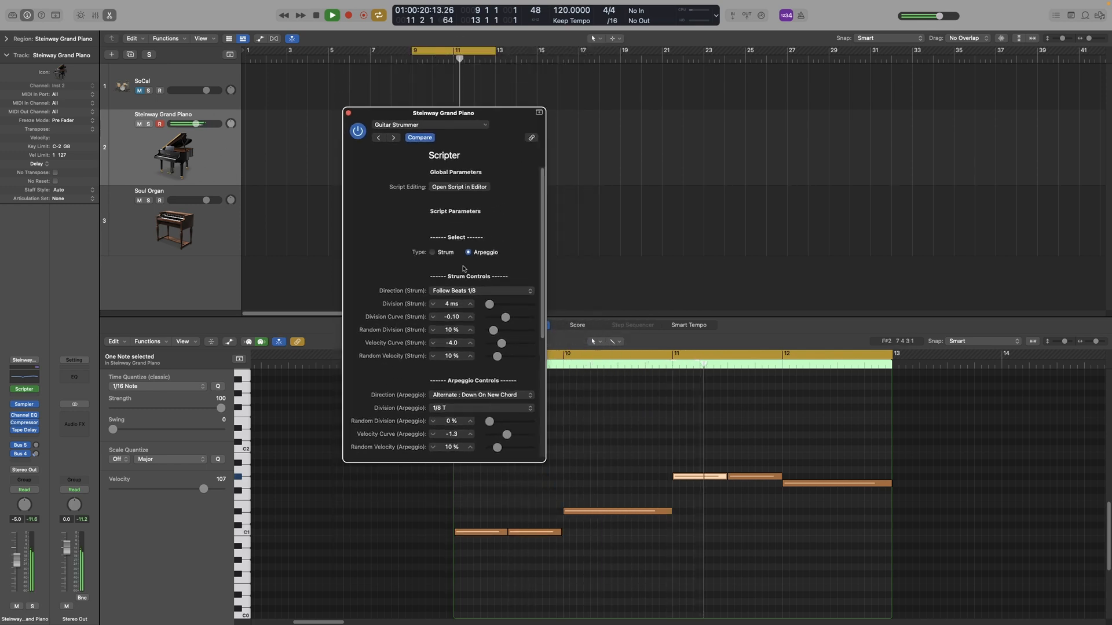
- Insert a second Scripter after the Guitar Strummer on the piano and load Note Repeater
{"action": "left_click", "coordinate": [332, 15]}
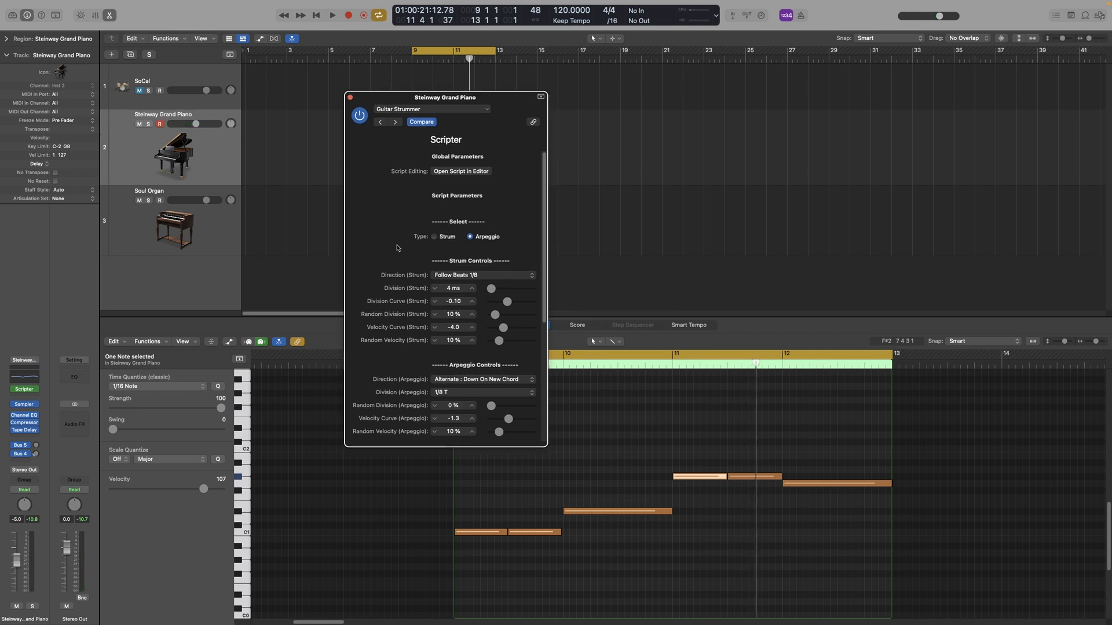
{"action": "left_click", "coordinate": [25, 376]}
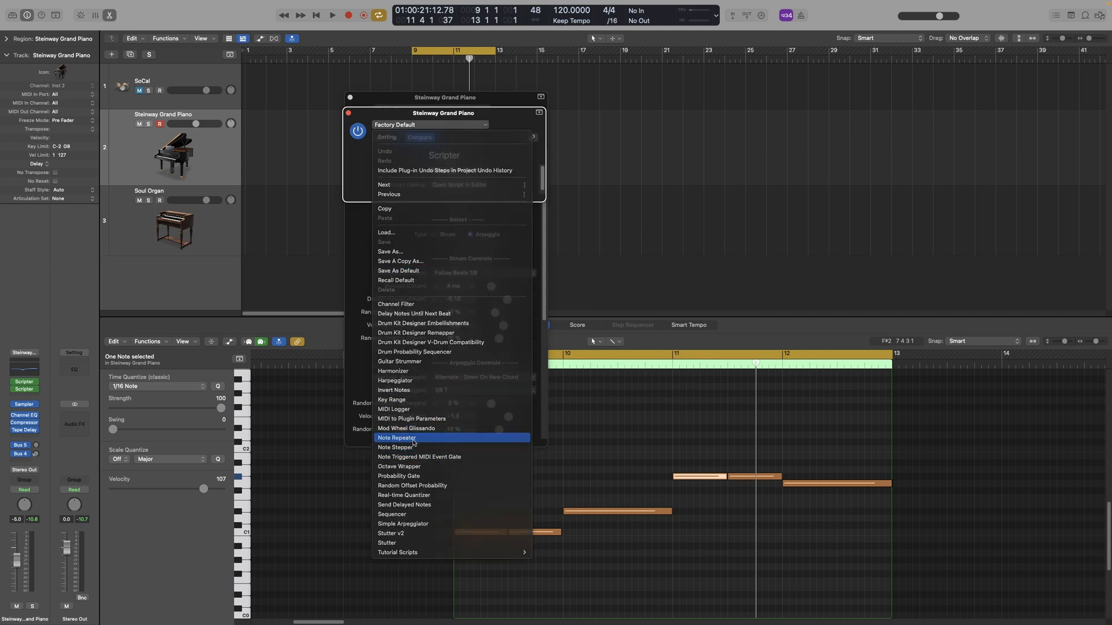
{"action": "left_click", "coordinate": [397, 437]}
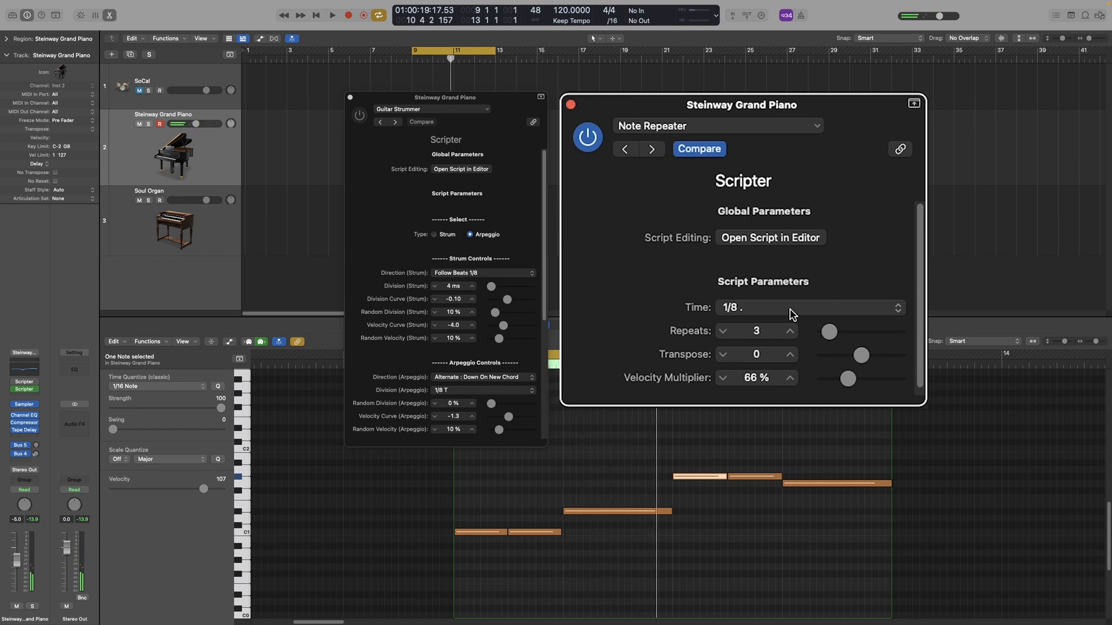
- Set Note Repeater to 4 repeats transposed up 12, trying sixteenth-note spacing
{"action": "left_click", "coordinate": [808, 307]}
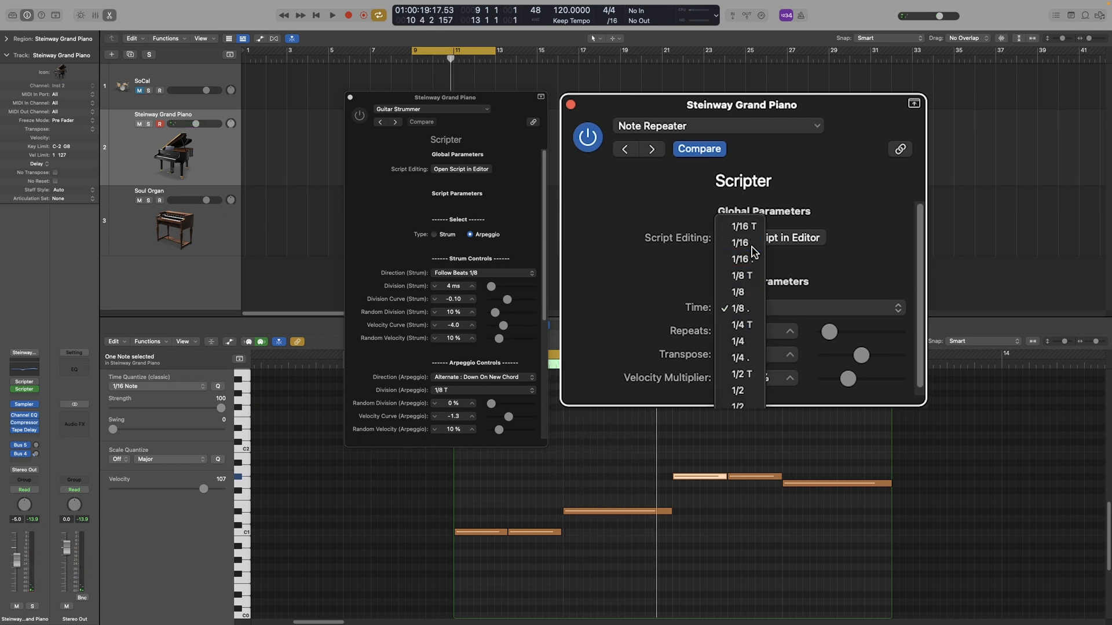
{"action": "left_click", "coordinate": [738, 243]}
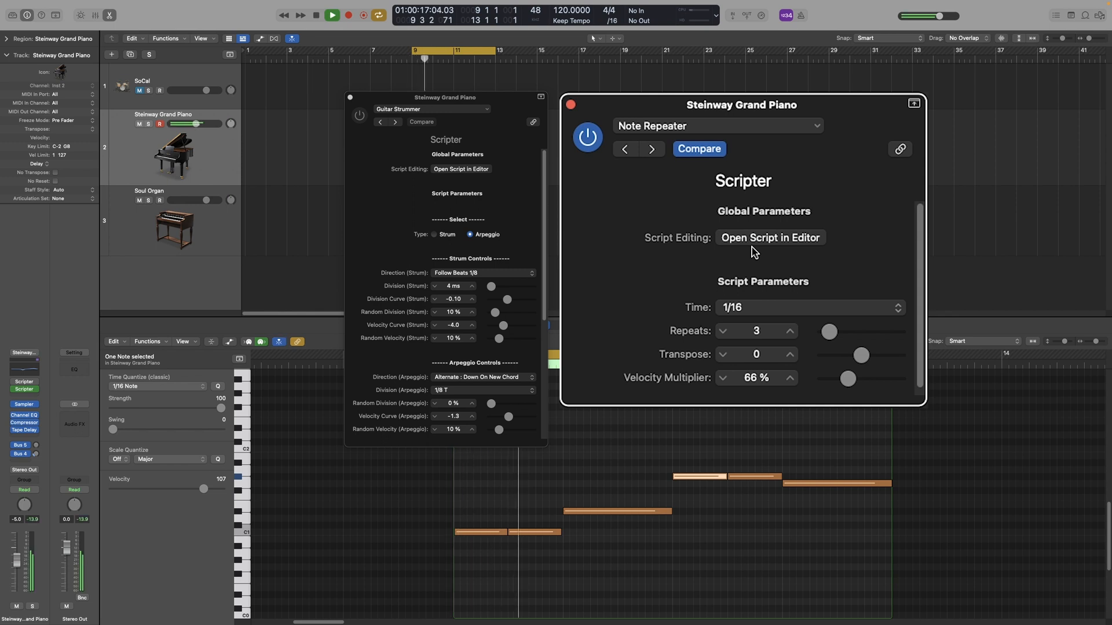
{"action": "left_click_drag", "start_coordinate": [848, 379], "coordinate": [866, 378]}
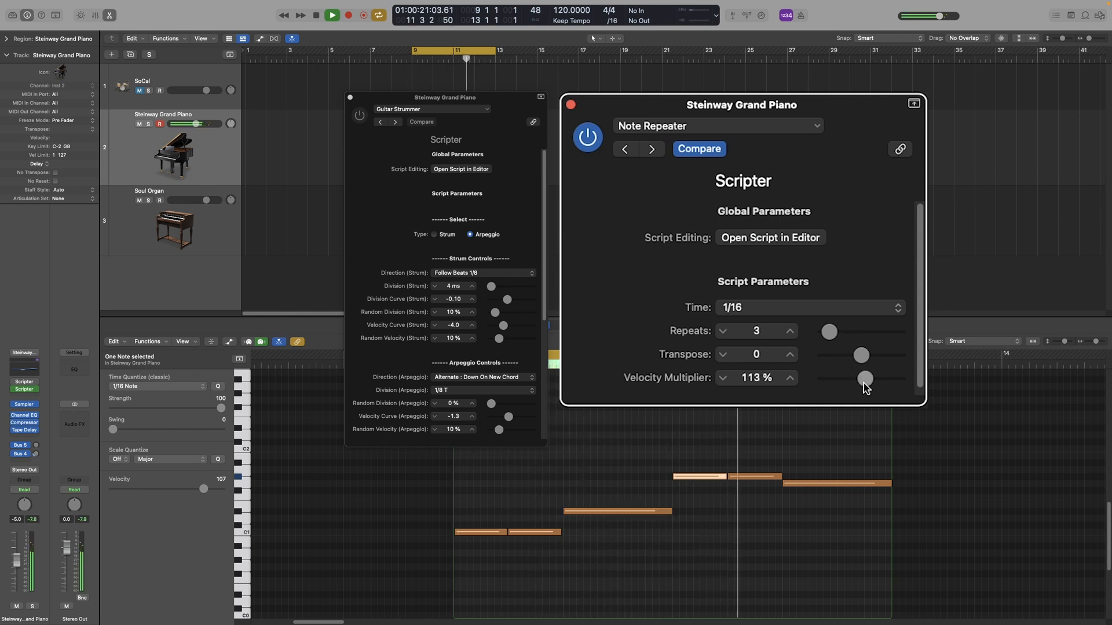
{"action": "left_click_drag", "start_coordinate": [866, 378], "coordinate": [848, 378]}
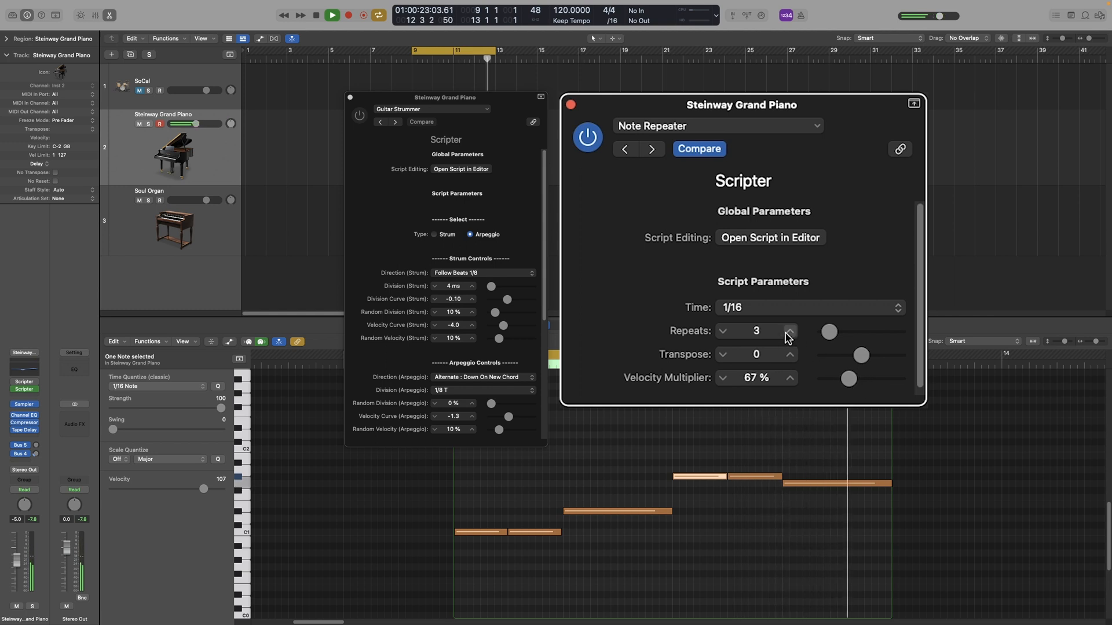
{"action": "left_click", "coordinate": [789, 328]}
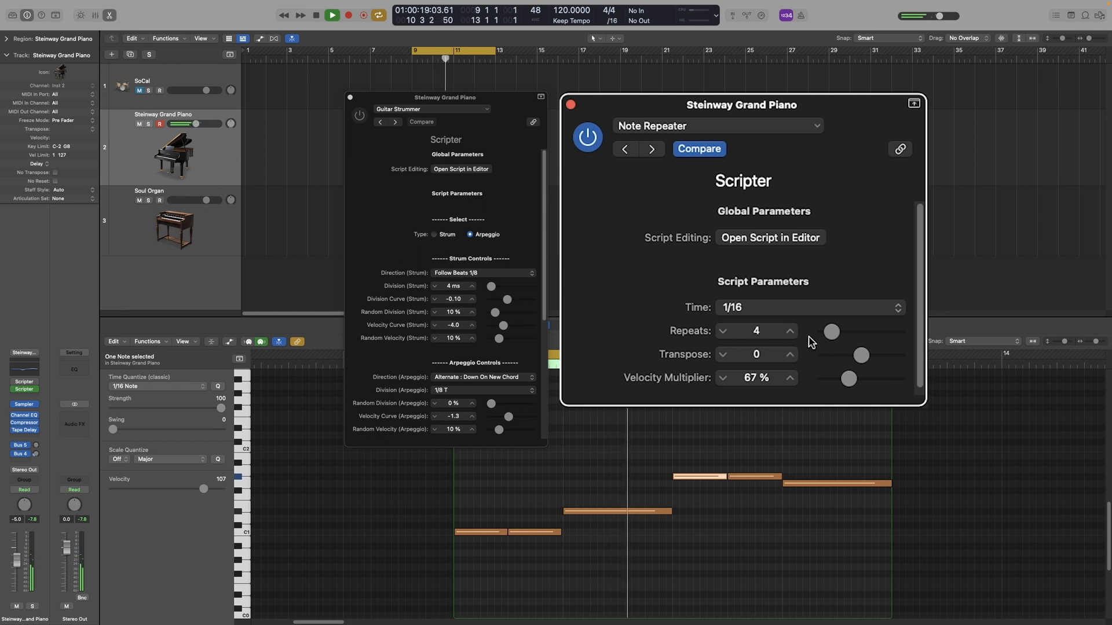
{"action": "left_click_drag", "start_coordinate": [860, 355], "coordinate": [872, 355]}
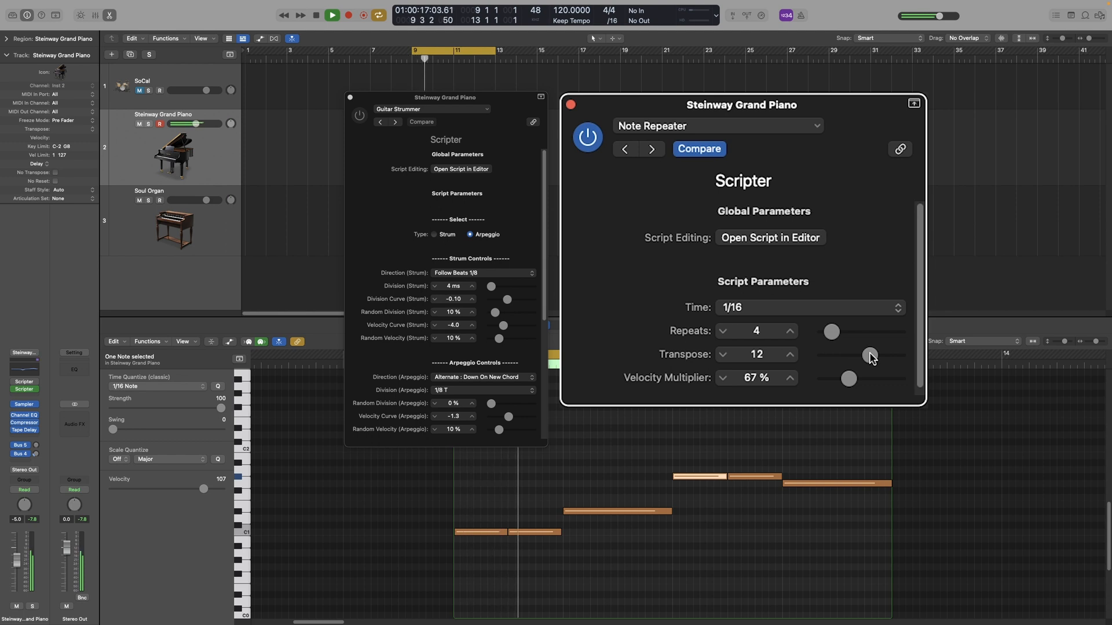
- Change the repeat time to 1/8 T and fine-tune the velocity multiplier to 73%
{"action": "left_click", "coordinate": [809, 307]}
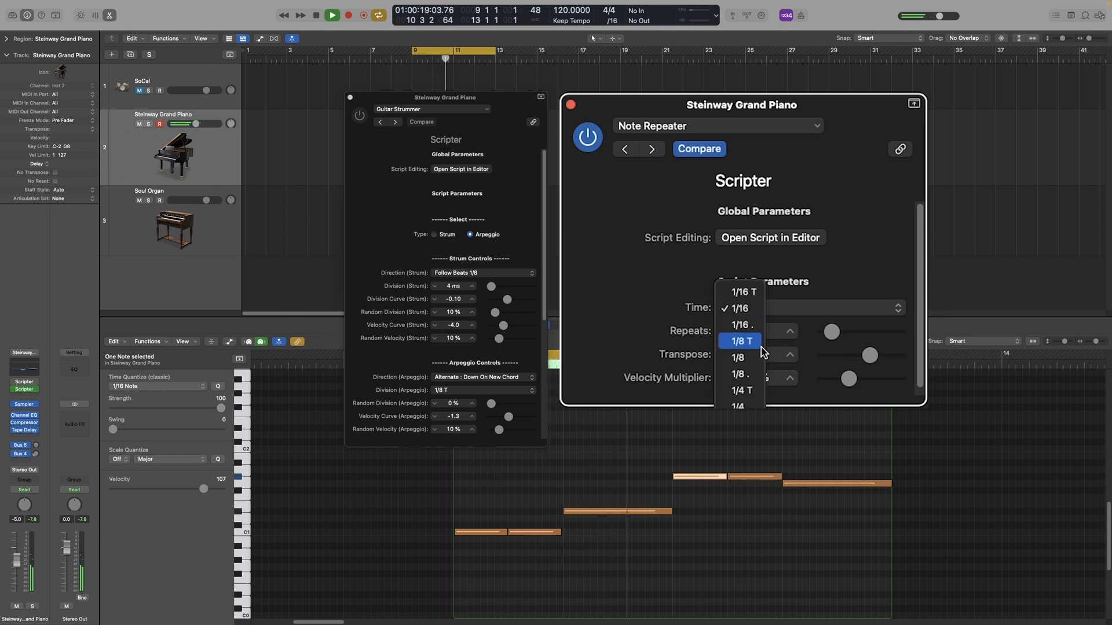
{"action": "left_click", "coordinate": [737, 357]}
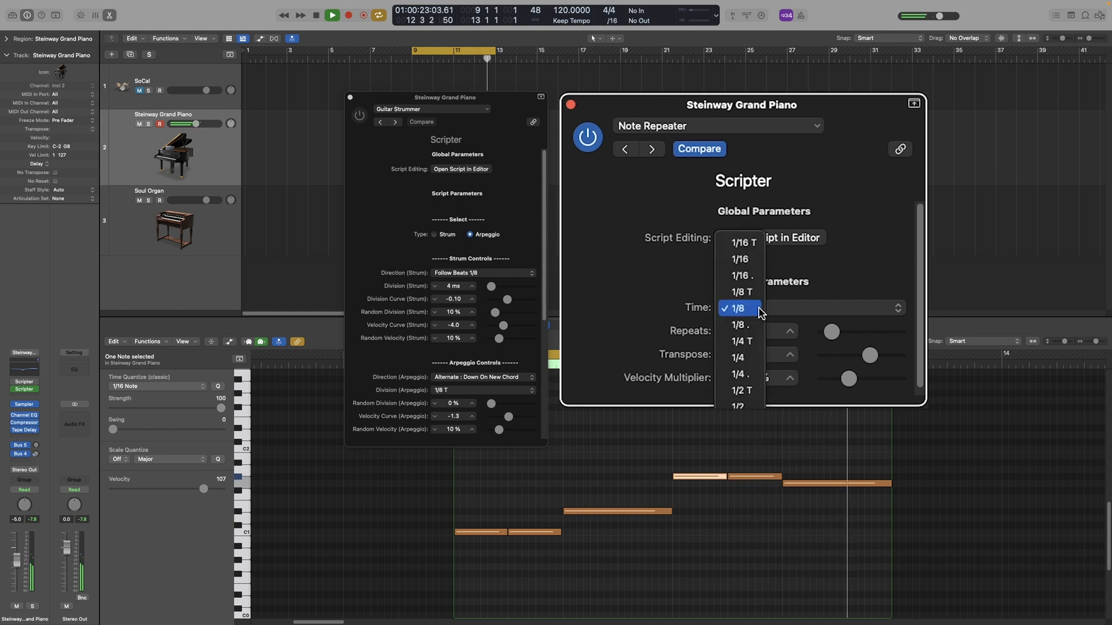
{"action": "left_click", "coordinate": [740, 243]}
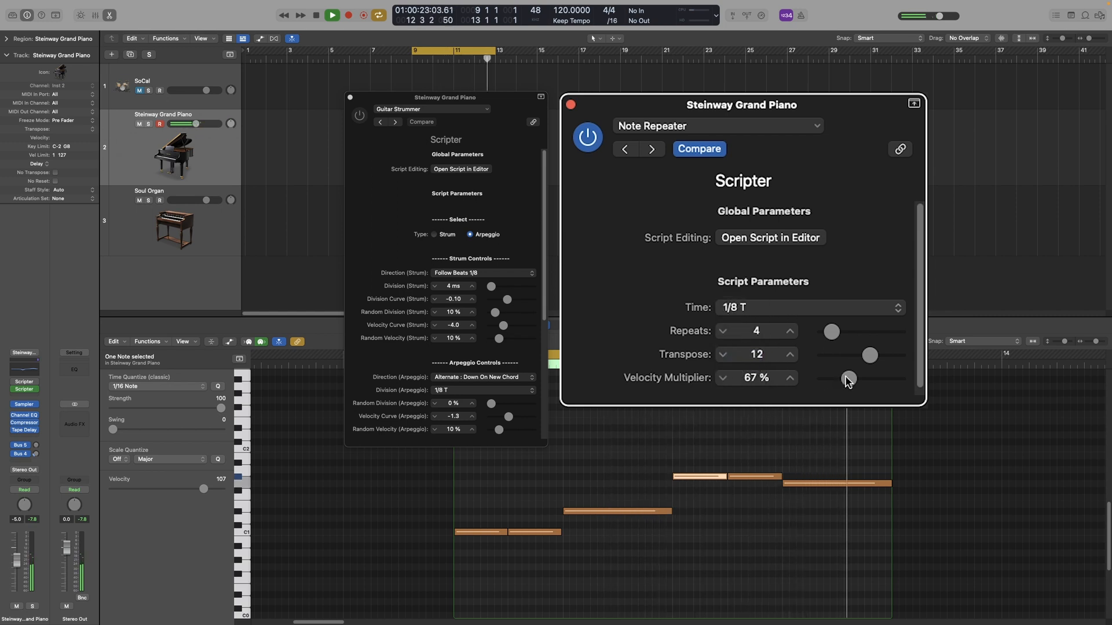
{"action": "left_click_drag", "start_coordinate": [846, 380], "coordinate": [855, 380]}
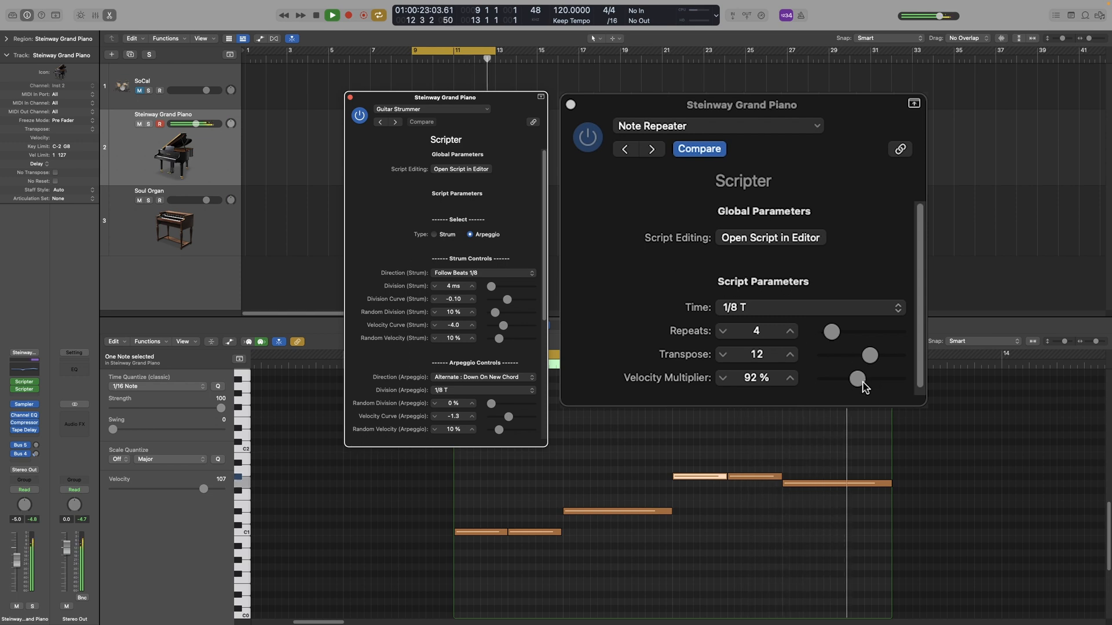
{"action": "left_click_drag", "start_coordinate": [857, 378], "coordinate": [843, 378]}
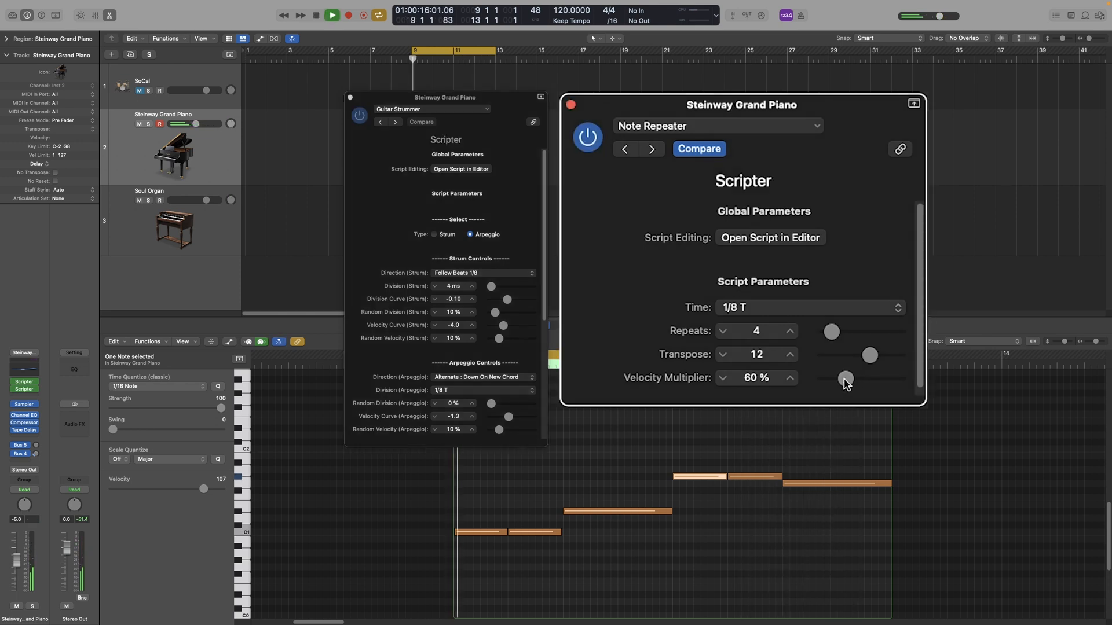
{"action": "left_click_drag", "start_coordinate": [845, 378], "coordinate": [851, 378]}
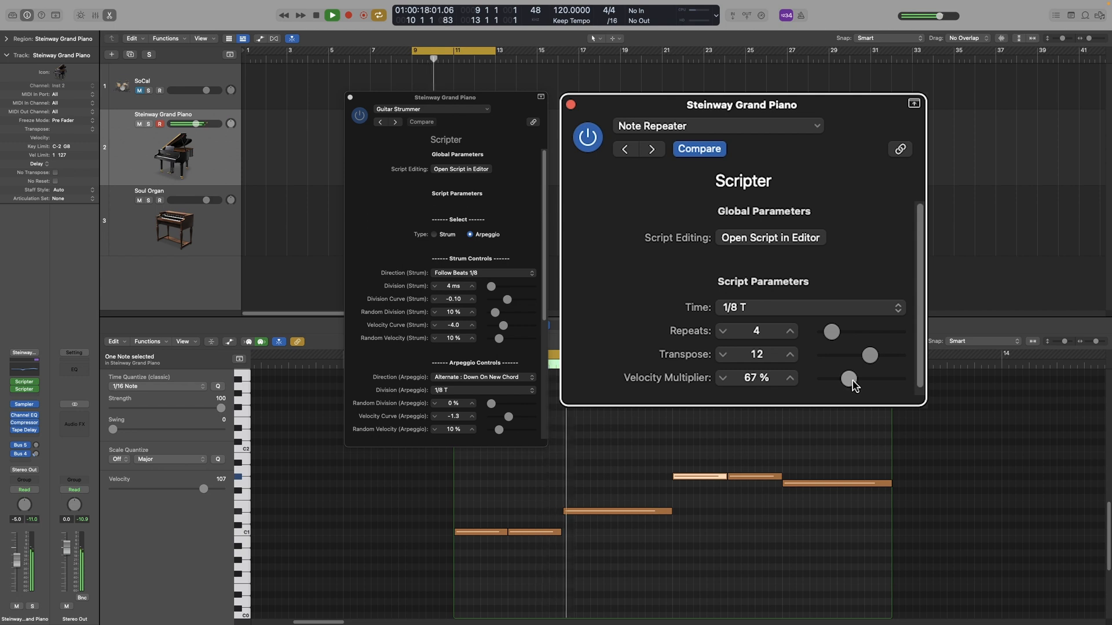
{"action": "left_click_drag", "start_coordinate": [850, 378], "coordinate": [852, 378]}
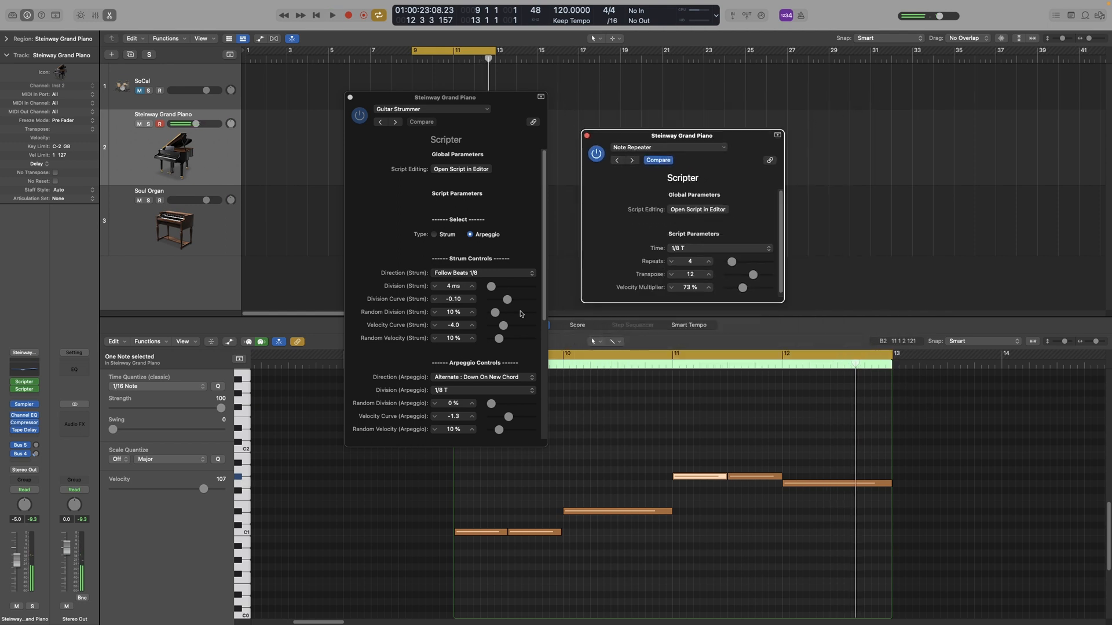
- Add a third Scripter running Harmonizer on the piano, with the first voice at +7
{"action": "left_click", "coordinate": [23, 381]}
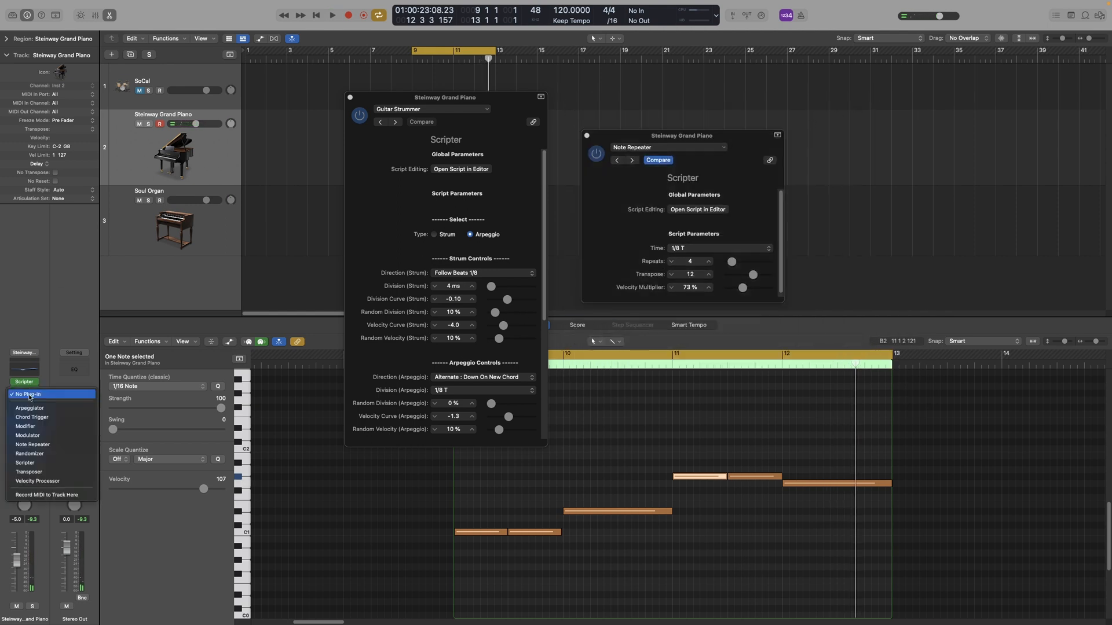
{"action": "left_click", "coordinate": [460, 168]}
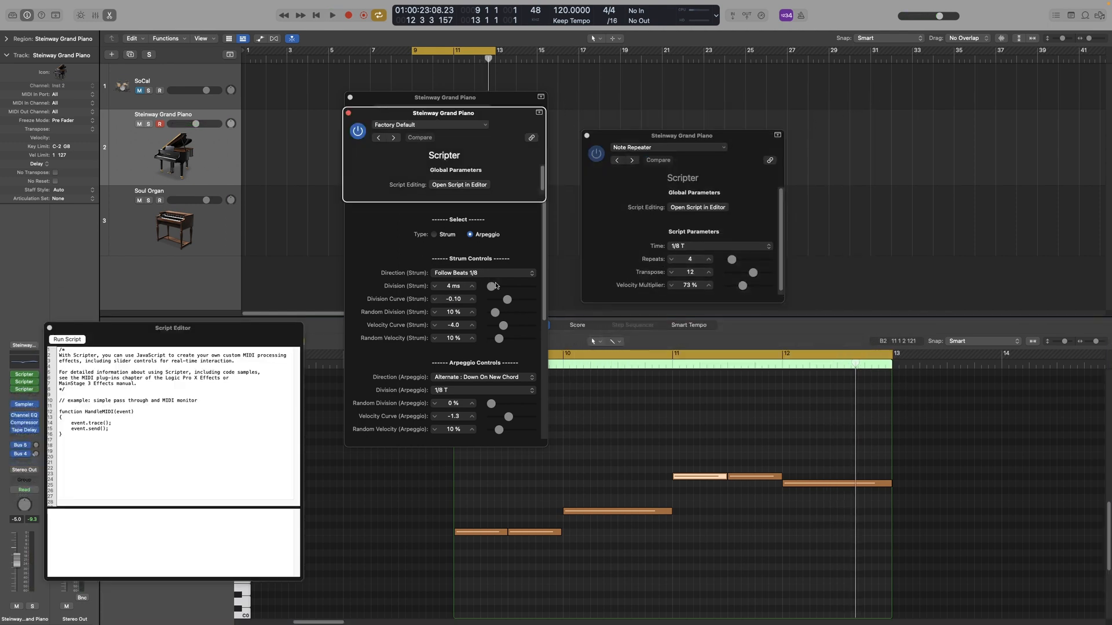
{"action": "left_click", "coordinate": [67, 339]}
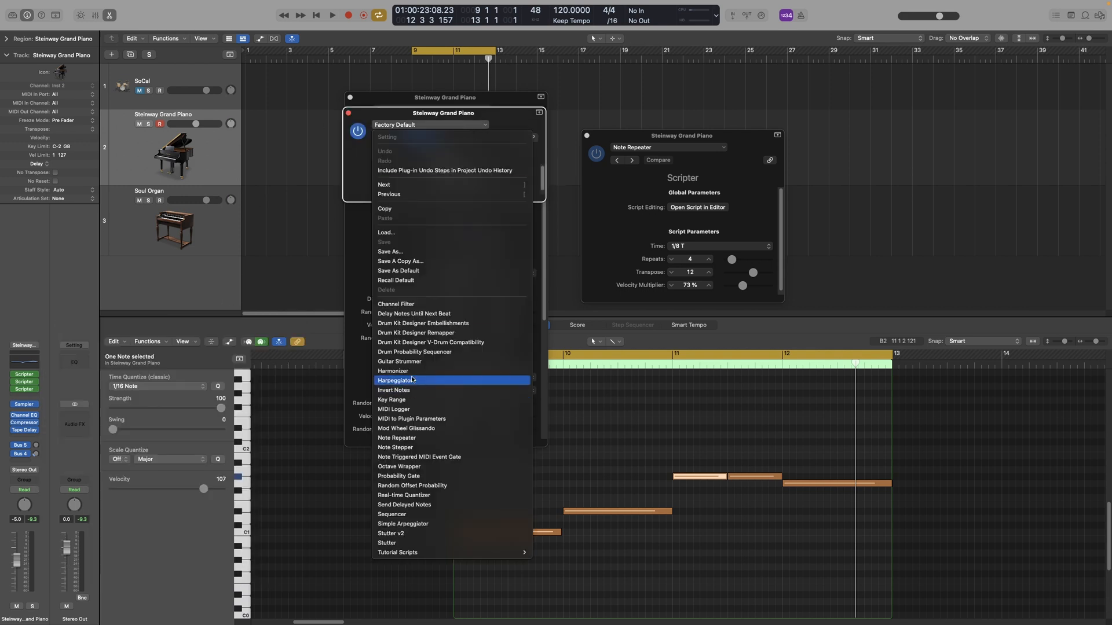
{"action": "left_click", "coordinate": [392, 370]}
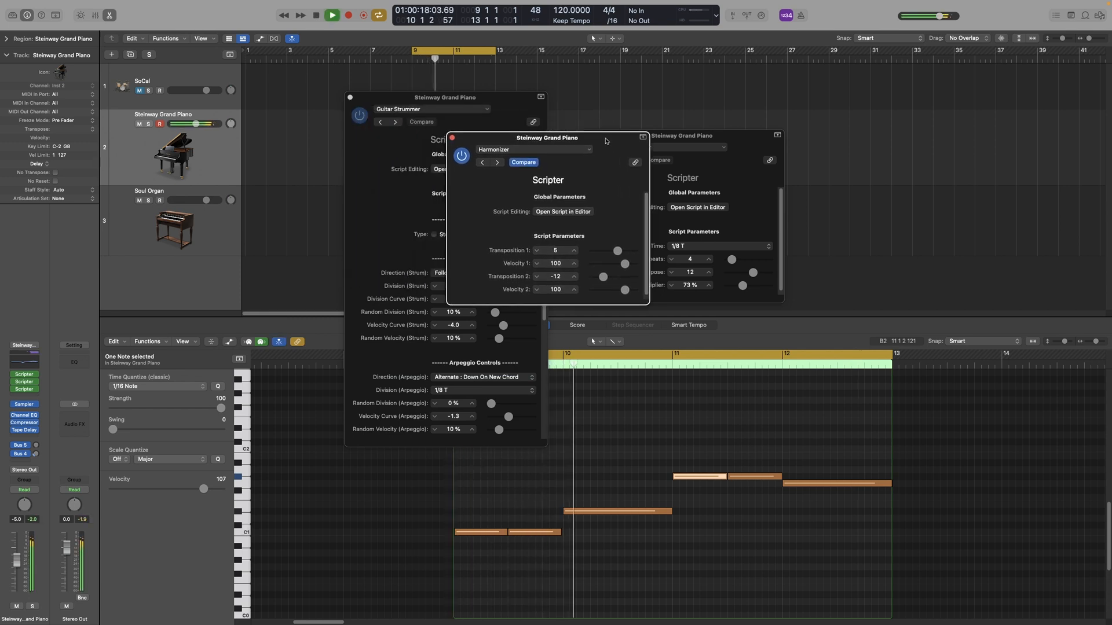
{"action": "left_click", "coordinate": [331, 14]}
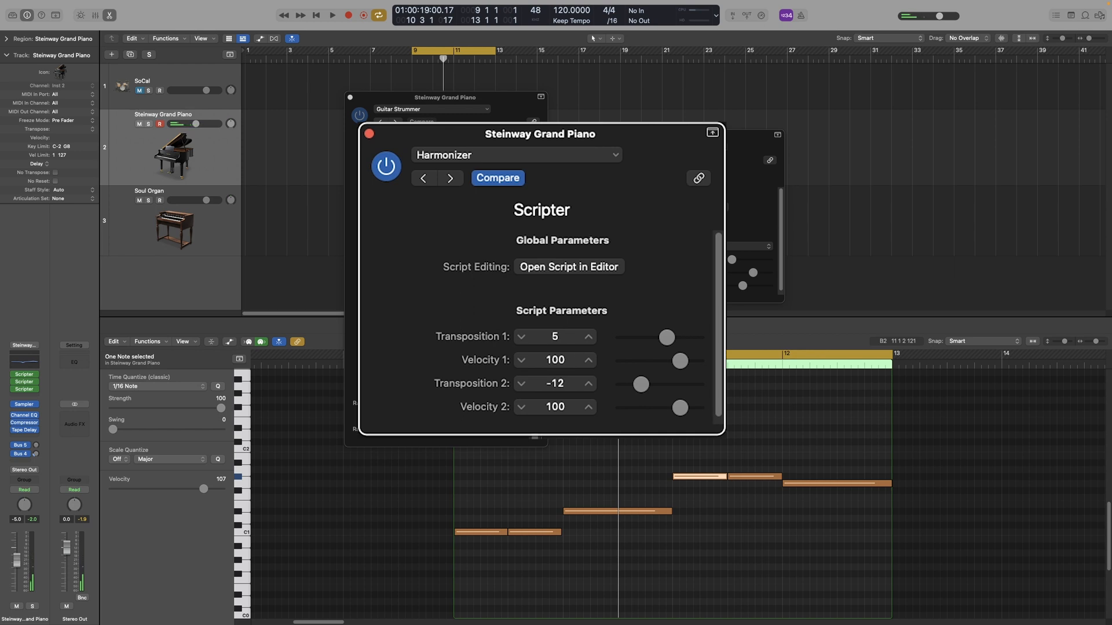
{"action": "mouse_move", "coordinate": [445, 341]}
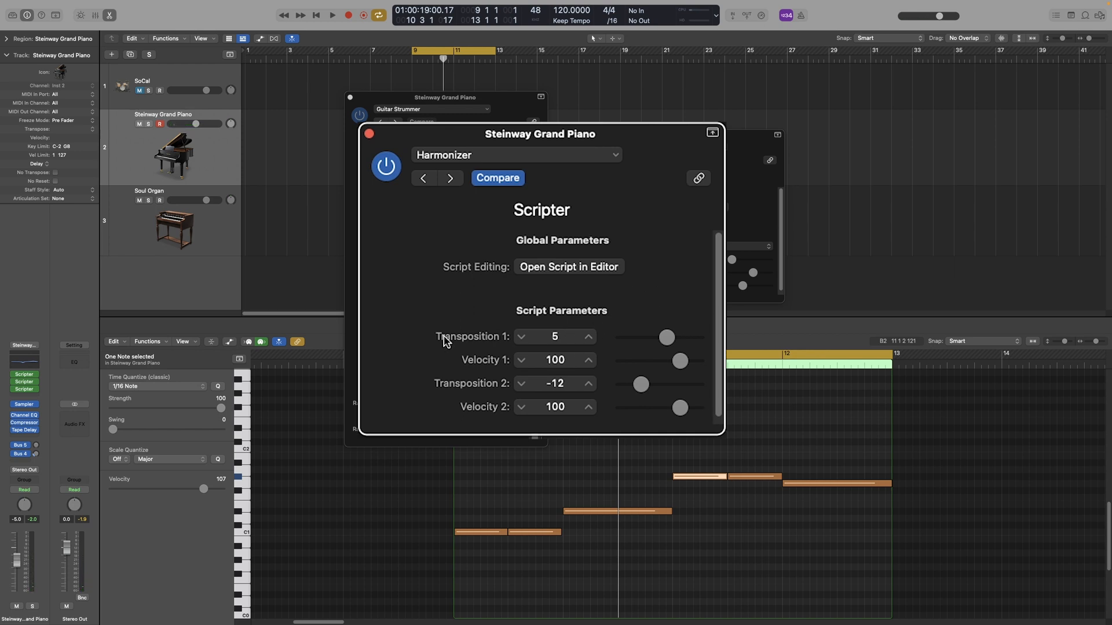
{"action": "left_click", "coordinate": [588, 333]}
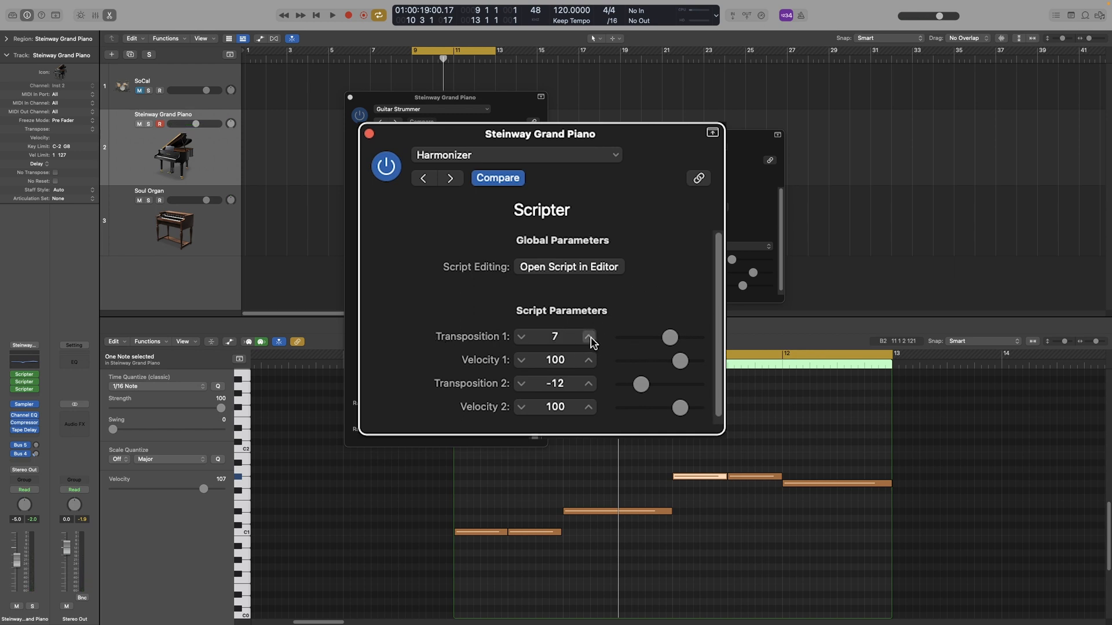
{"action": "left_click", "coordinate": [332, 15]}
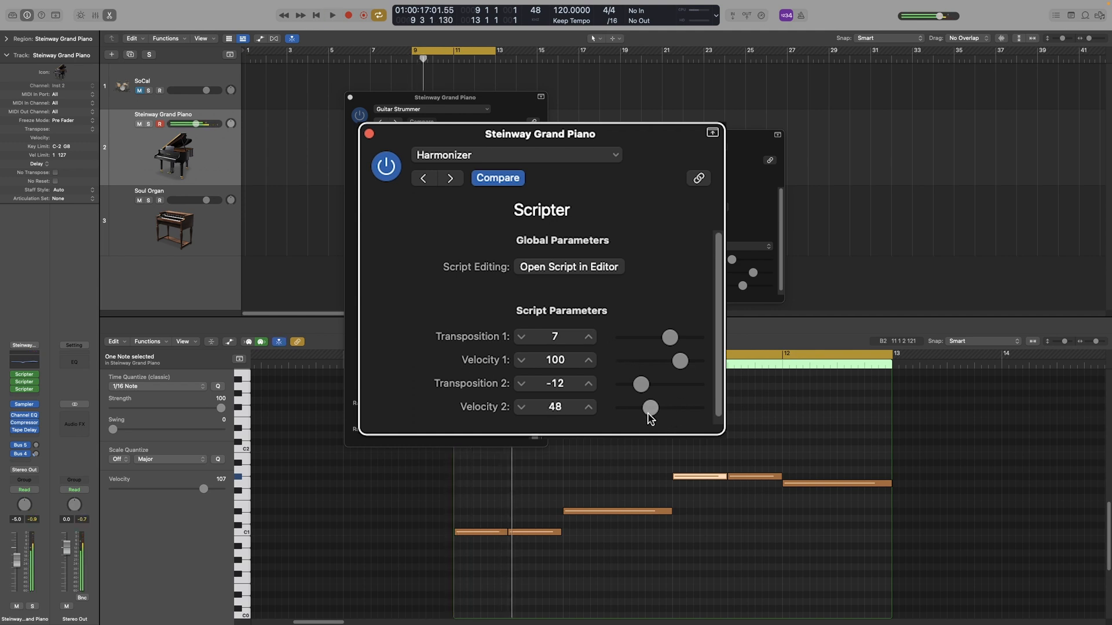
- Set Harmonizer velocities to 28 for the octave-down voice and 53 for voice 1
{"action": "left_click_drag", "start_coordinate": [651, 407], "coordinate": [647, 407]}
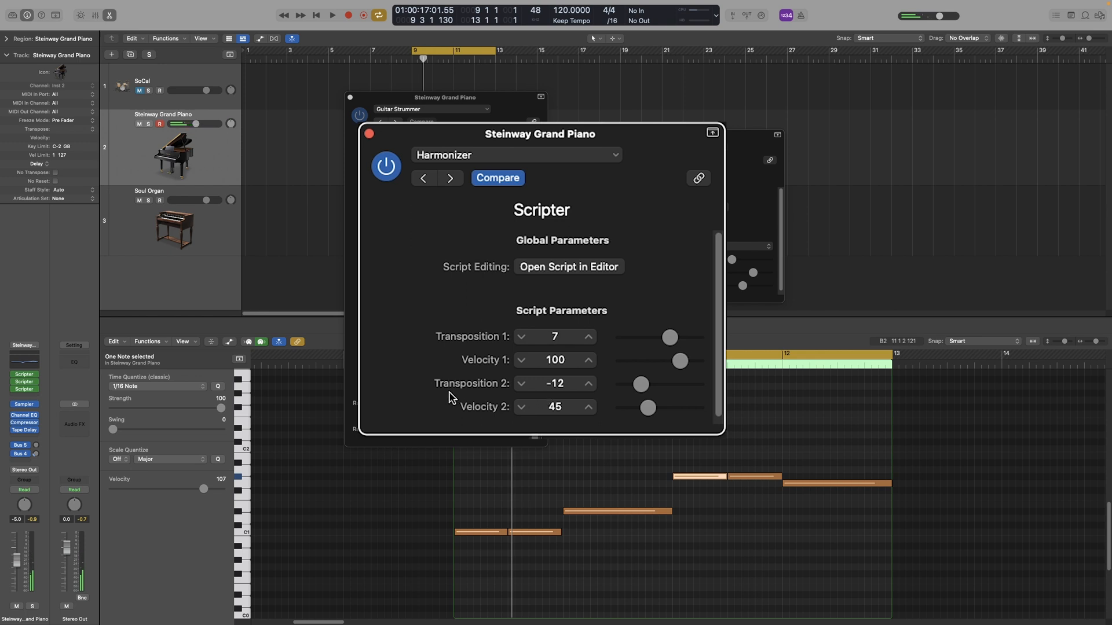
{"action": "left_click", "coordinate": [331, 14]}
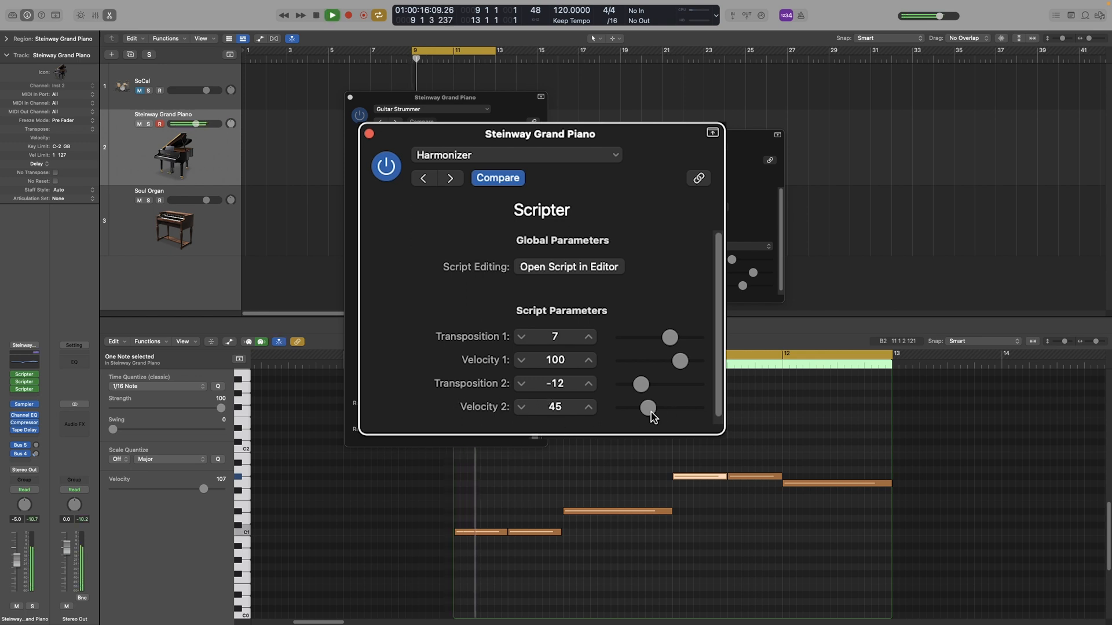
{"action": "left_click_drag", "start_coordinate": [648, 407], "coordinate": [638, 407]}
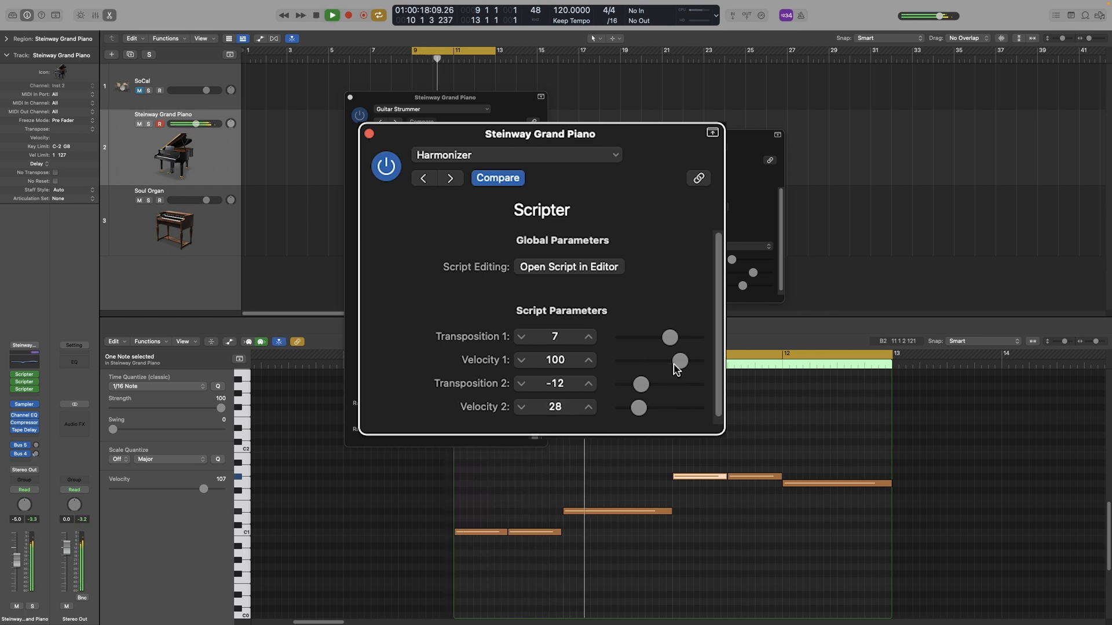
{"action": "left_click_drag", "start_coordinate": [679, 361], "coordinate": [655, 361]}
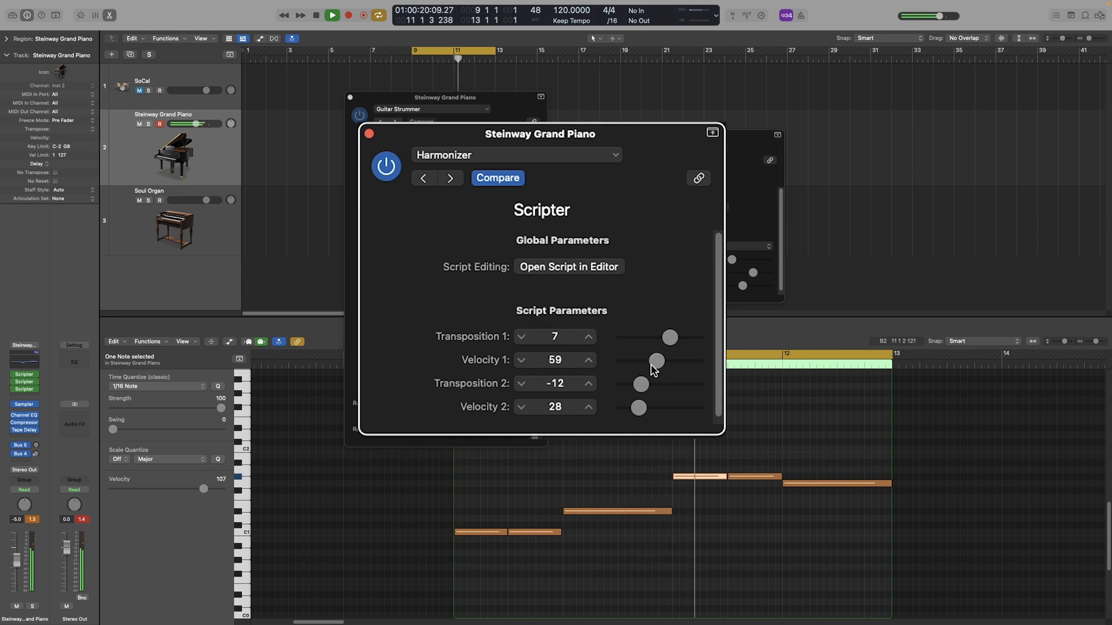
{"action": "left_click_drag", "start_coordinate": [656, 356], "coordinate": [653, 361]}
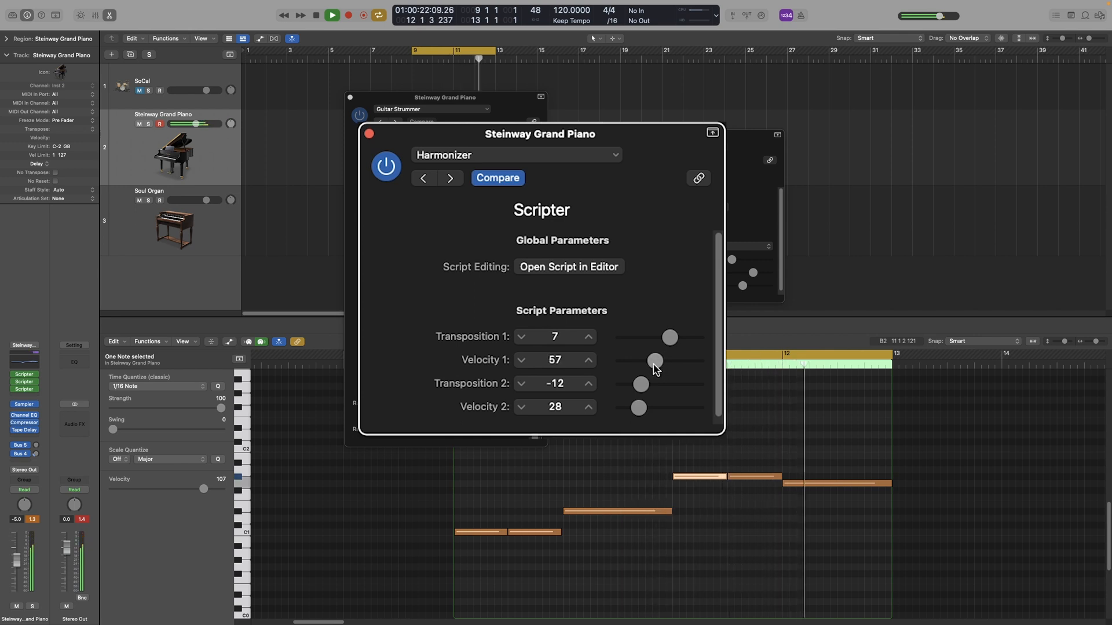
{"action": "left_click_drag", "start_coordinate": [655, 361], "coordinate": [652, 361]}
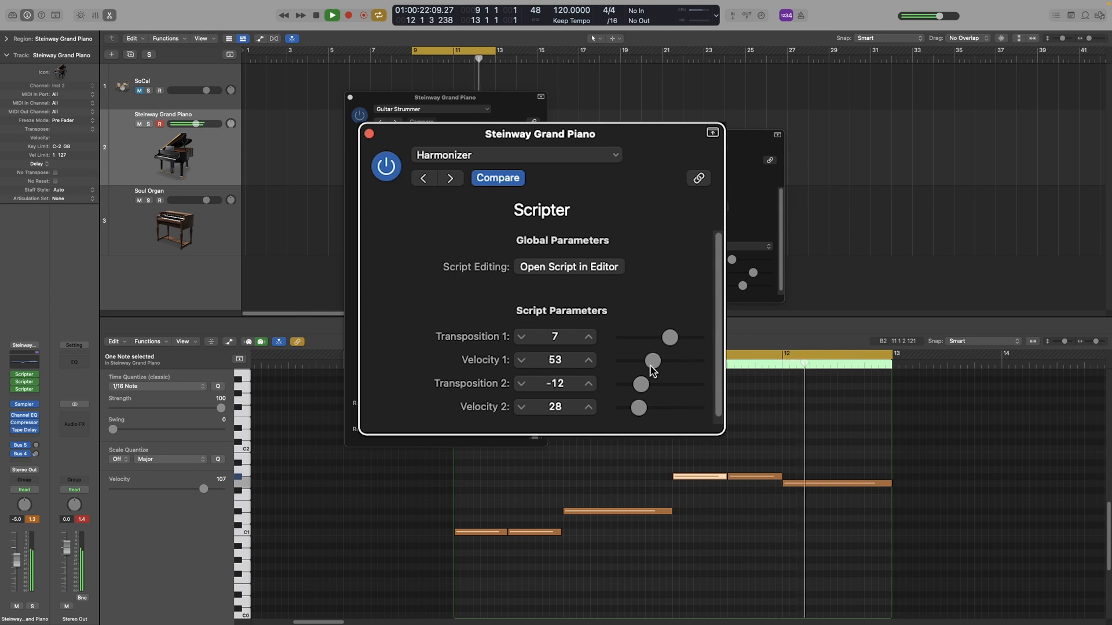
{"action": "left_click", "coordinate": [317, 15]}
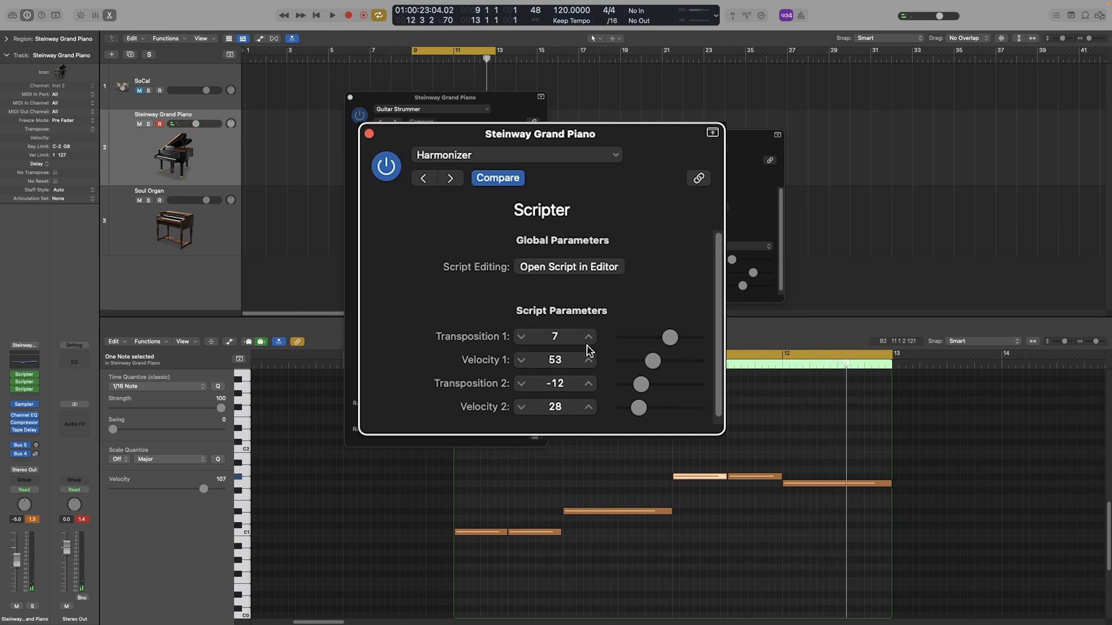
{"action": "left_click", "coordinate": [331, 14]}
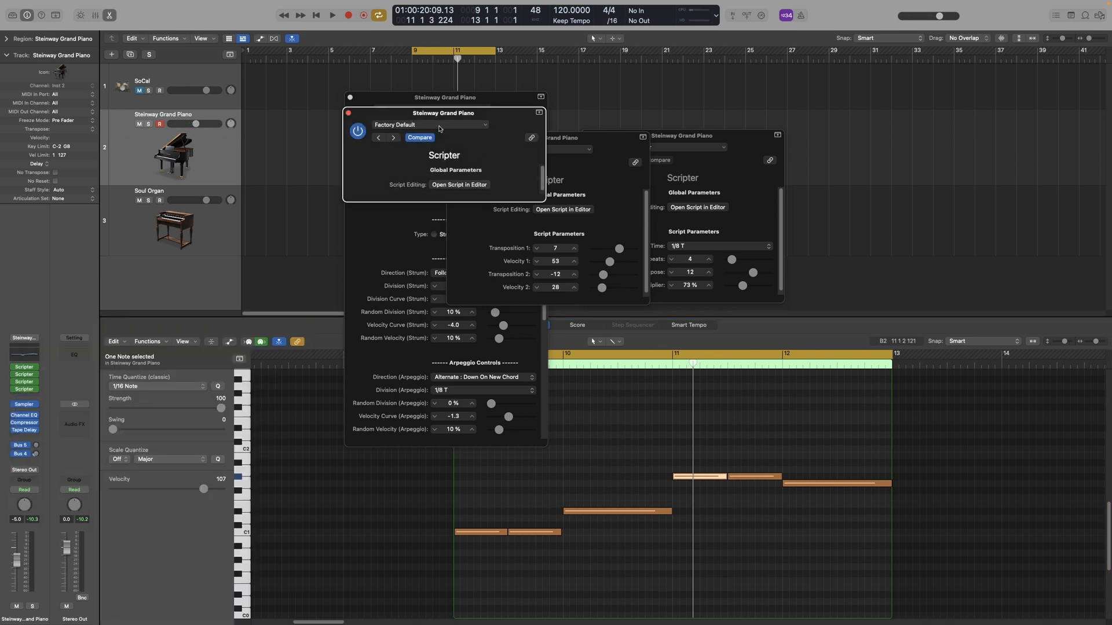
- Load Random Offset Probability into the piano's fourth Scripter, keeping 50% probability
{"action": "left_click", "coordinate": [430, 125]}
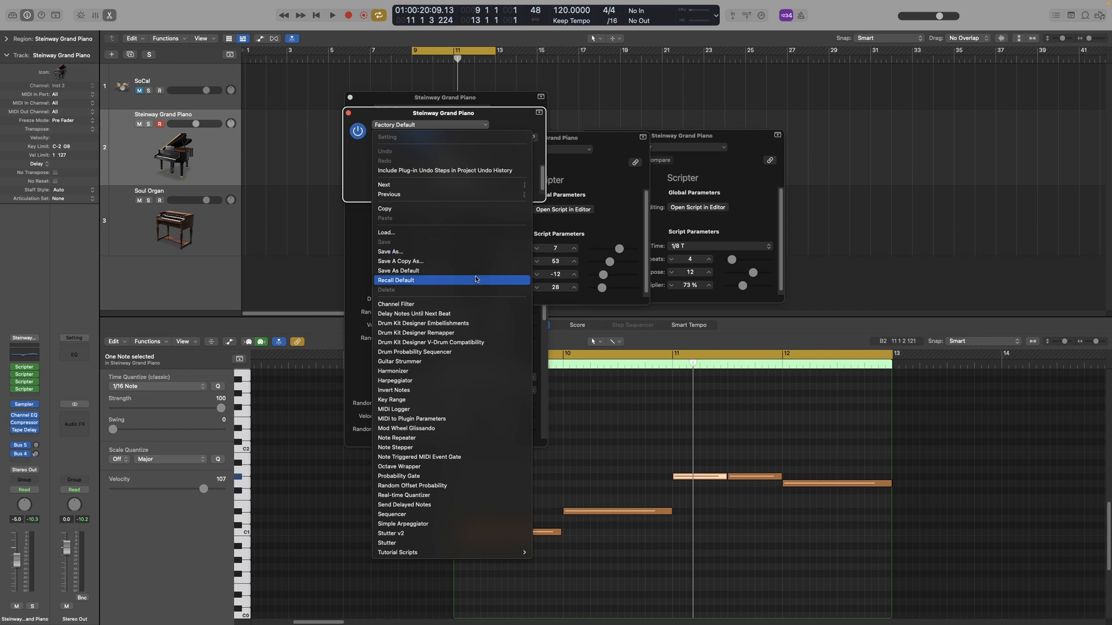
{"action": "mouse_move", "coordinate": [423, 323]}
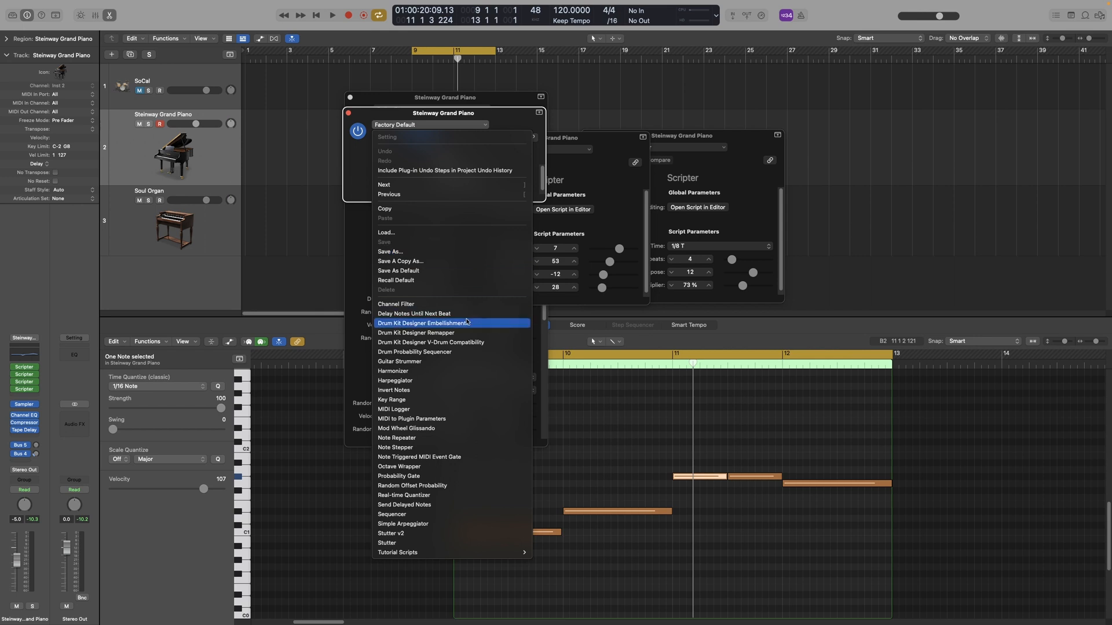
{"action": "mouse_move", "coordinate": [425, 485]}
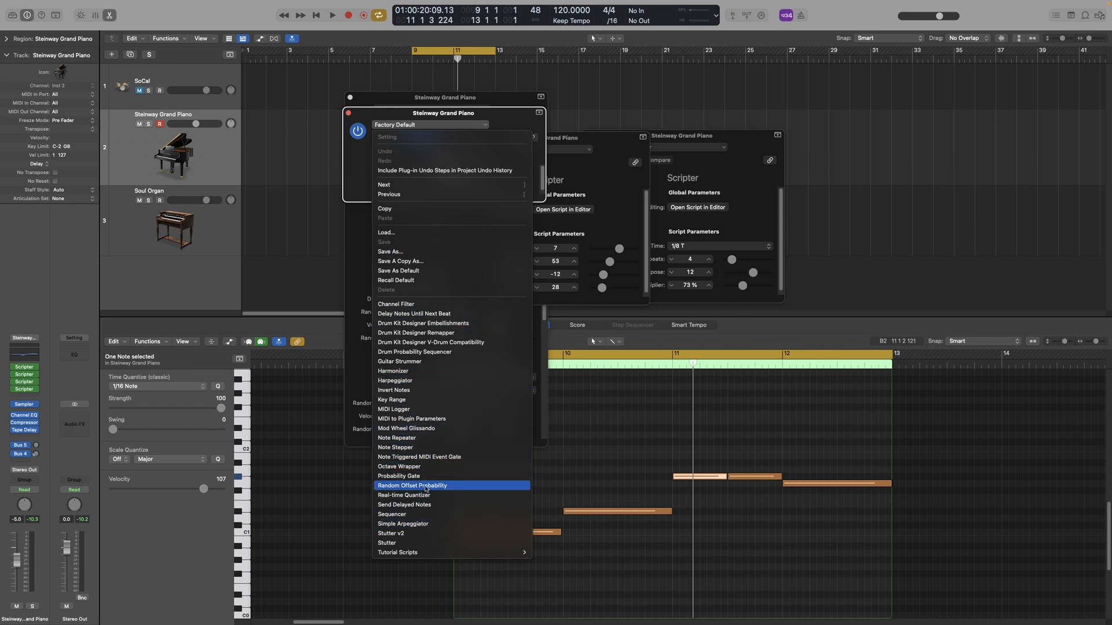
{"action": "left_click", "coordinate": [412, 485]}
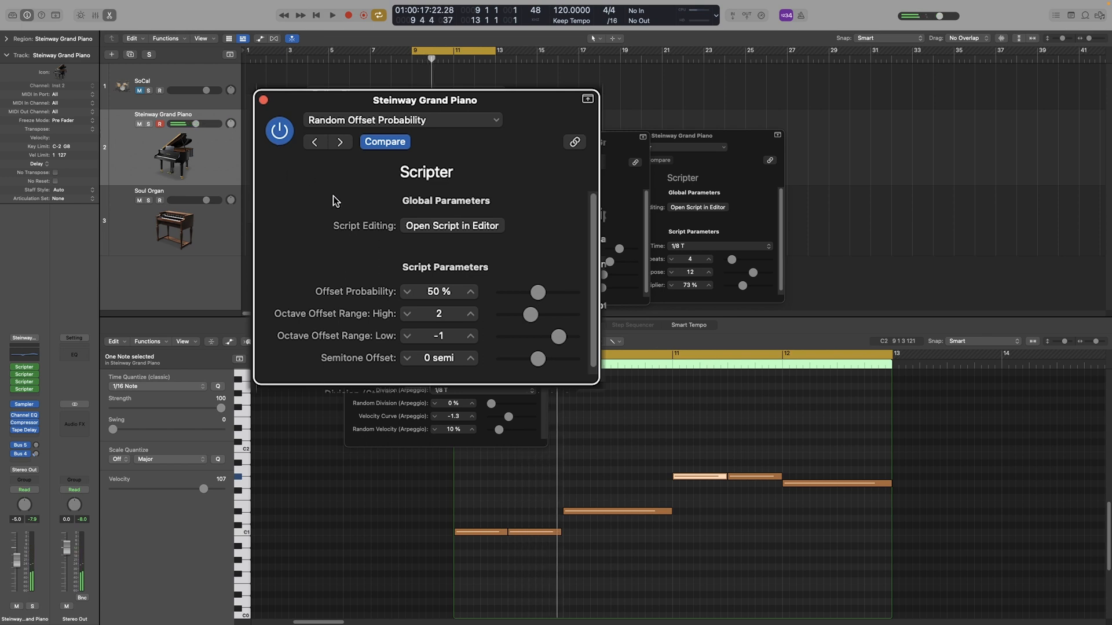
{"action": "left_click", "coordinate": [332, 14]}
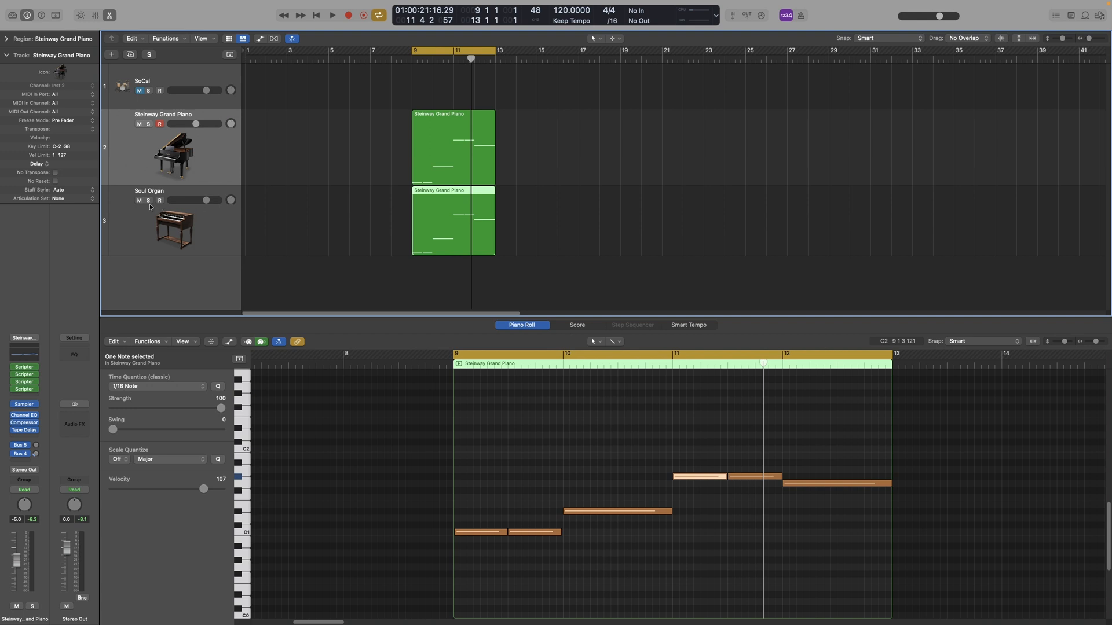
- Solo the Soul Organ track and close the piano's Scripter windows
{"action": "left_click", "coordinate": [148, 199]}
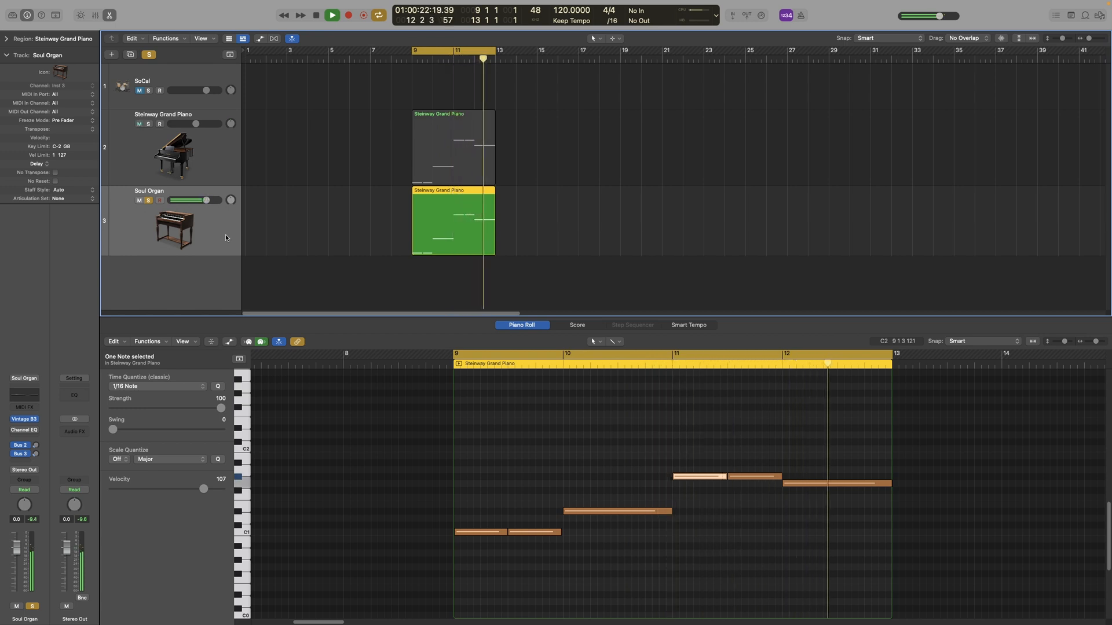
{"action": "left_click", "coordinate": [330, 15]}
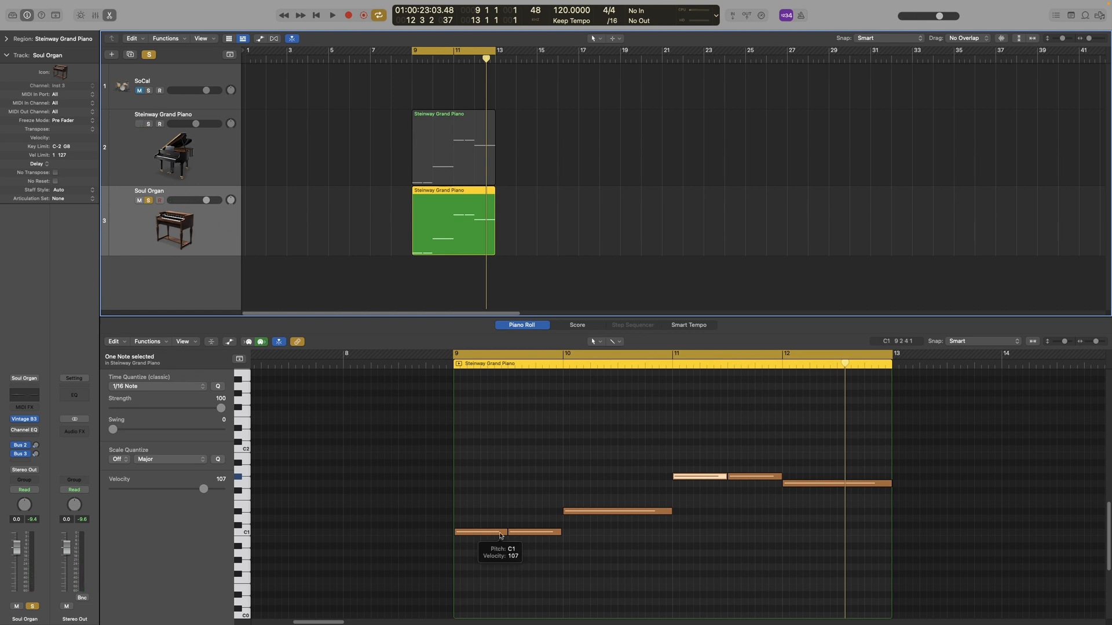
- Insert a Scripter on the Soul Organ and load the Harmonizer script
{"action": "left_click", "coordinate": [23, 406]}
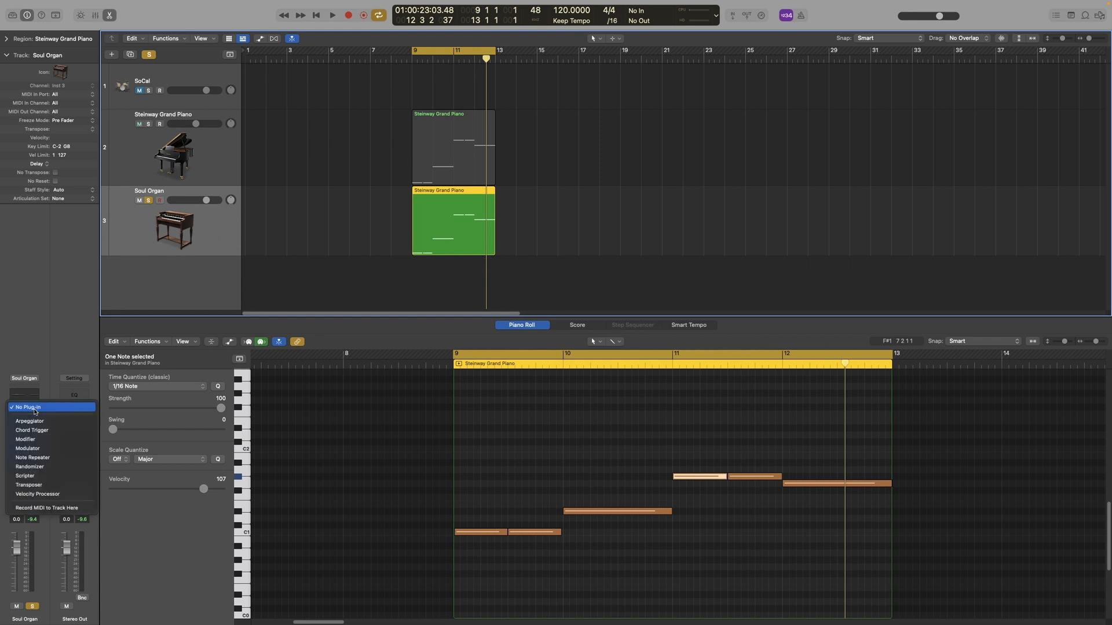
{"action": "left_click", "coordinate": [25, 476]}
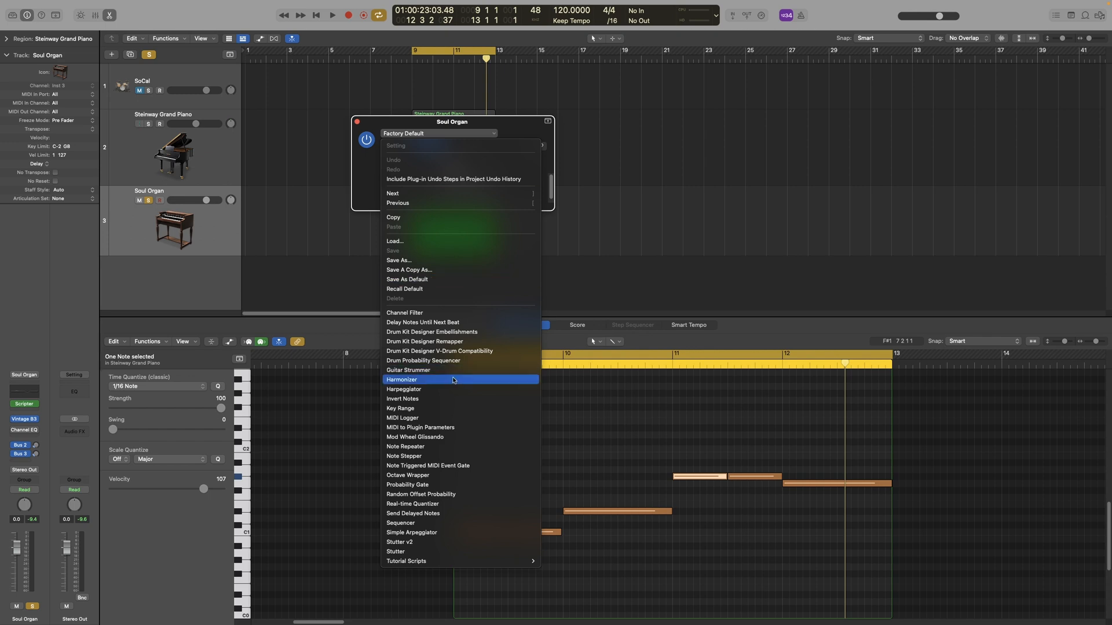
{"action": "left_click", "coordinate": [401, 379]}
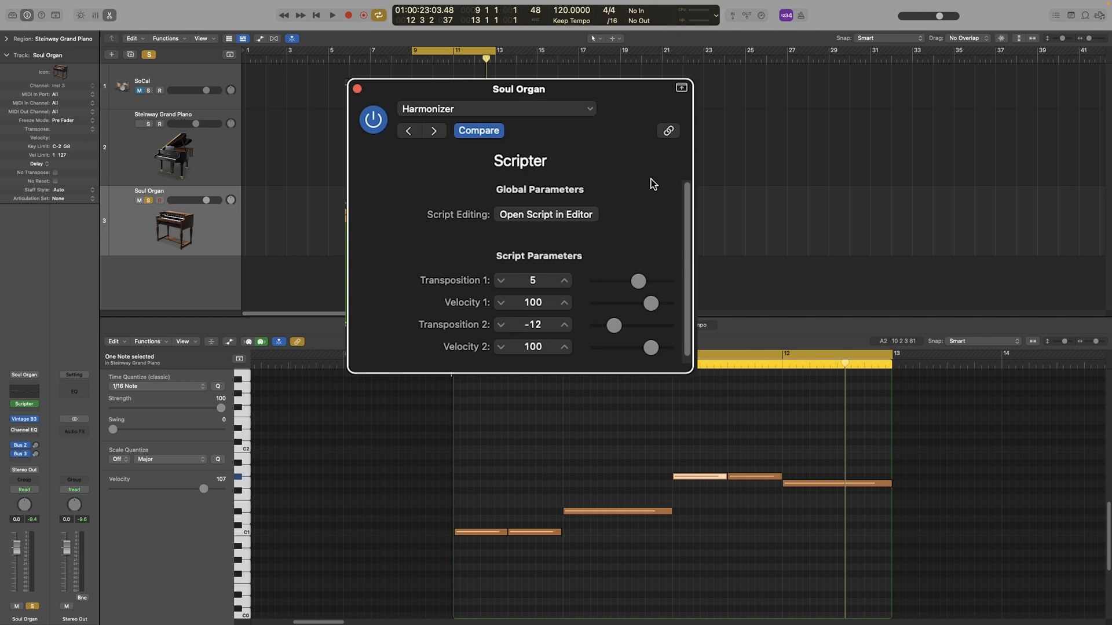
{"action": "left_click", "coordinate": [331, 14]}
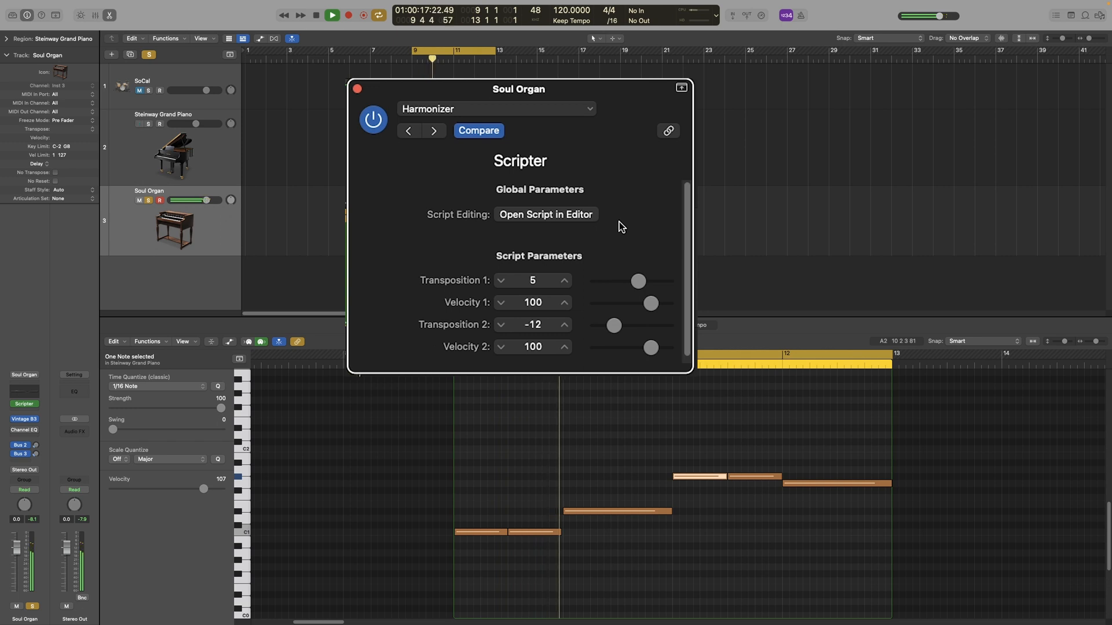
{"action": "left_click", "coordinate": [346, 13]}
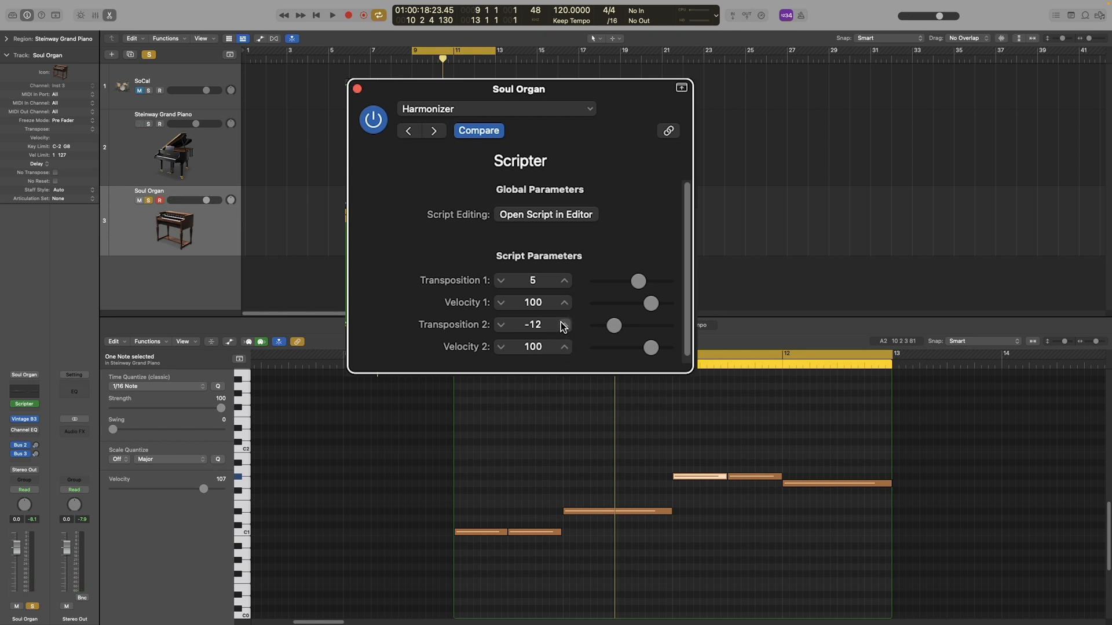
{"action": "mouse_move", "coordinate": [590, 285]}
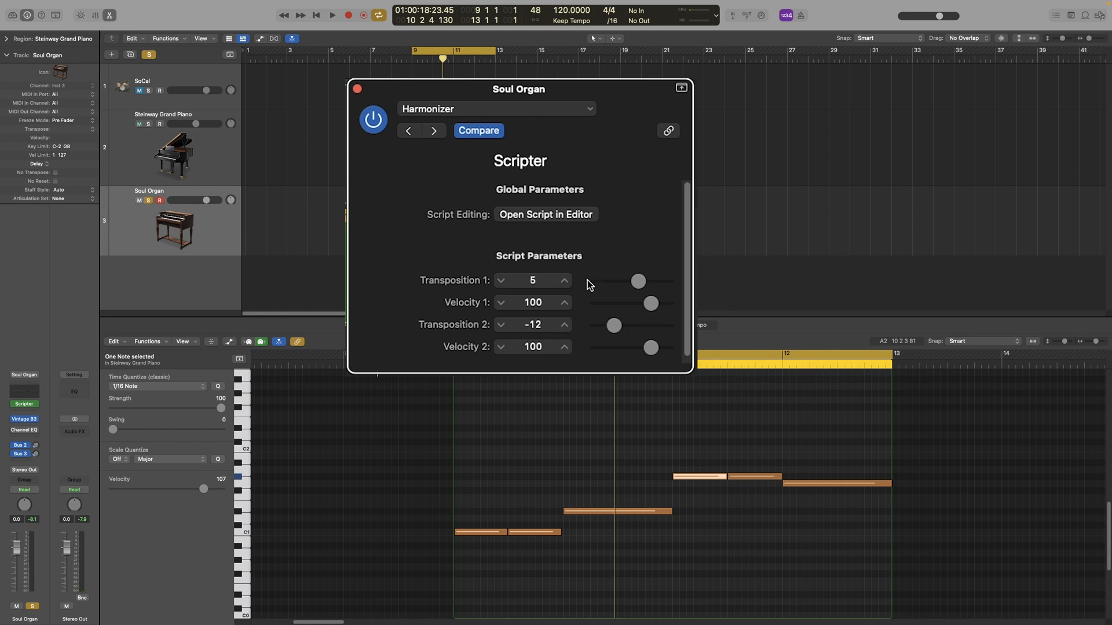
- Raise harmony voice 1 an octave, bypass to compare, and solo the piano too
{"action": "left_click", "coordinate": [565, 277]}
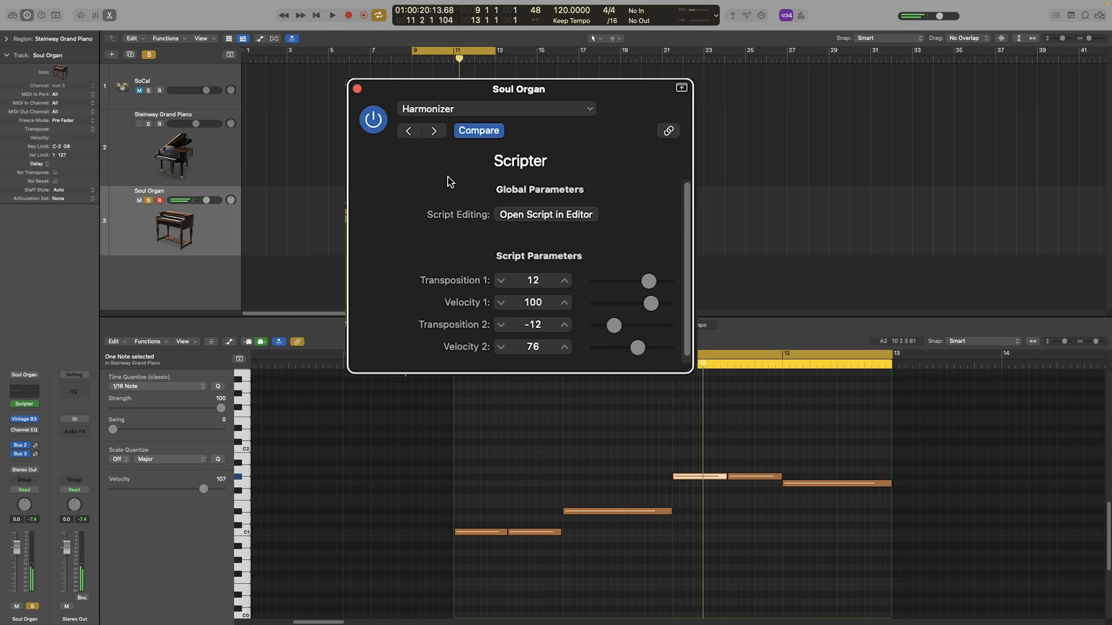
{"action": "left_click", "coordinate": [331, 15]}
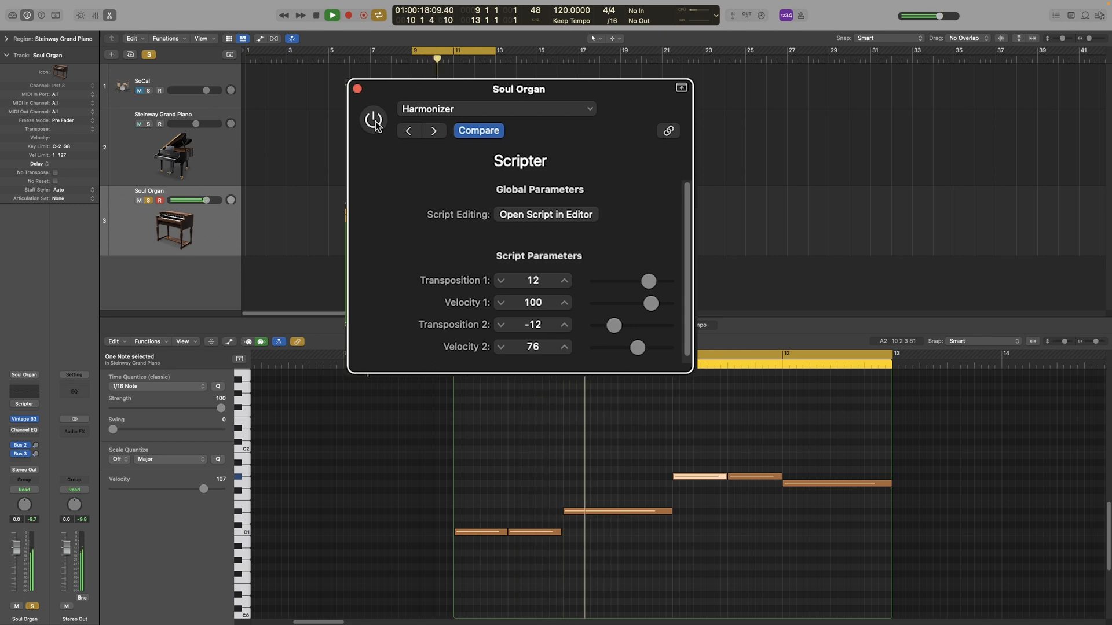
{"action": "left_click", "coordinate": [372, 120]}
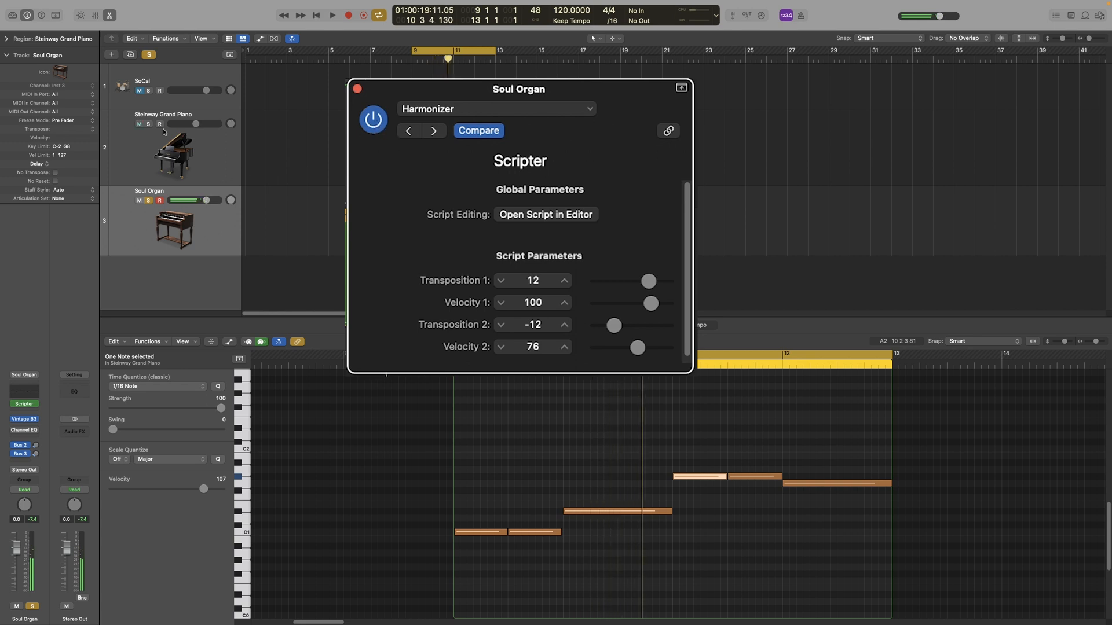
{"action": "left_click", "coordinate": [332, 15]}
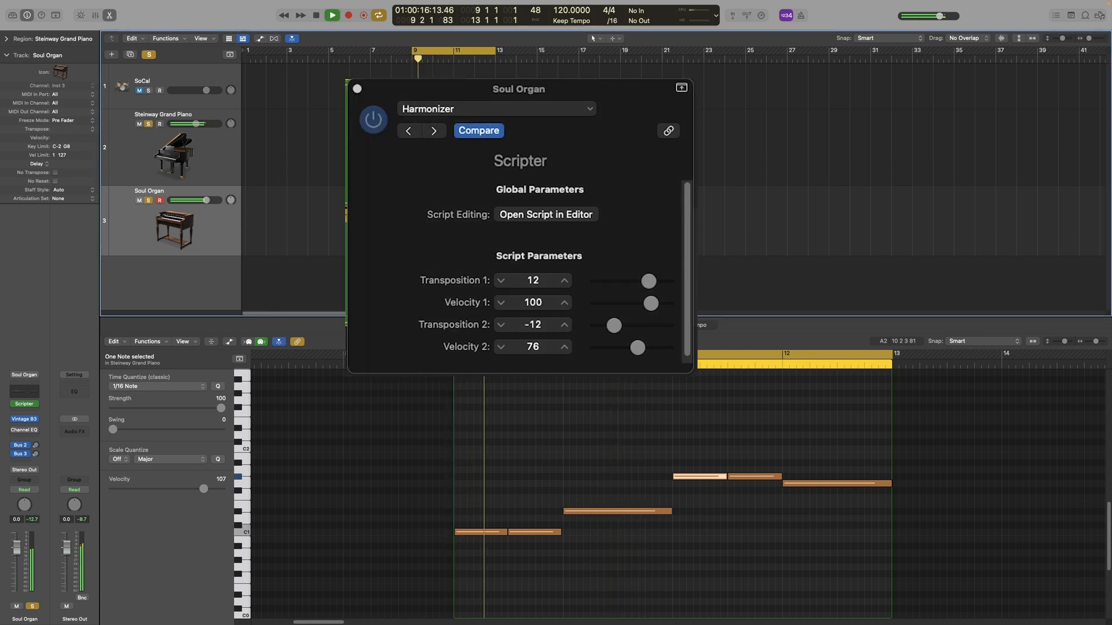
{"action": "left_click_drag", "start_coordinate": [203, 123], "coordinate": [192, 123]}
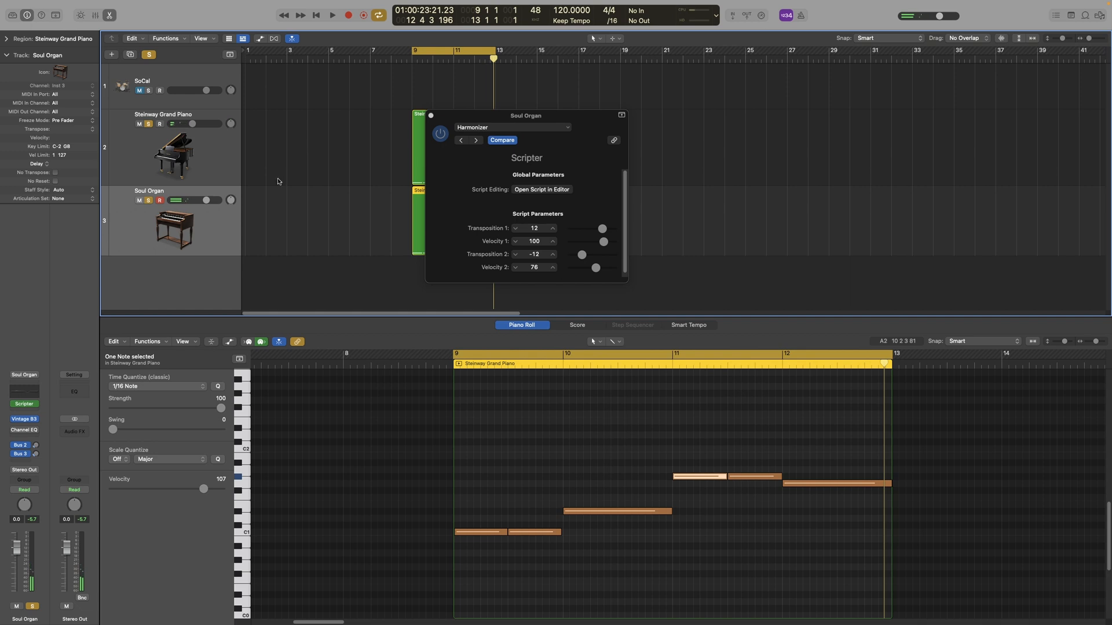
- Reopen the drum track's Drum Probability Sequencer and scroll to Voice 2 (E1, velocity 100)
{"action": "left_click", "coordinate": [331, 15]}
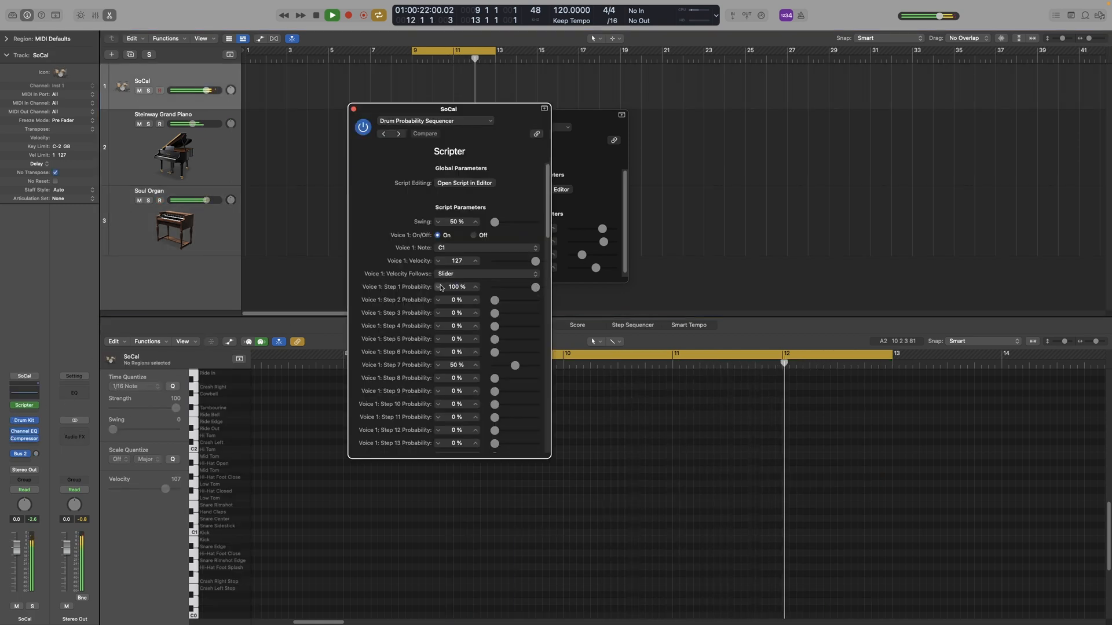
{"action": "scroll", "scroll_direction": "down", "scroll_amount": 3}
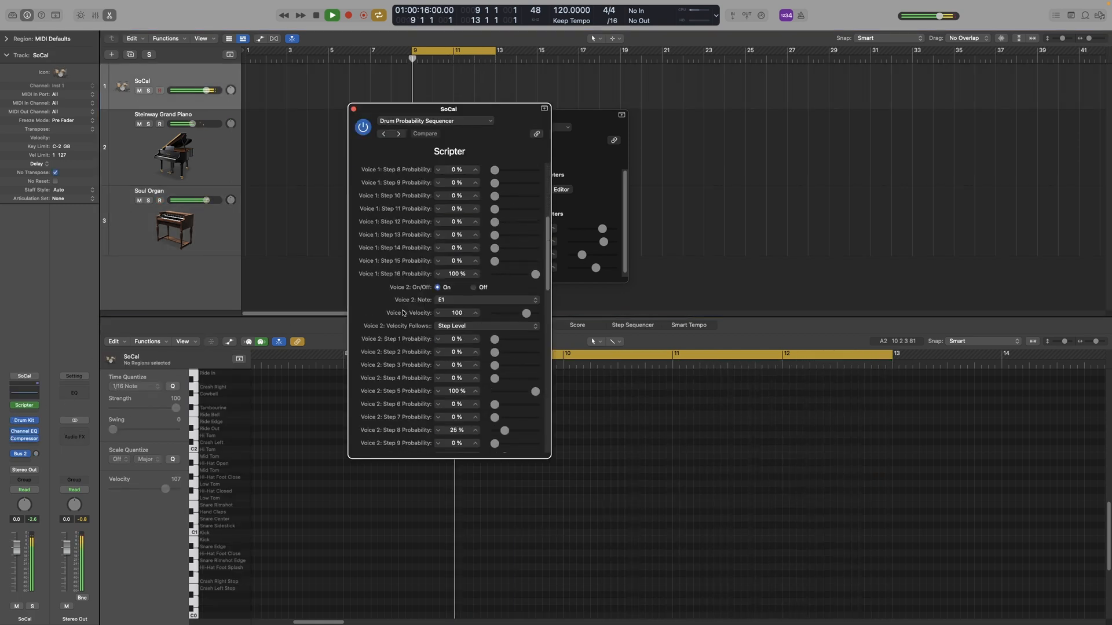
{"action": "left_click", "coordinate": [330, 15]}
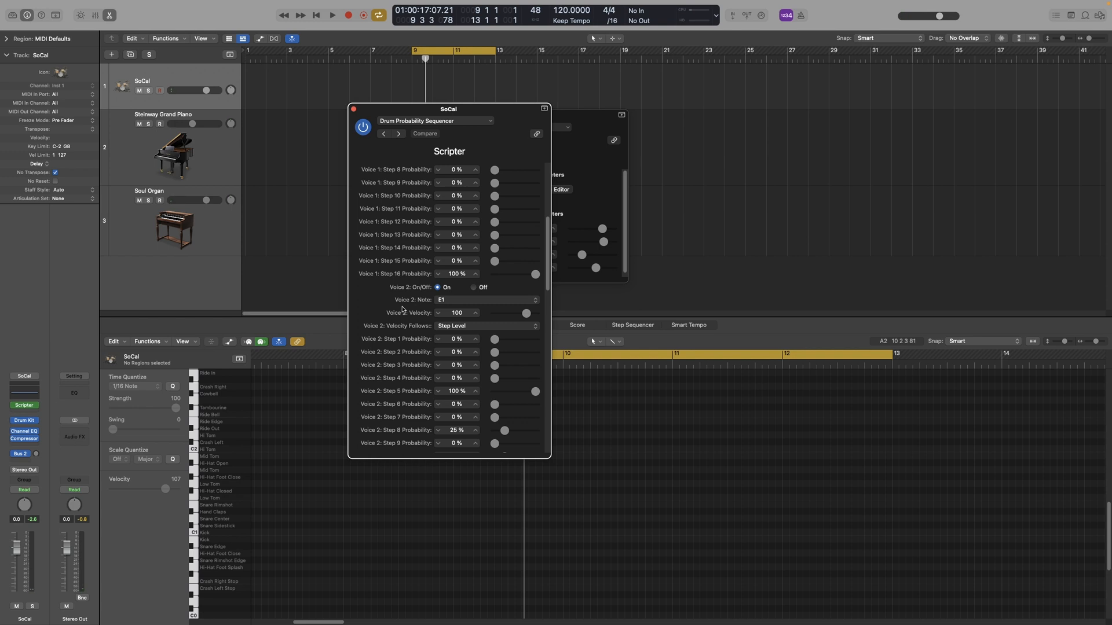
{"action": "mouse_move", "coordinate": [149, 129]}
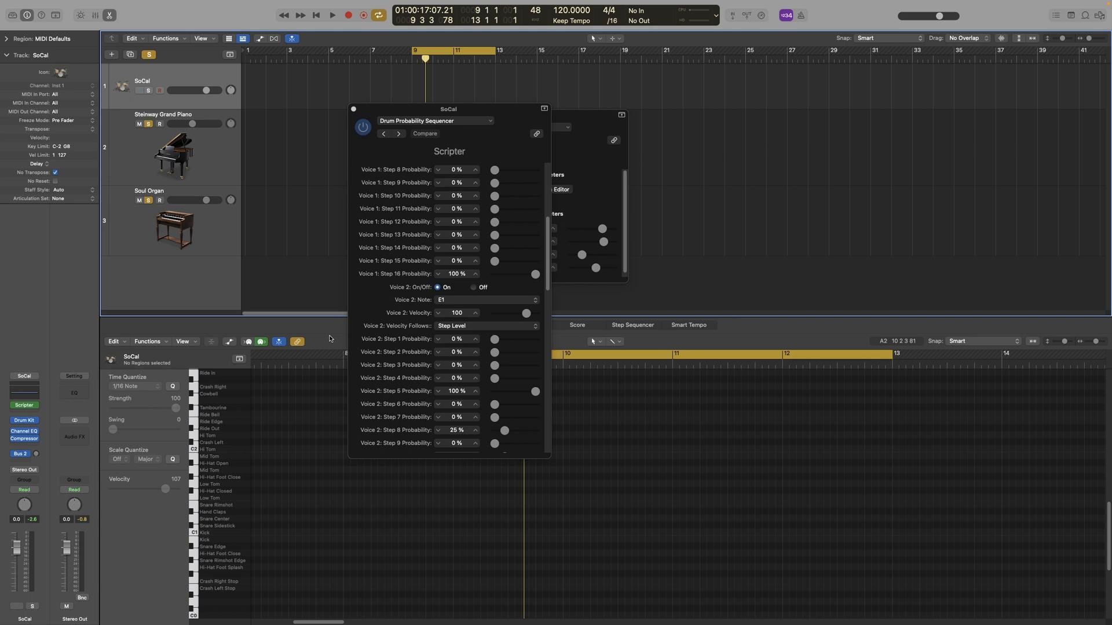
{"action": "left_click", "coordinate": [139, 90]}
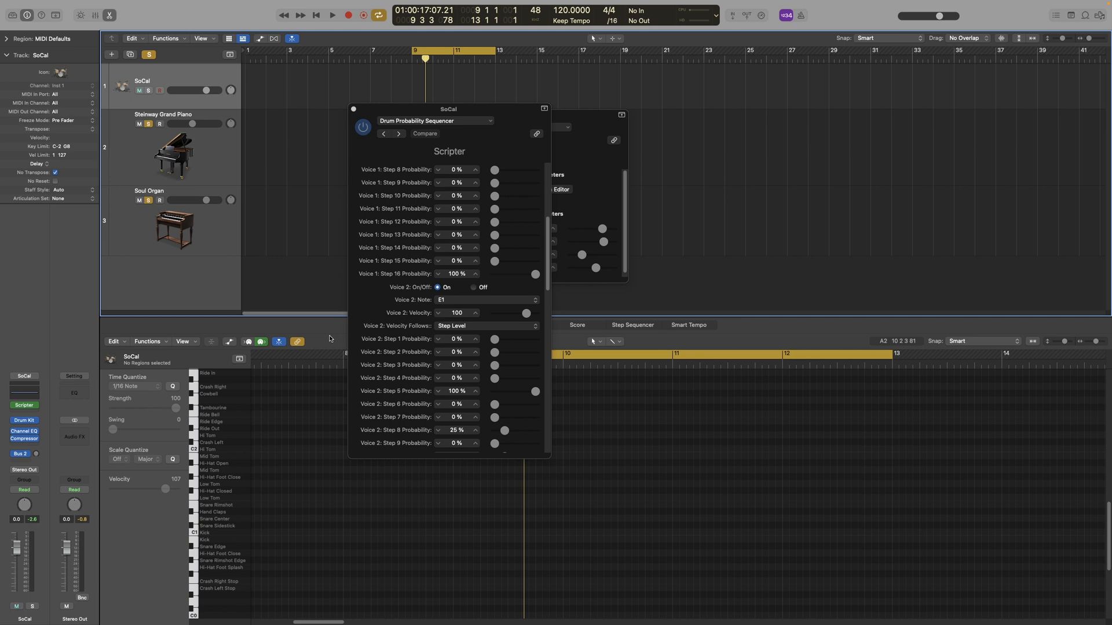